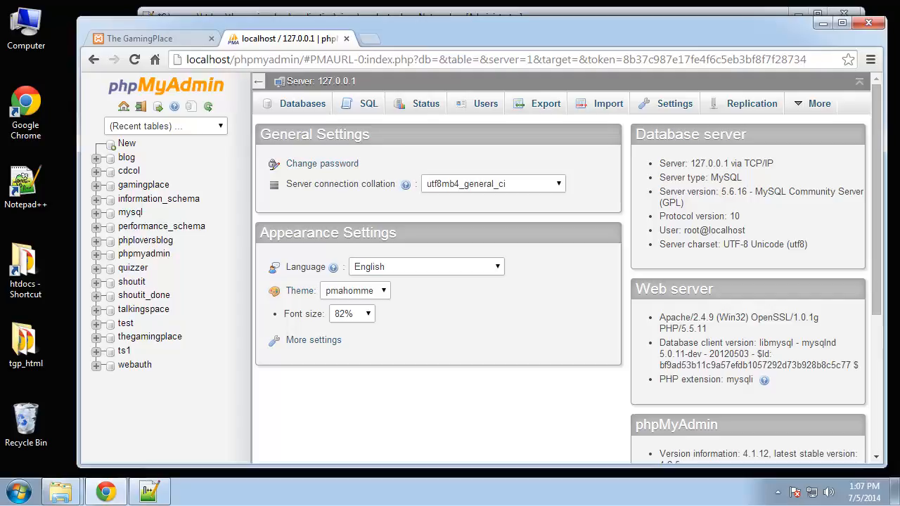
{"action": "mouse_move", "coordinate": [344, 298]}
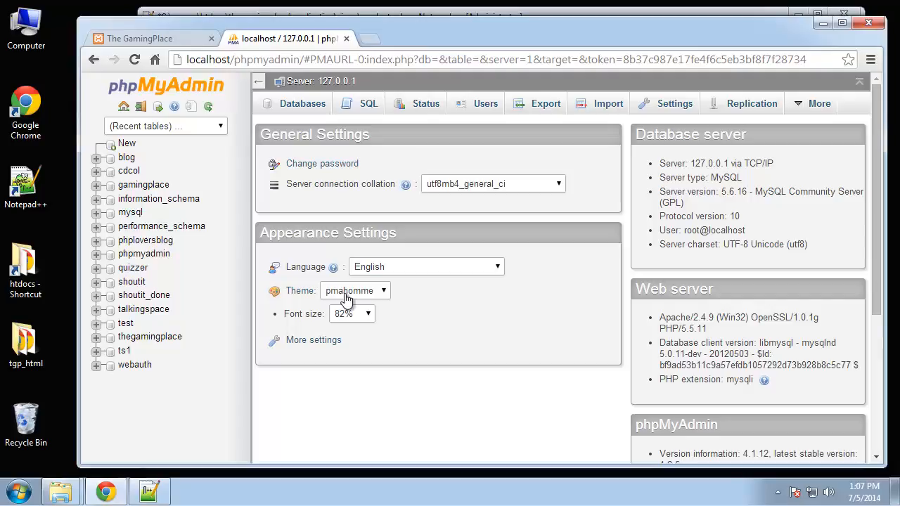
{"action": "mouse_move", "coordinate": [338, 304]}
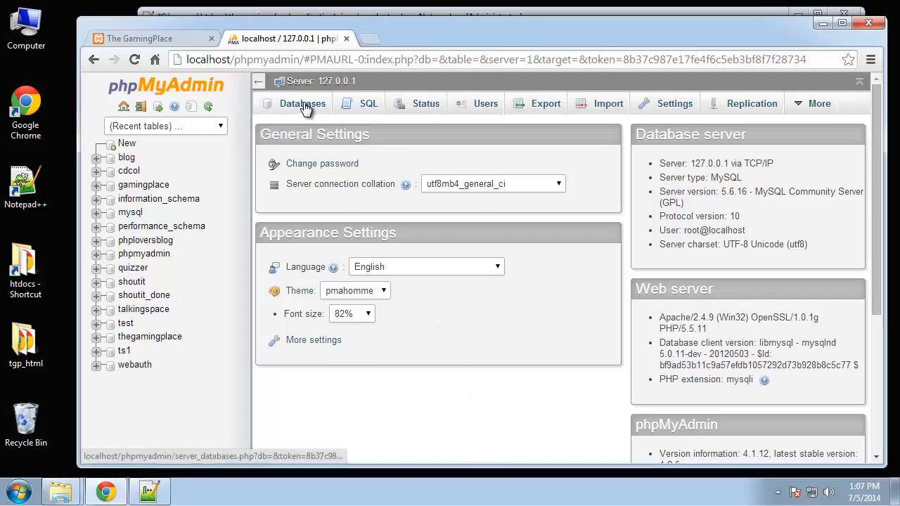
In the gamingplace database, start a new table named products with 6 columns
{"action": "left_click", "coordinate": [302, 103]}
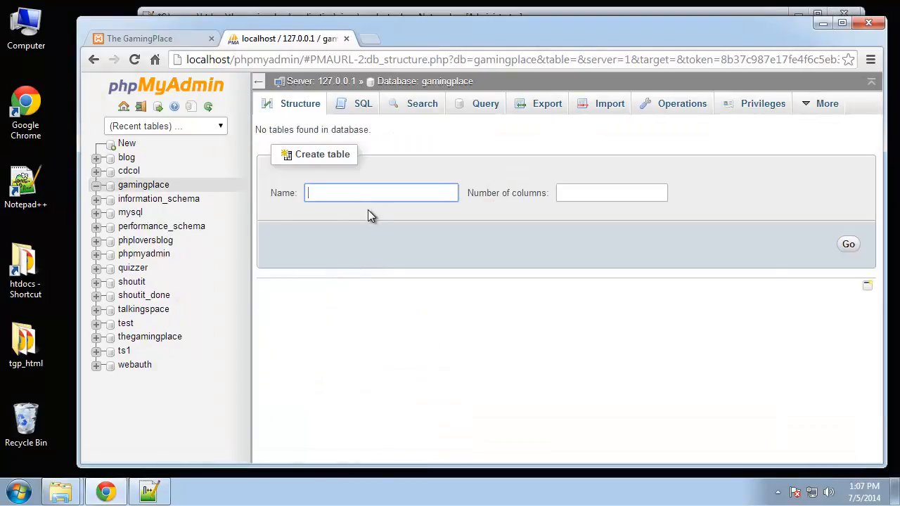
{"action": "type", "text": "produc"}
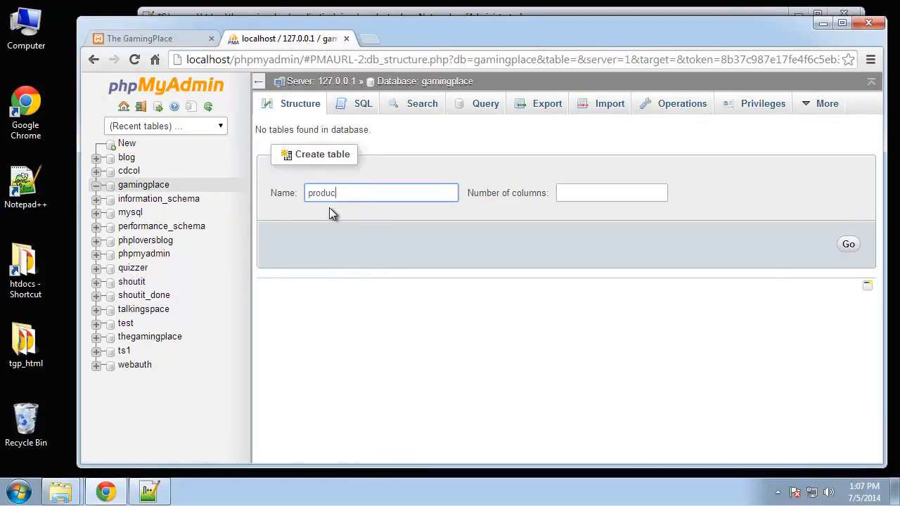
{"action": "type", "text": "ts"}
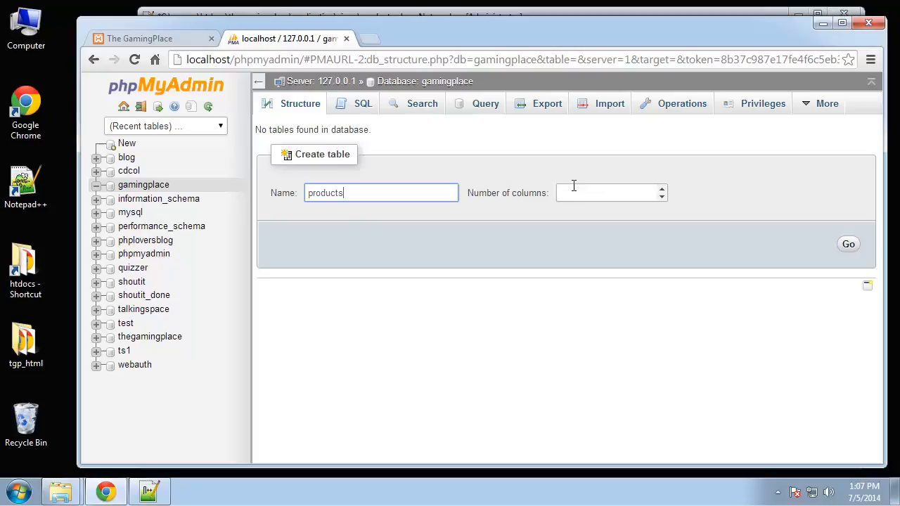
{"action": "type", "text": "6"}
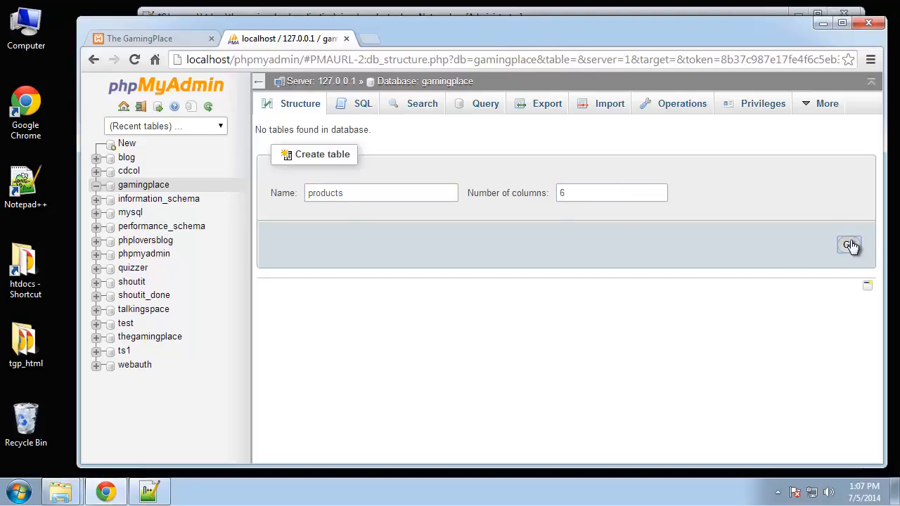
Define the first two columns as id and category_id, each INT with length 11
{"action": "left_click", "coordinate": [849, 244]}
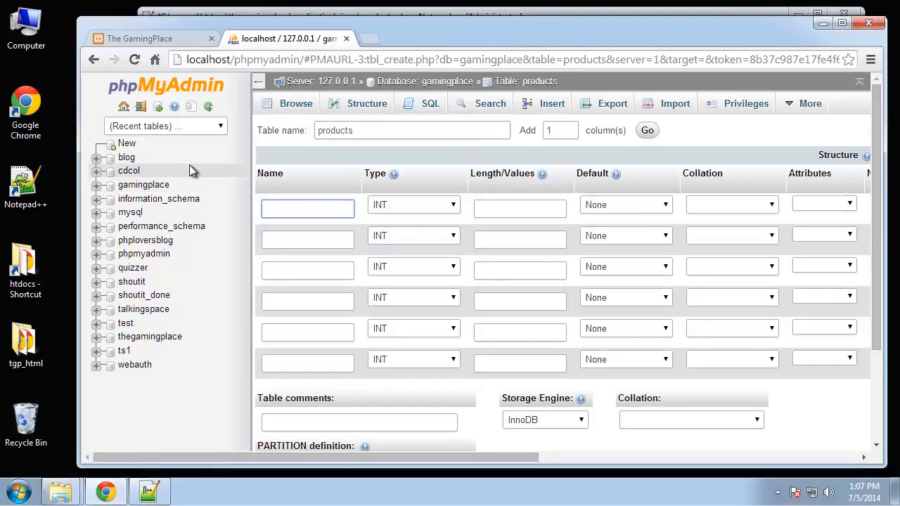
{"action": "type", "text": "id"}
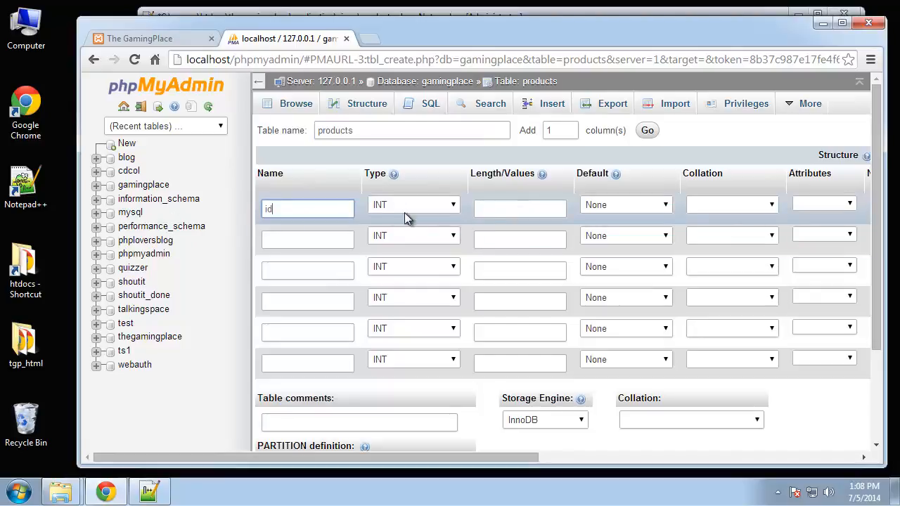
{"action": "type", "text": "11"}
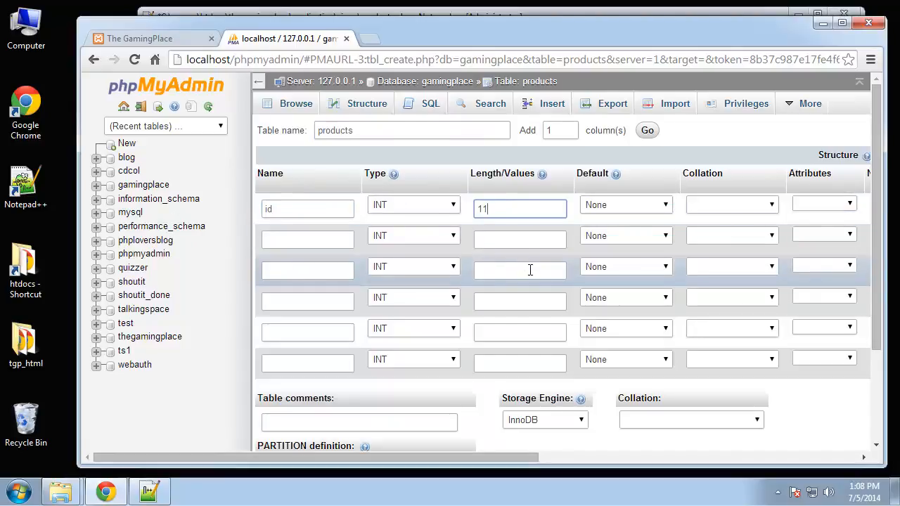
{"action": "scroll", "scroll_direction": "right", "scroll_amount": 3}
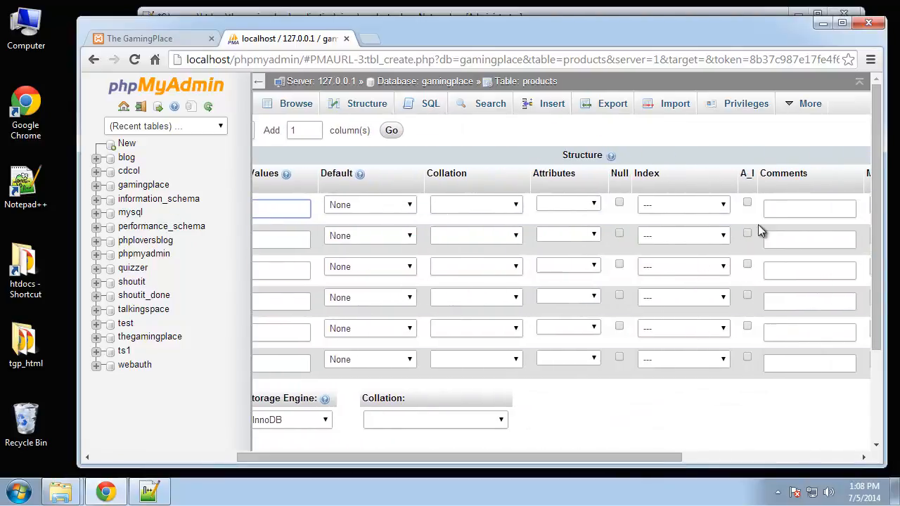
{"action": "left_click", "coordinate": [682, 204]}
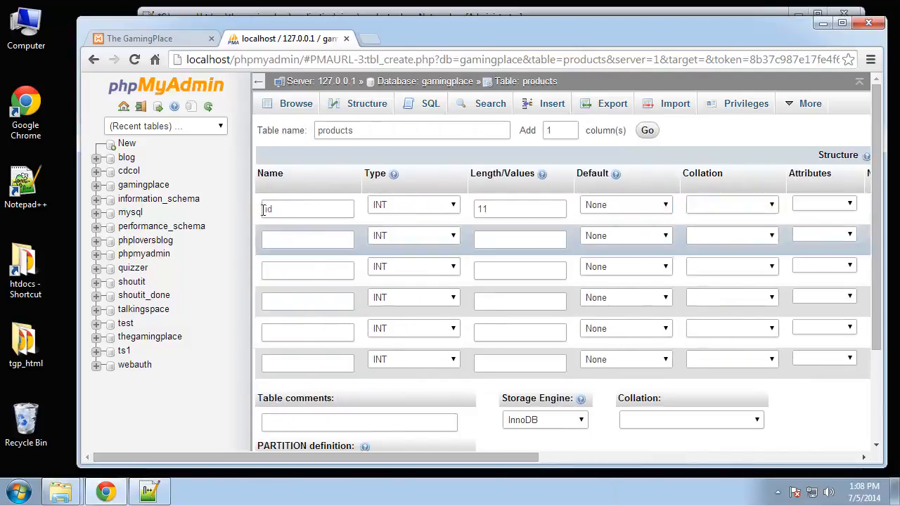
{"action": "type", "text": "c"}
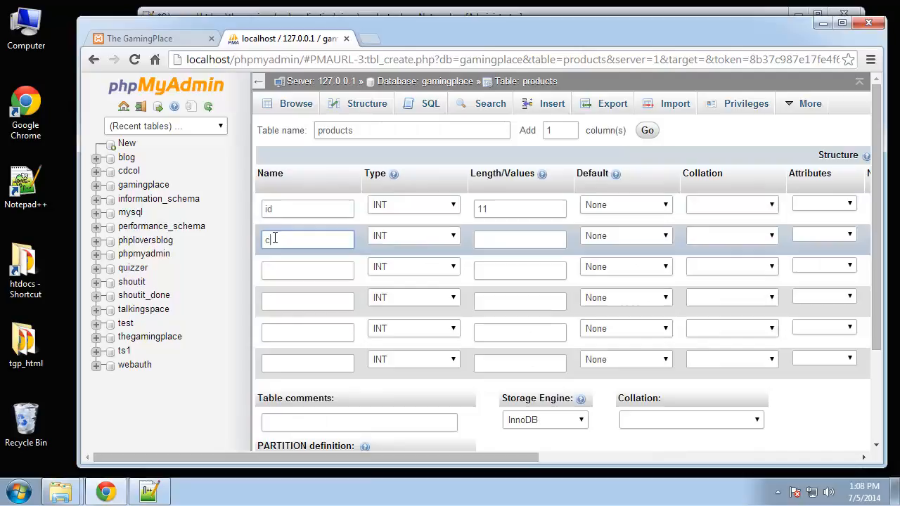
{"action": "type", "text": "ategory_id"}
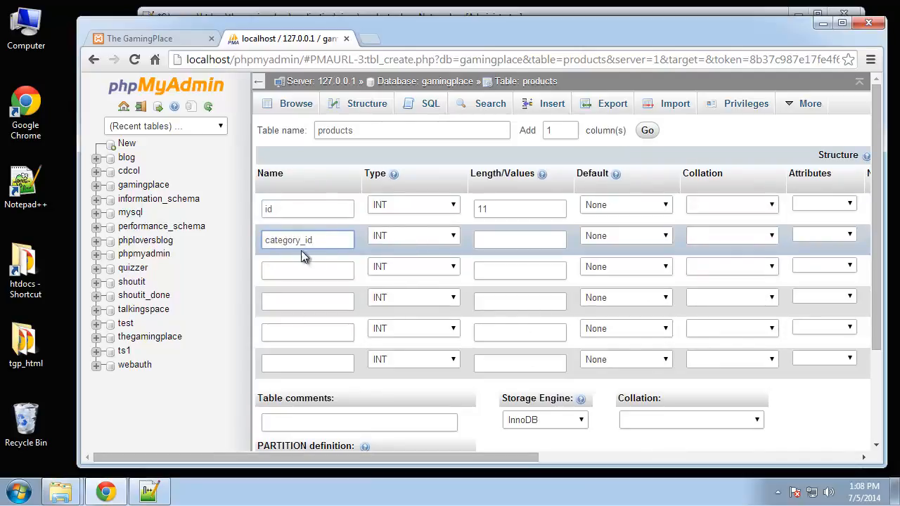
{"action": "left_click", "coordinate": [518, 239]}
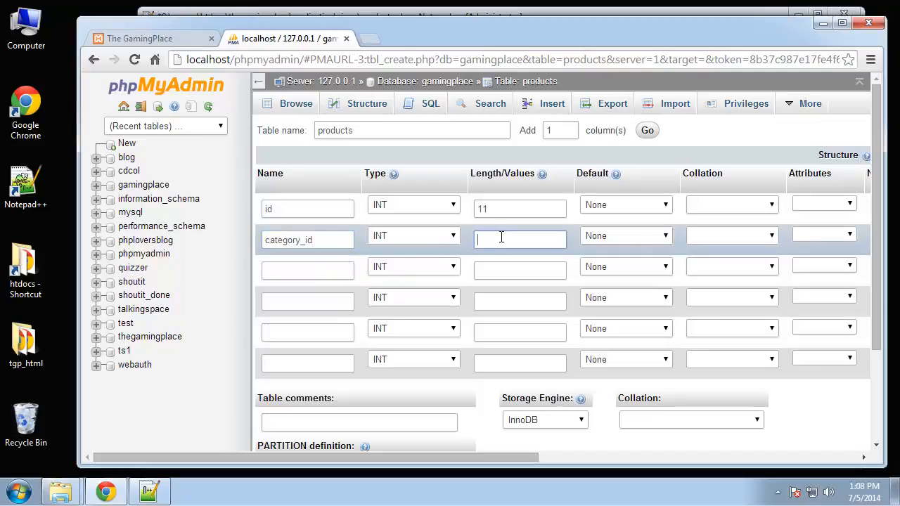
{"action": "type", "text": "11"}
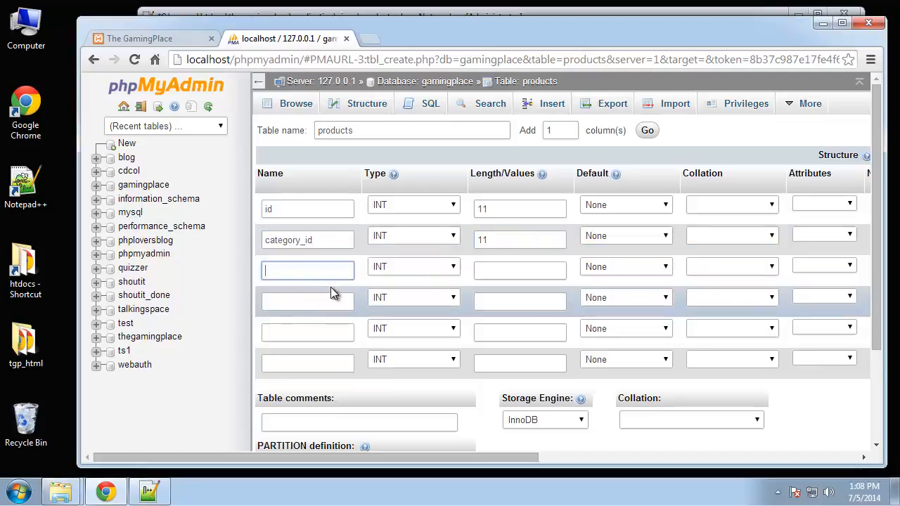
Define title as VARCHAR 255, description as TEXT, and image with length 100
{"action": "type", "text": "title"}
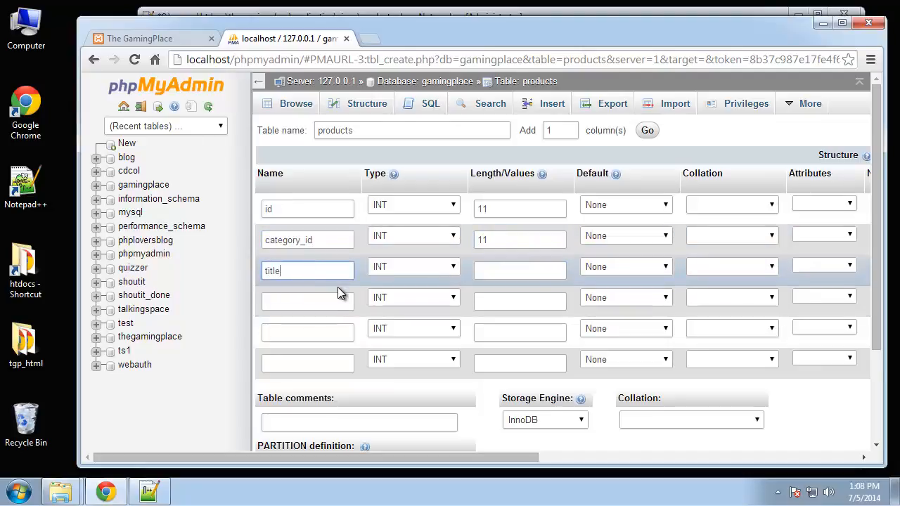
{"action": "left_click", "coordinate": [413, 266]}
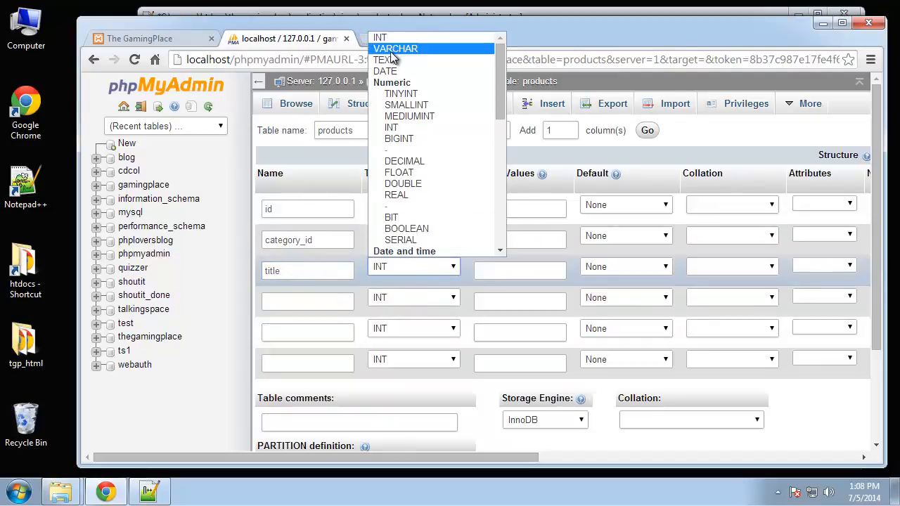
{"action": "left_click", "coordinate": [395, 48]}
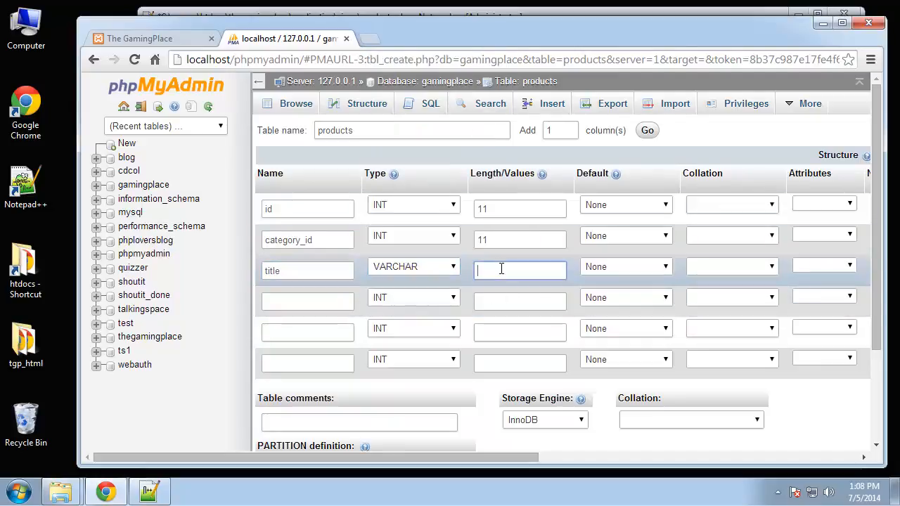
{"action": "type", "text": "255"}
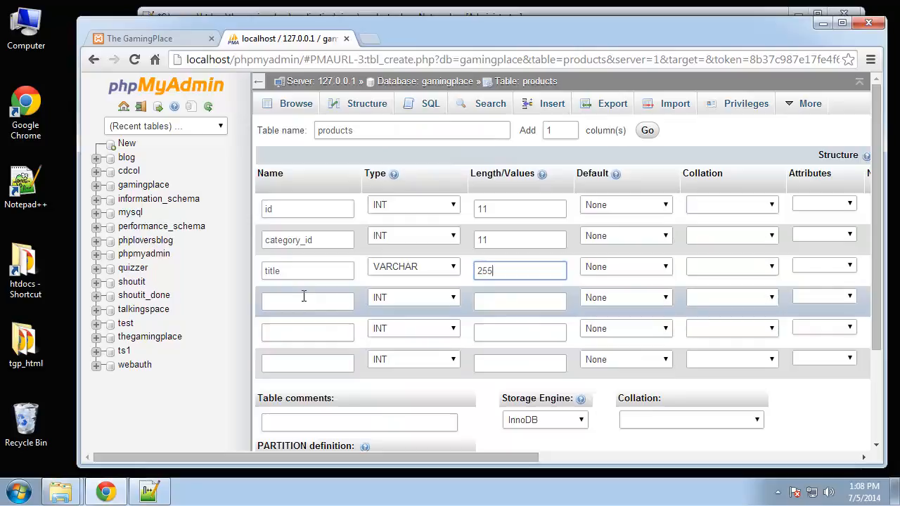
{"action": "left_click", "coordinate": [307, 301]}
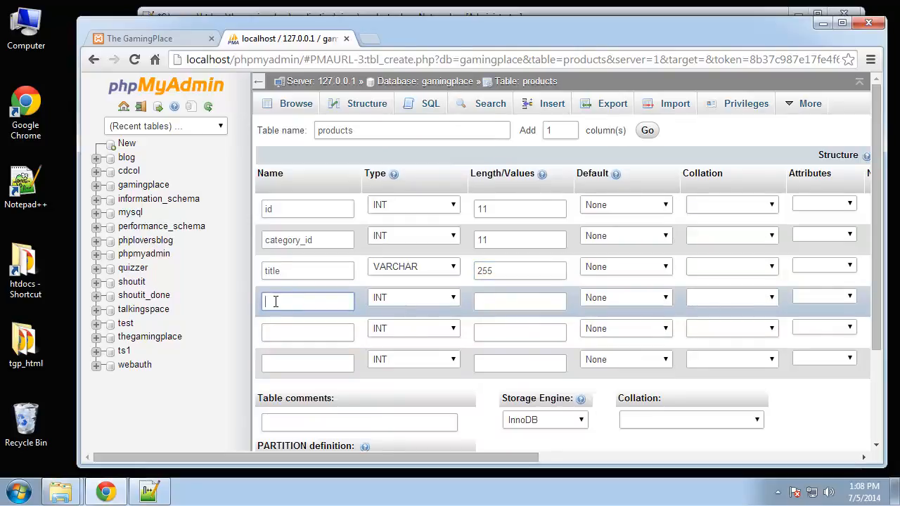
{"action": "type", "text": "description"}
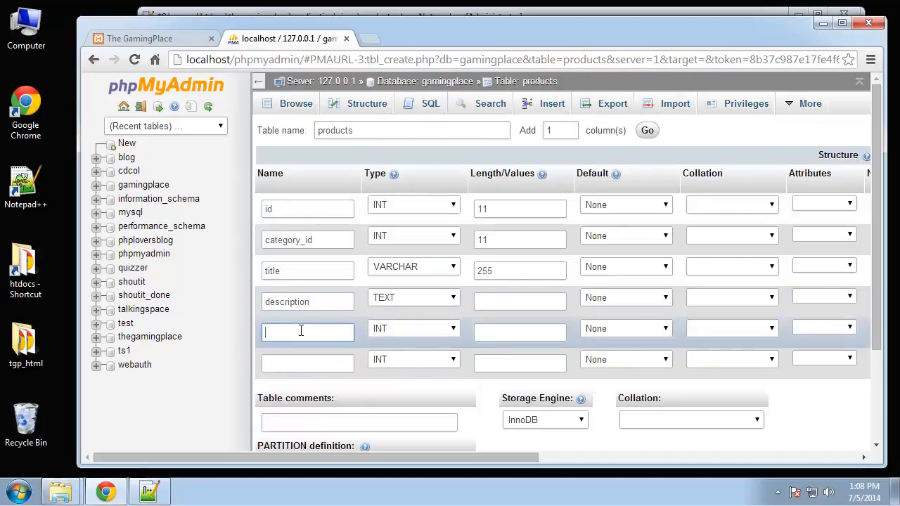
{"action": "type", "text": "image"}
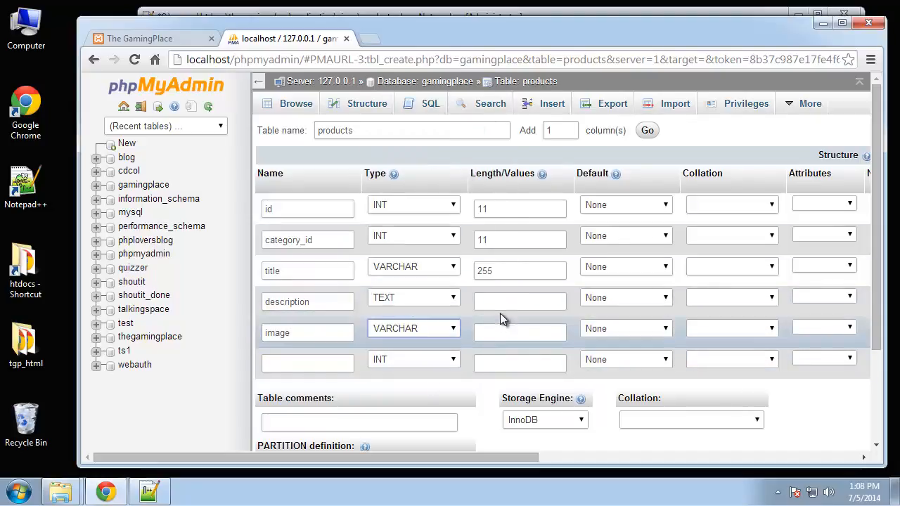
{"action": "type", "text": "100"}
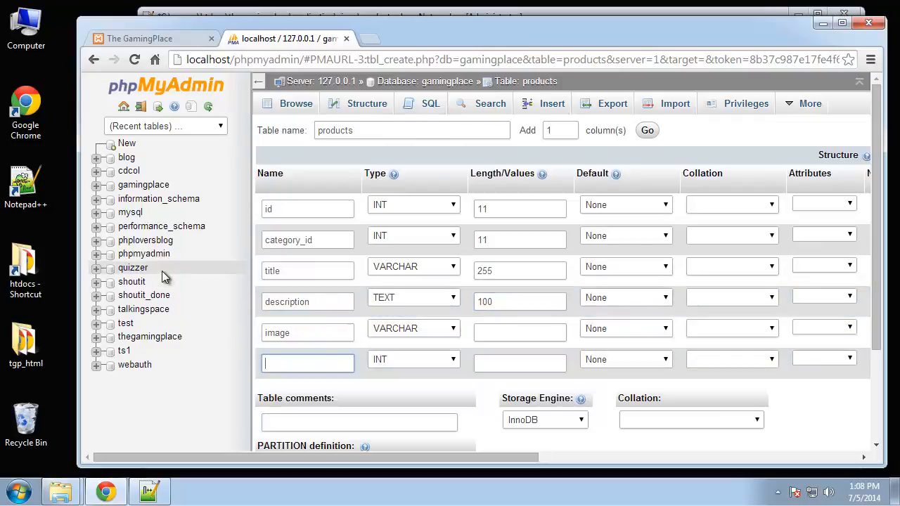
Define the price column as DECIMAL with length 10,2
{"action": "type", "text": "price"}
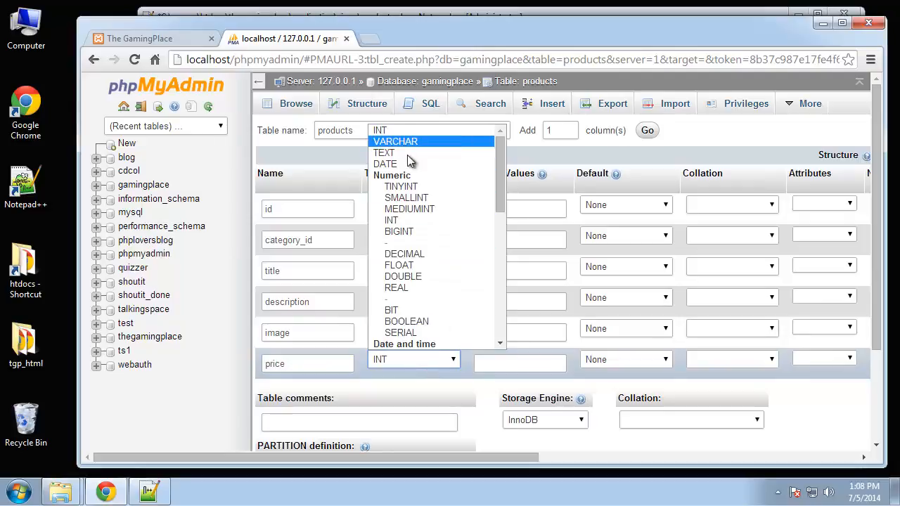
{"action": "mouse_move", "coordinate": [404, 253]}
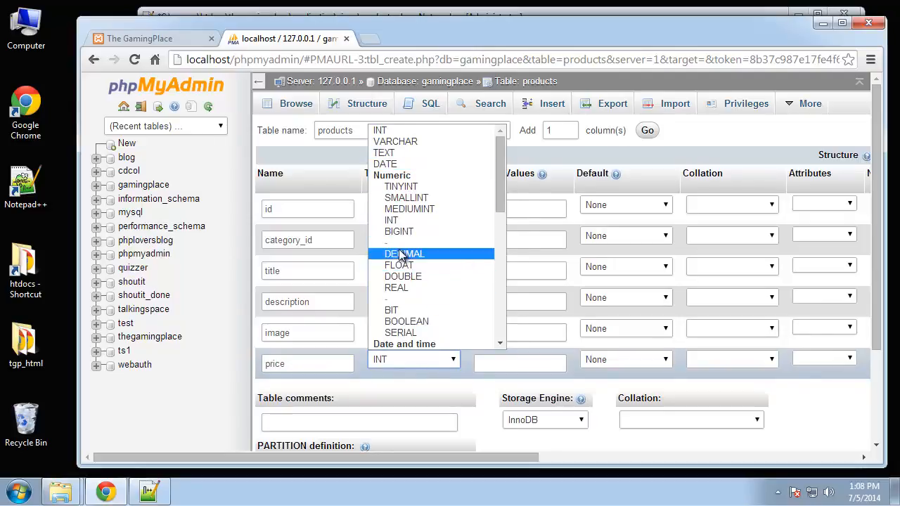
{"action": "left_click", "coordinate": [404, 254]}
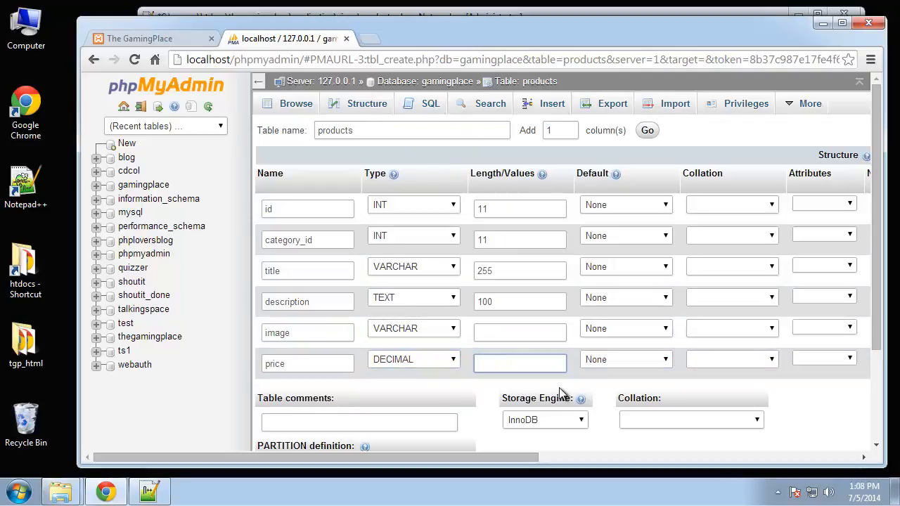
{"action": "type", "text": "10."}
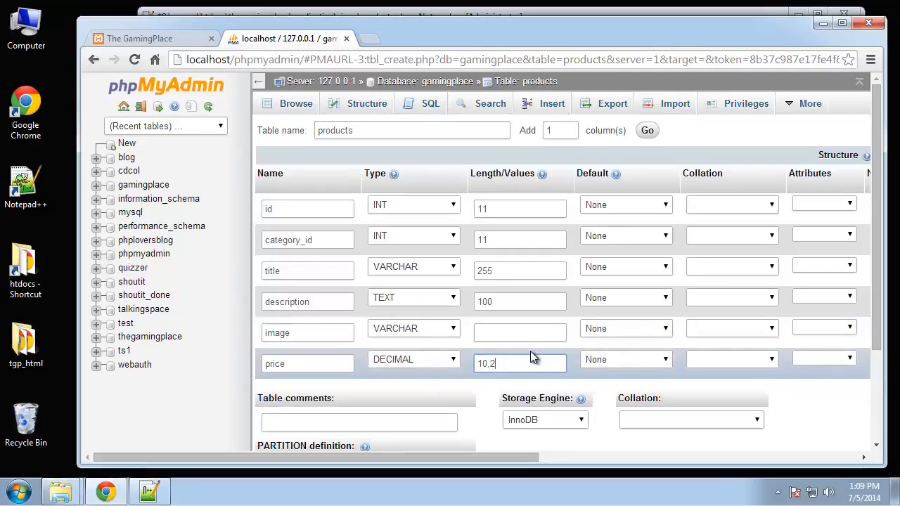
{"action": "scroll", "scroll_direction": "down", "scroll_amount": 3}
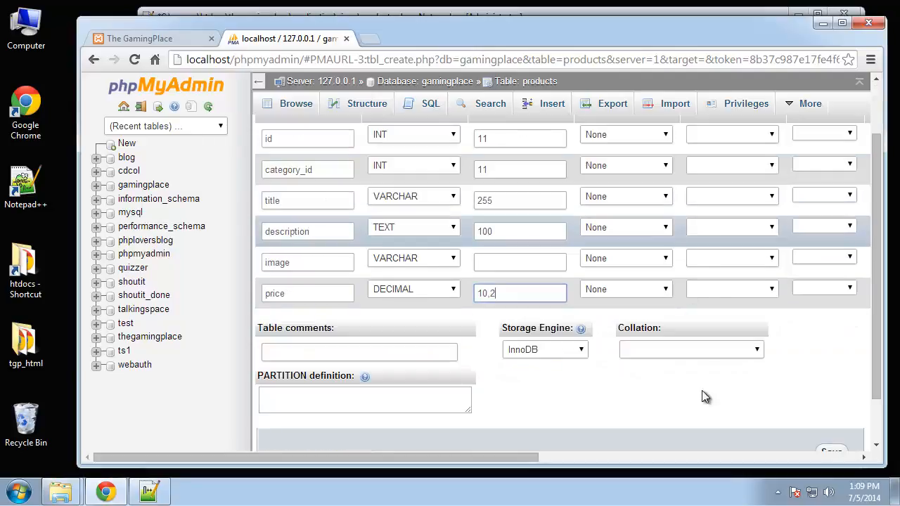
Attempt to save products, dismiss the invalid-length warning and re-enter the image length
{"action": "left_click", "coordinate": [831, 395]}
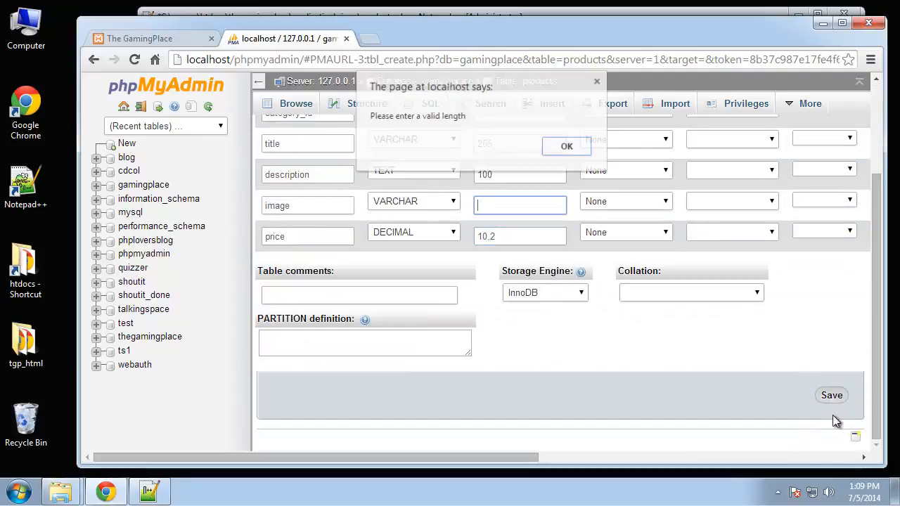
{"action": "left_click", "coordinate": [567, 147]}
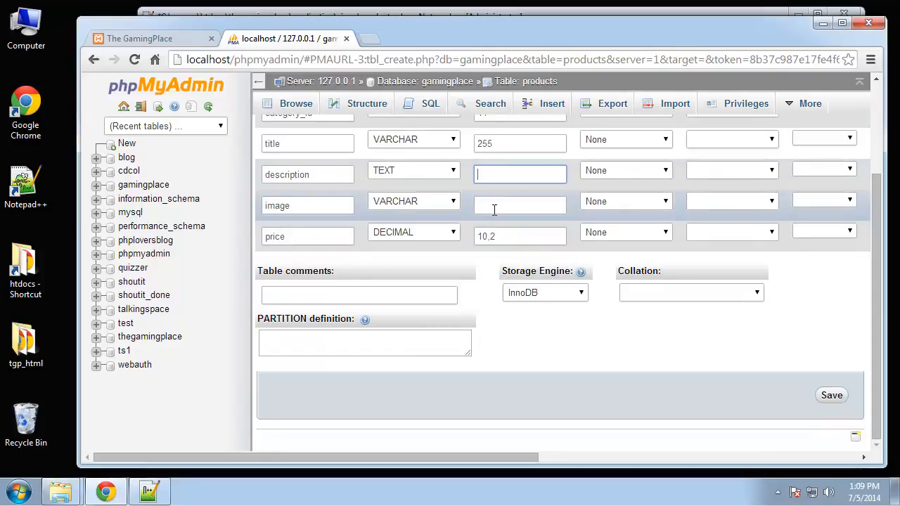
{"action": "type", "text": "1"}
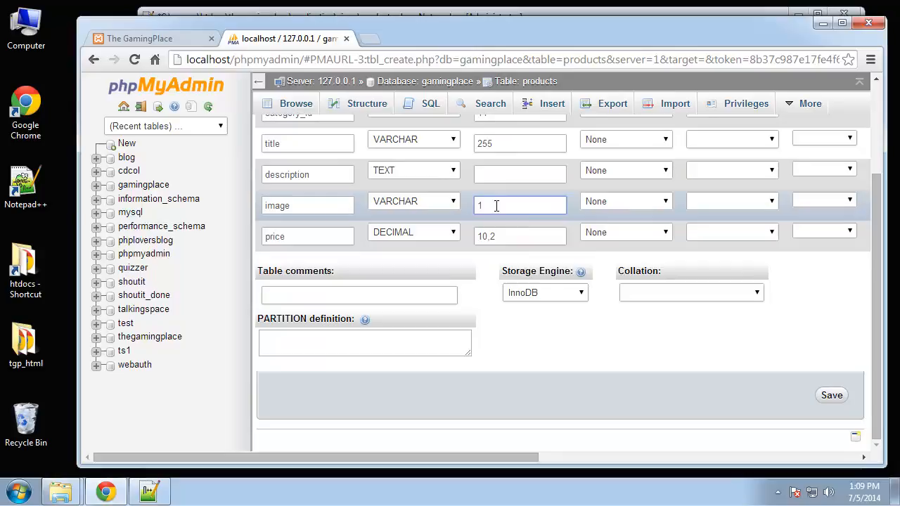
Save the products table and start a categories table with 2 columns
{"action": "left_click", "coordinate": [832, 395]}
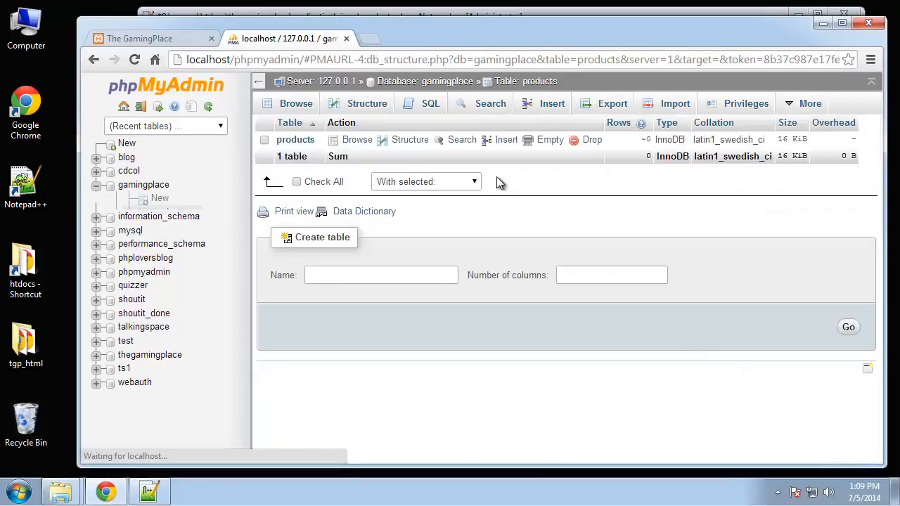
{"action": "type", "text": "categories"}
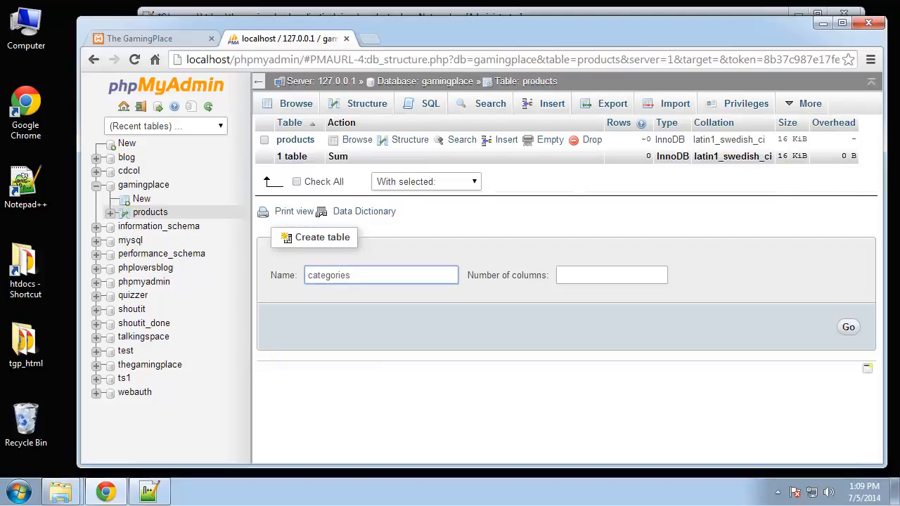
{"action": "mouse_move", "coordinate": [605, 270]}
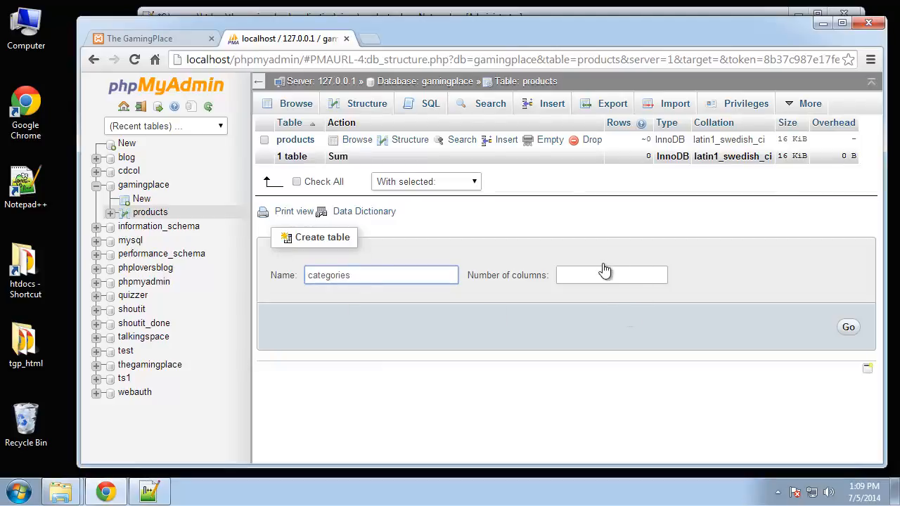
{"action": "type", "text": "2"}
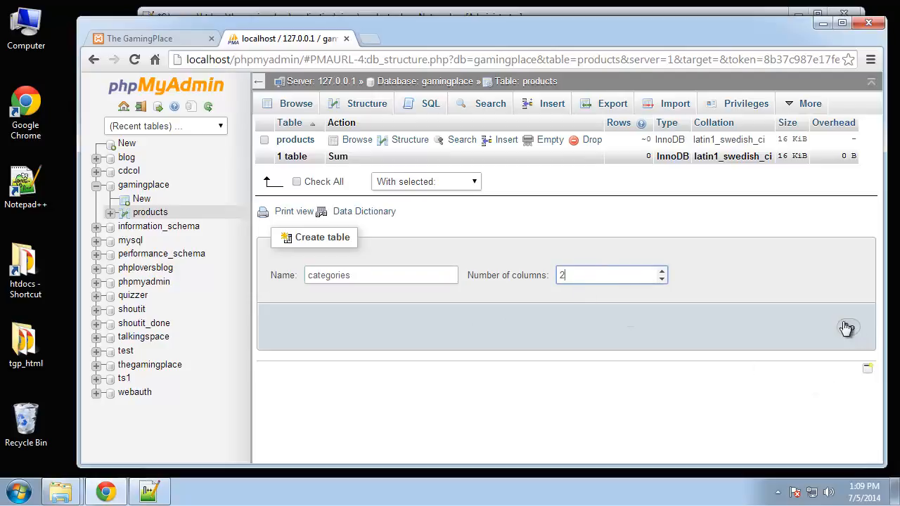
Create categories with id INT 11 and name VARCHAR 100, and save it
{"action": "left_click", "coordinate": [847, 327]}
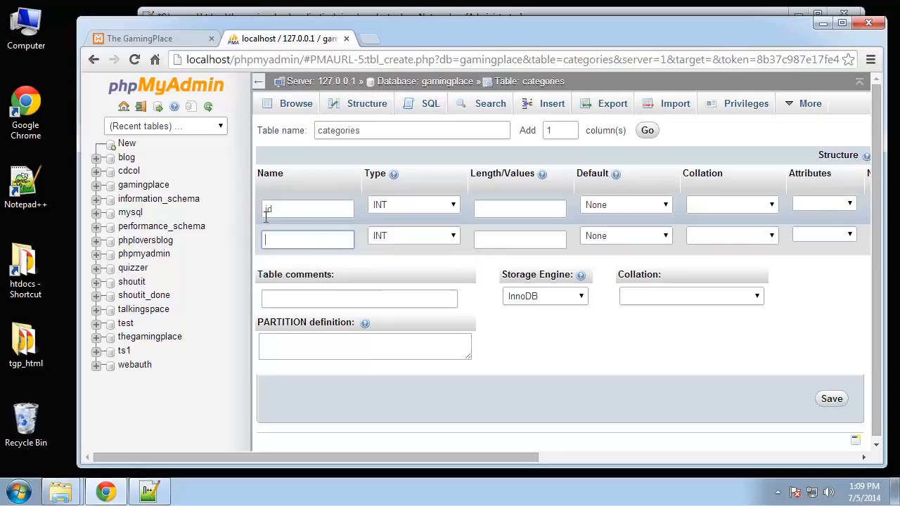
{"action": "type", "text": "name"}
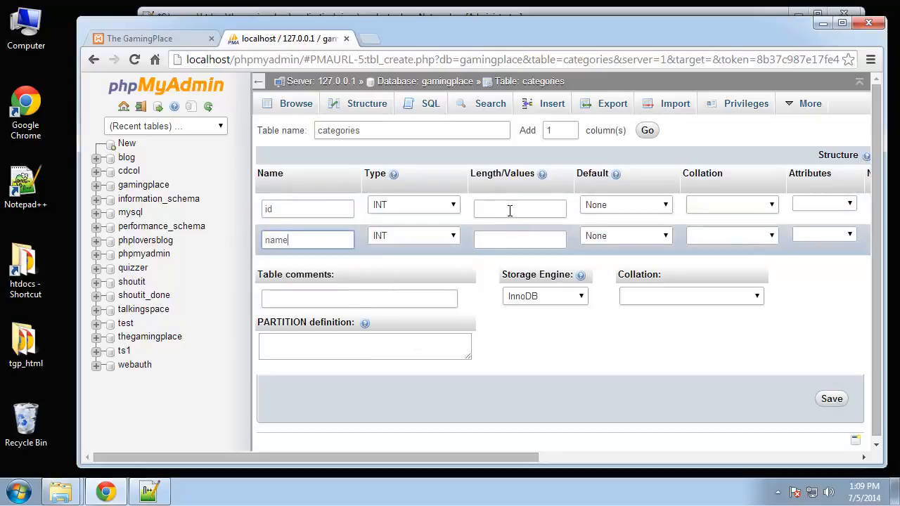
{"action": "type", "text": "11"}
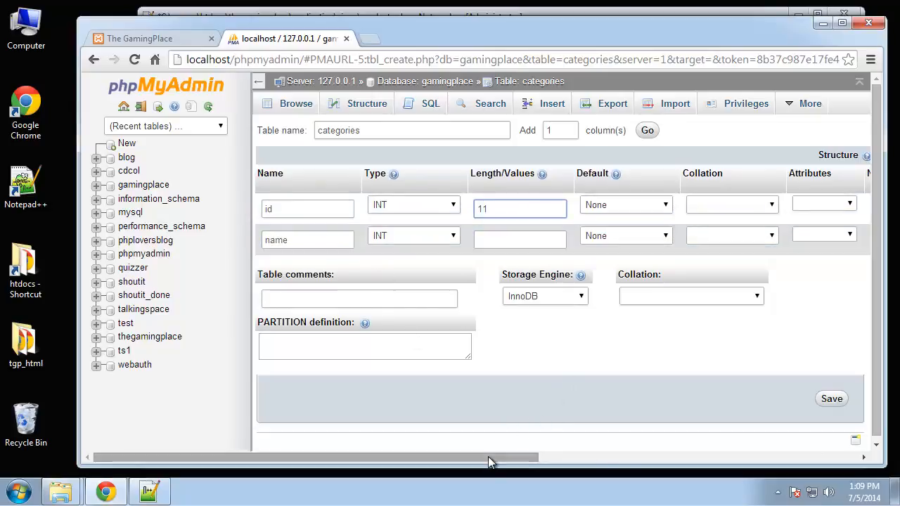
{"action": "left_click", "coordinate": [606, 205]}
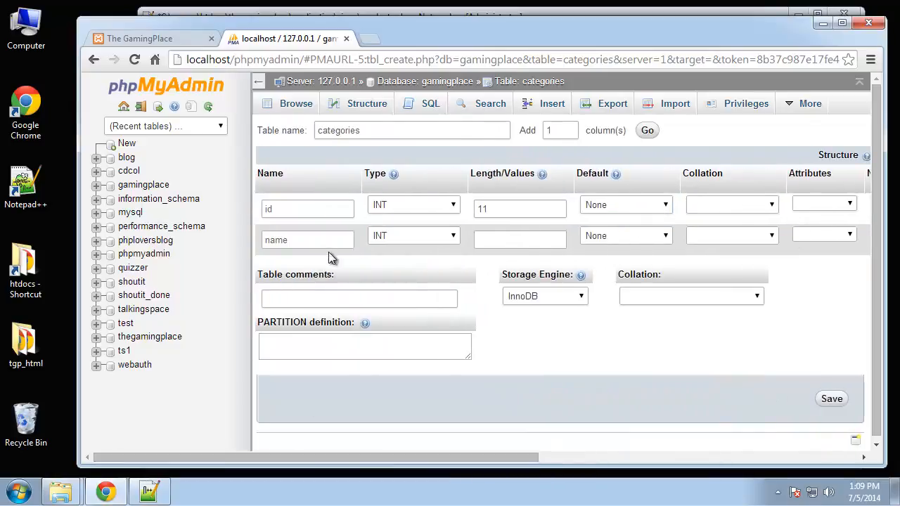
{"action": "left_click", "coordinate": [414, 235]}
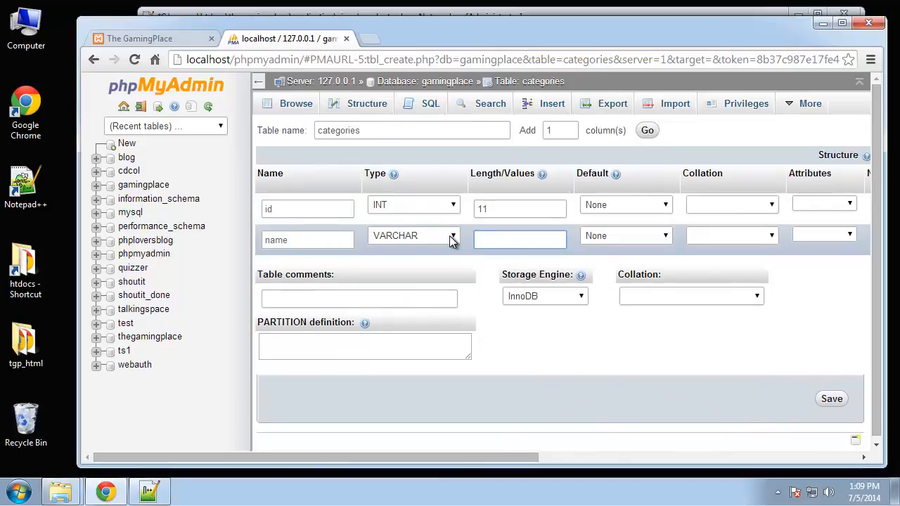
{"action": "type", "text": "100"}
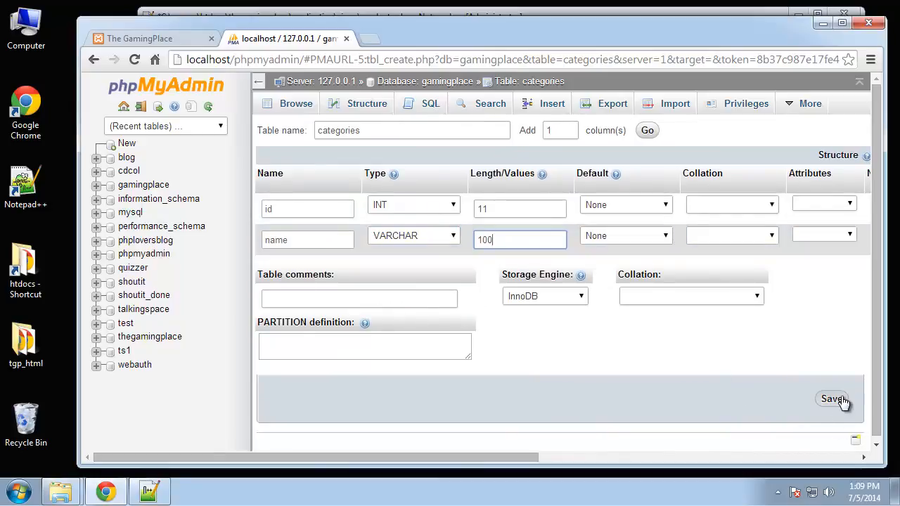
{"action": "left_click", "coordinate": [832, 399]}
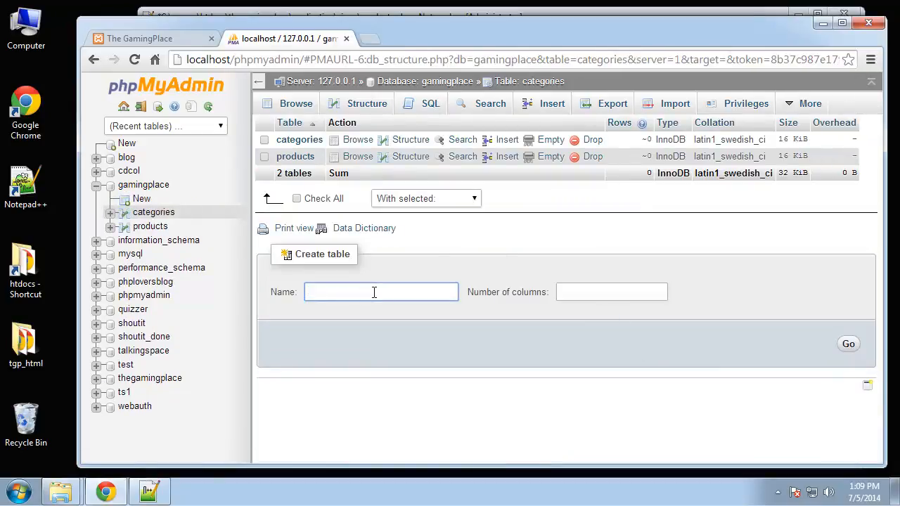
Start an orders table with 11 columns and bring up its column design form
{"action": "type", "text": "orders"}
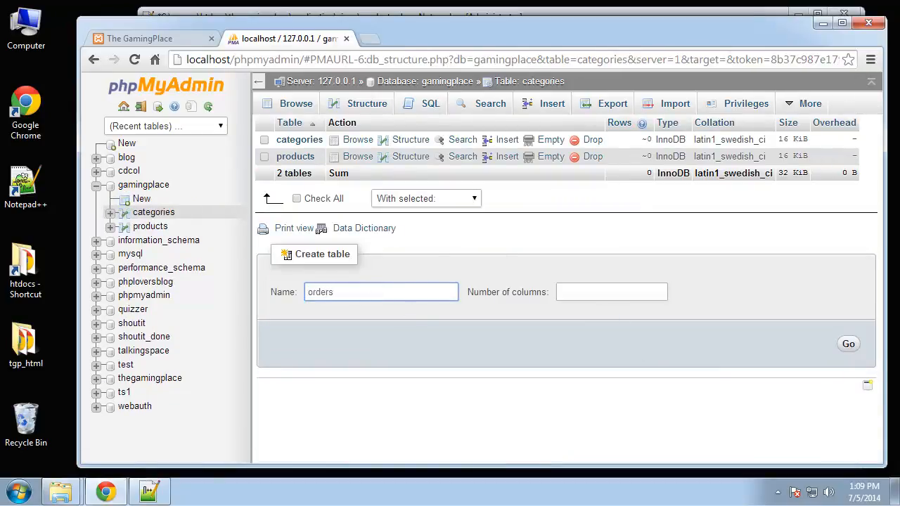
{"action": "left_click", "coordinate": [381, 292]}
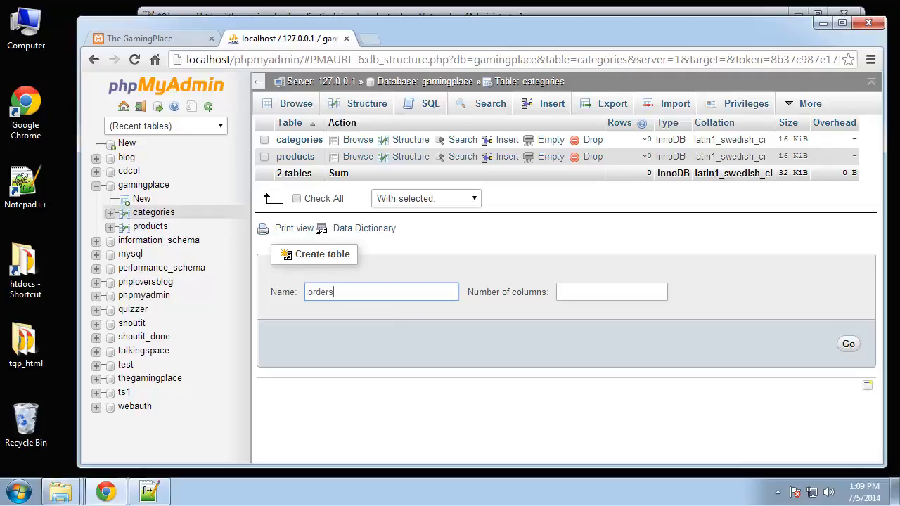
{"action": "mouse_move", "coordinate": [566, 303]}
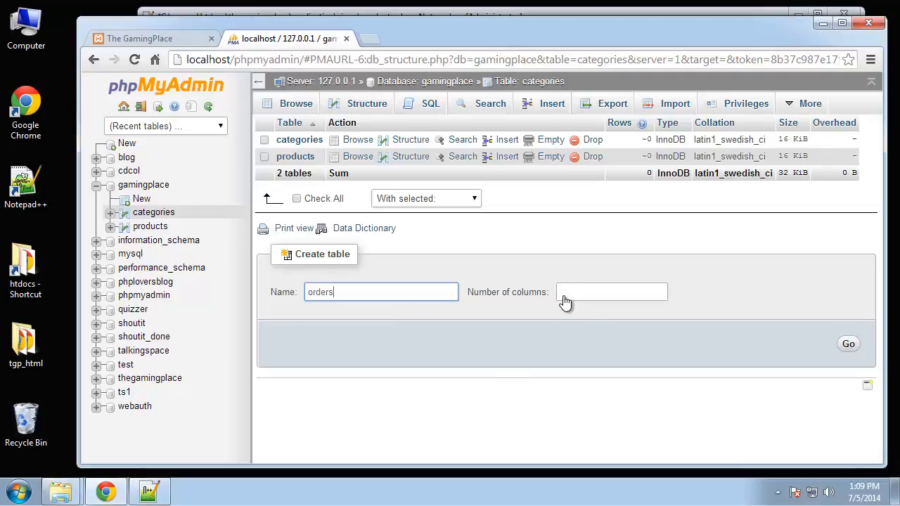
{"action": "mouse_move", "coordinate": [573, 309]}
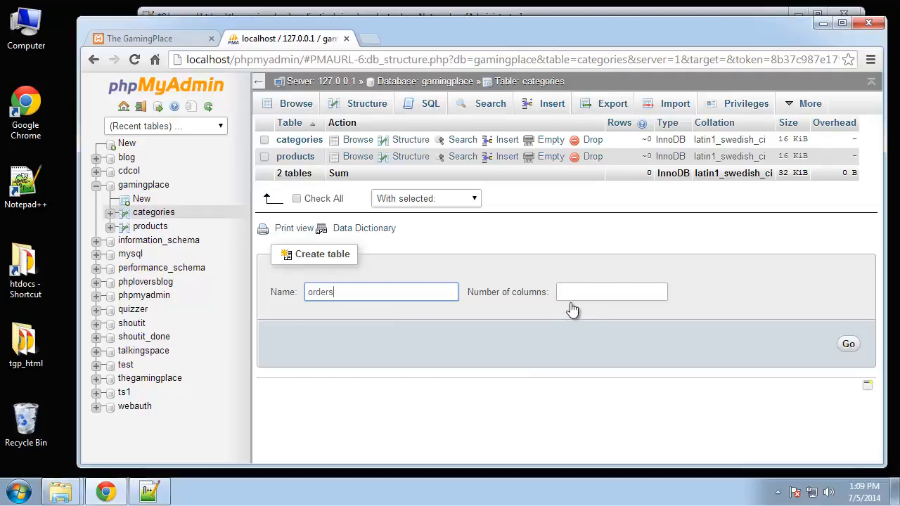
{"action": "left_click", "coordinate": [608, 292]}
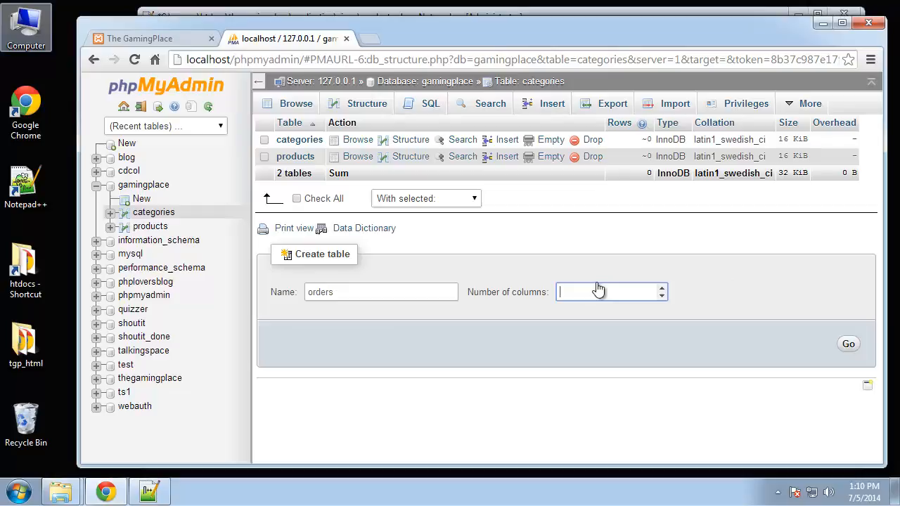
{"action": "type", "text": "11"}
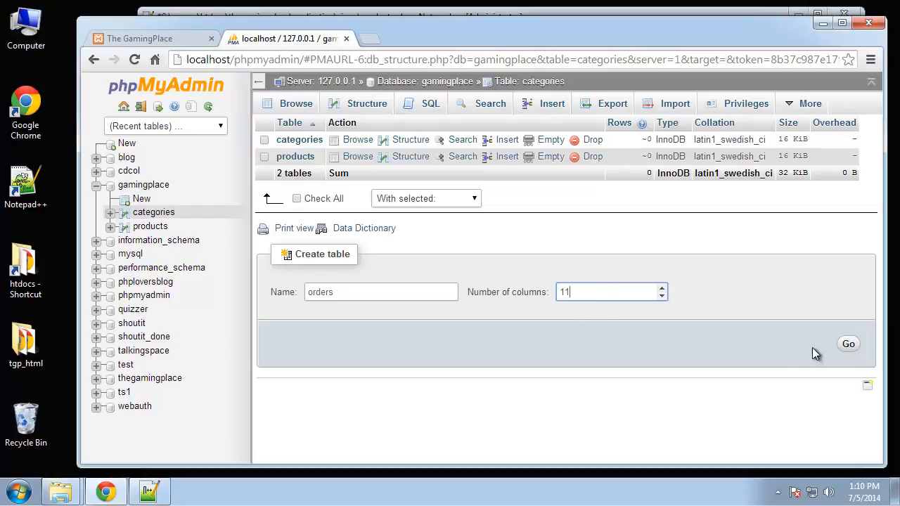
{"action": "left_click", "coordinate": [848, 343]}
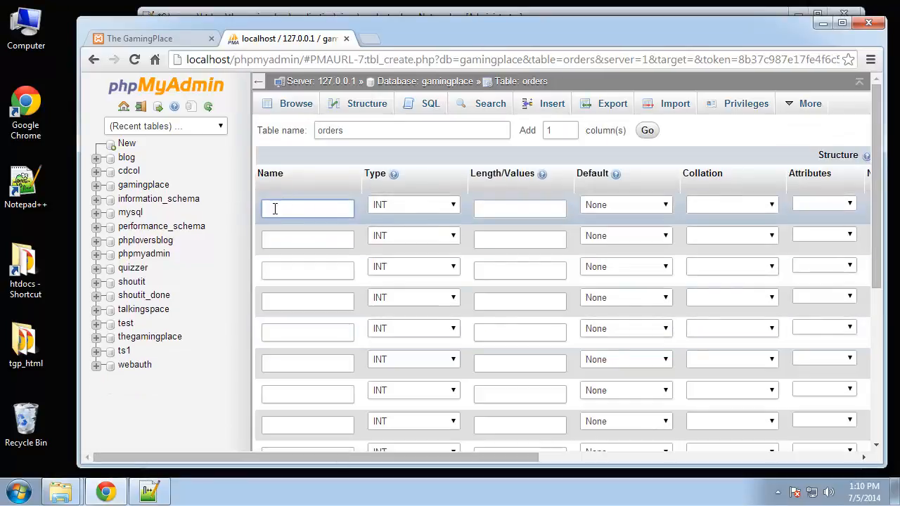
Define id, product_id and user_id as INT columns of length 11
{"action": "type", "text": "1"}
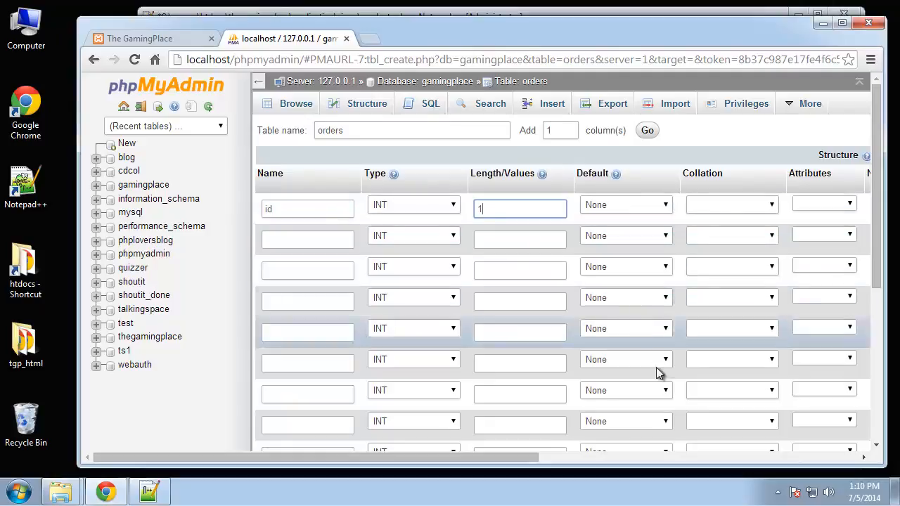
{"action": "scroll", "scroll_direction": "right", "scroll_amount": 3}
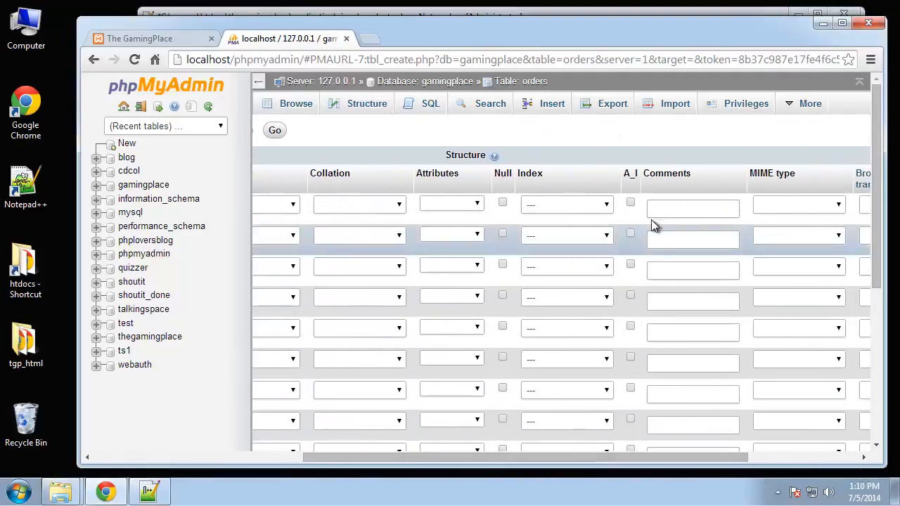
{"action": "left_click", "coordinate": [566, 203]}
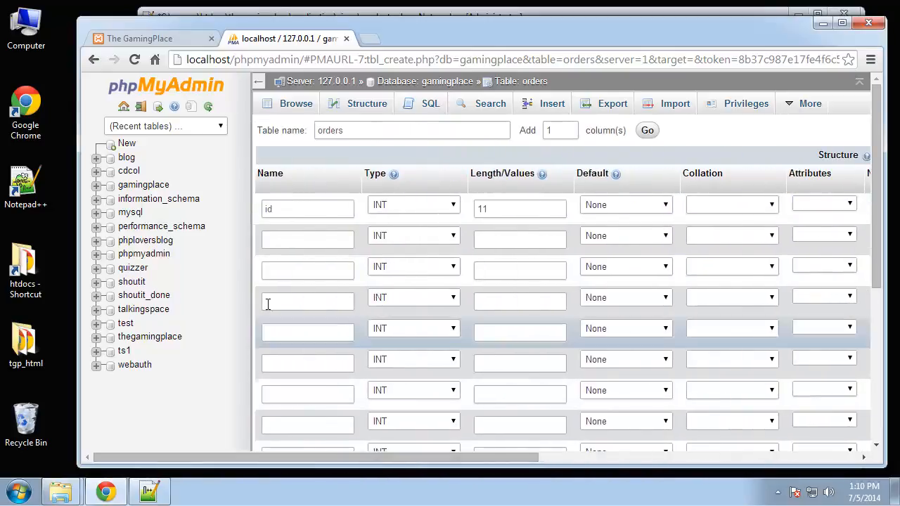
{"action": "left_click", "coordinate": [308, 239]}
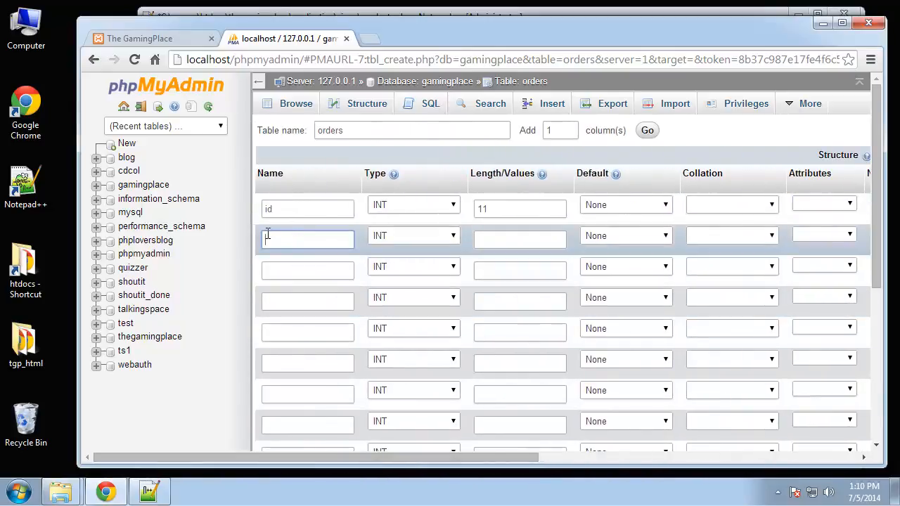
{"action": "type", "text": "product_id"}
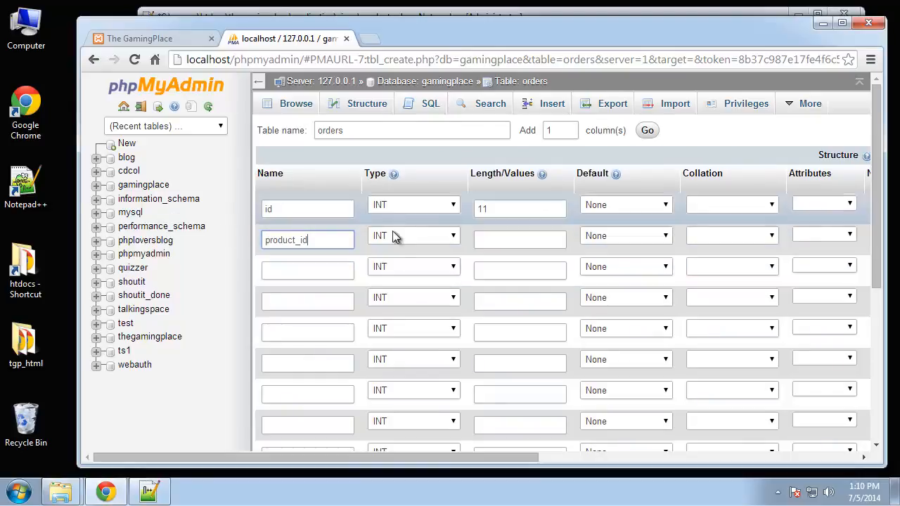
{"action": "type", "text": "11"}
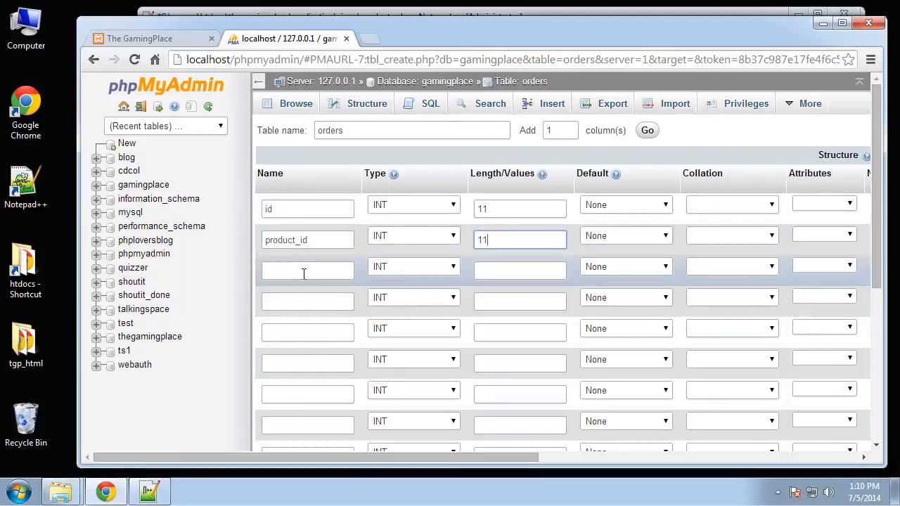
{"action": "type", "text": "user"}
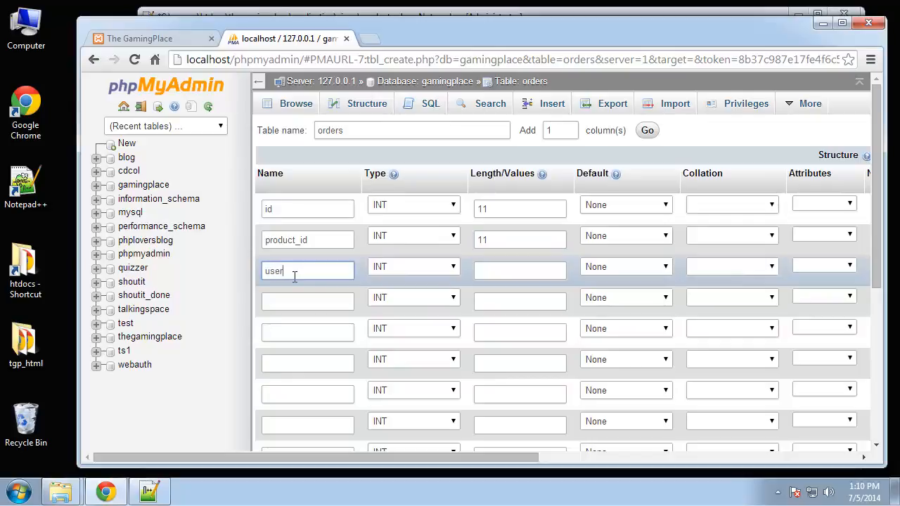
{"action": "type", "text": "_id"}
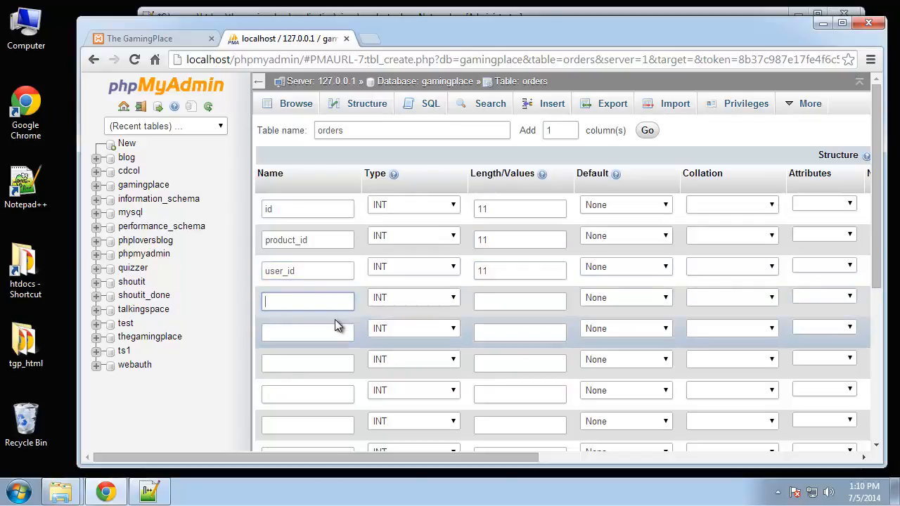
Add a transaction_id column as VARCHAR with length 255
{"action": "type", "text": "trans"}
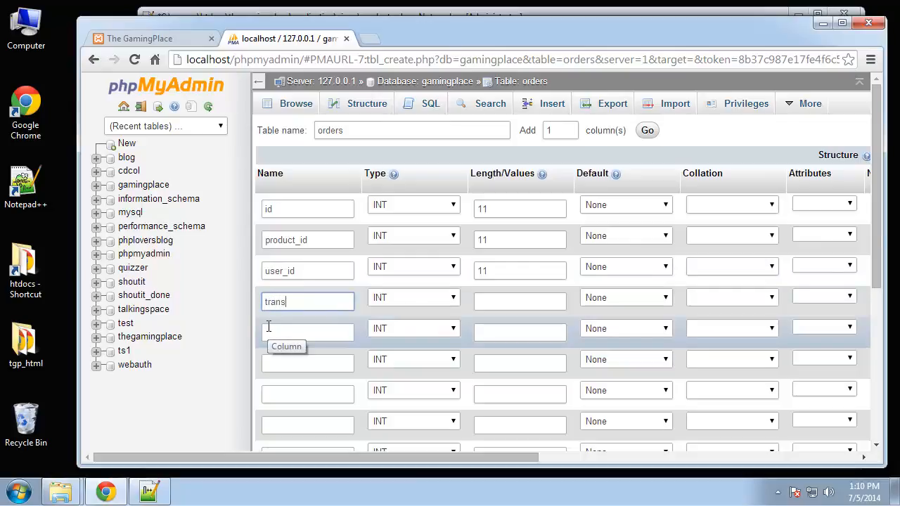
{"action": "type", "text": "action"}
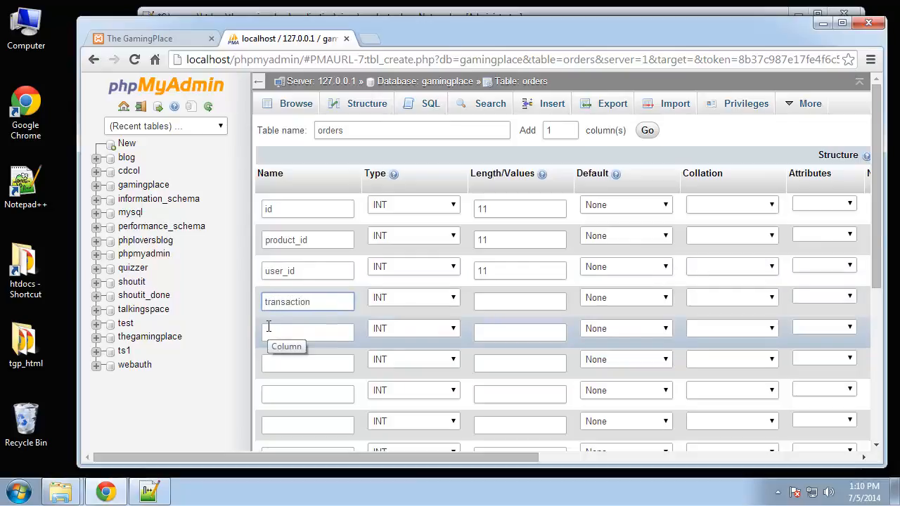
{"action": "type", "text": "_id"}
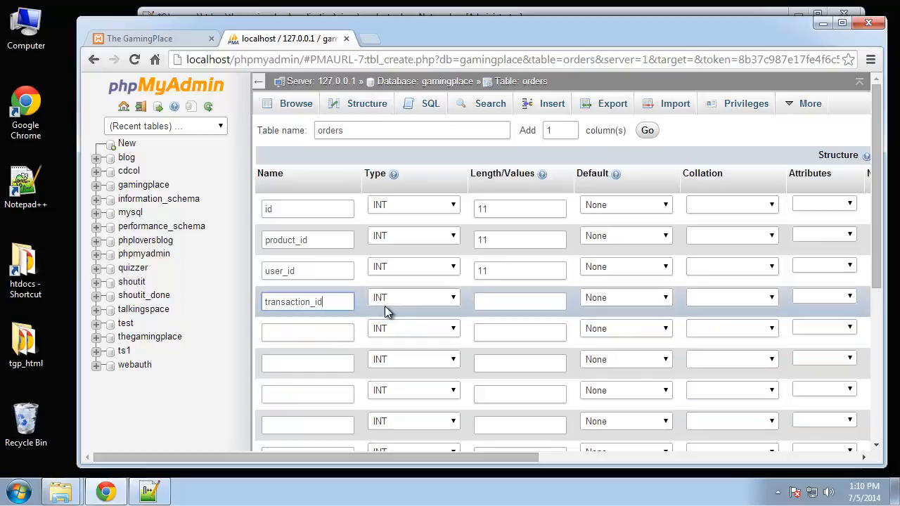
{"action": "left_click", "coordinate": [413, 297]}
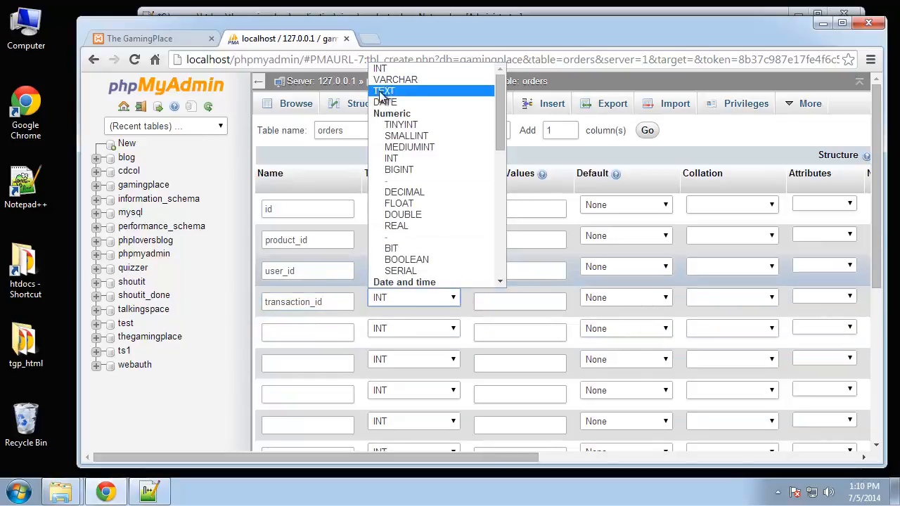
{"action": "left_click", "coordinate": [395, 92]}
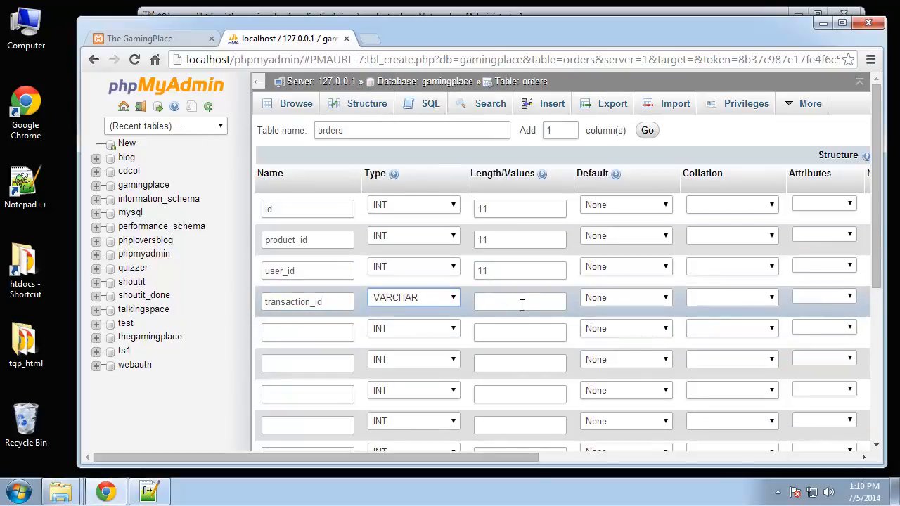
{"action": "left_click", "coordinate": [520, 297]}
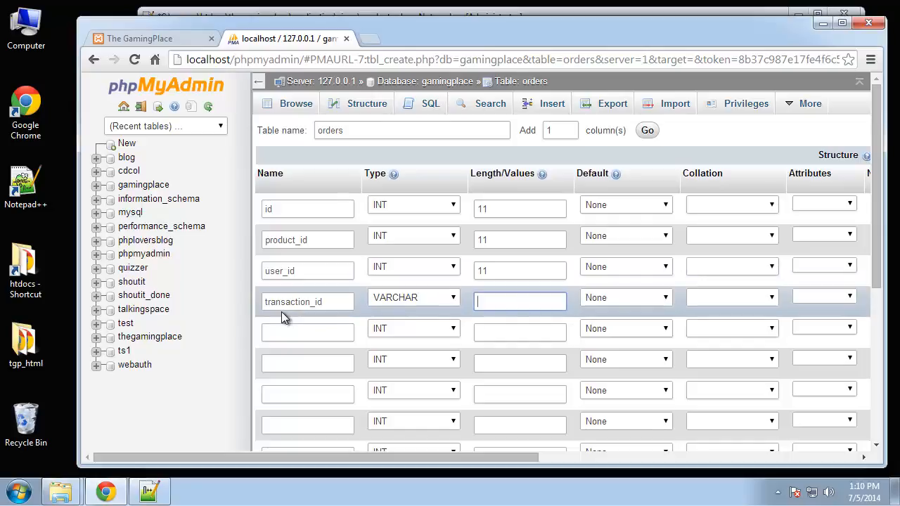
{"action": "type", "text": "255"}
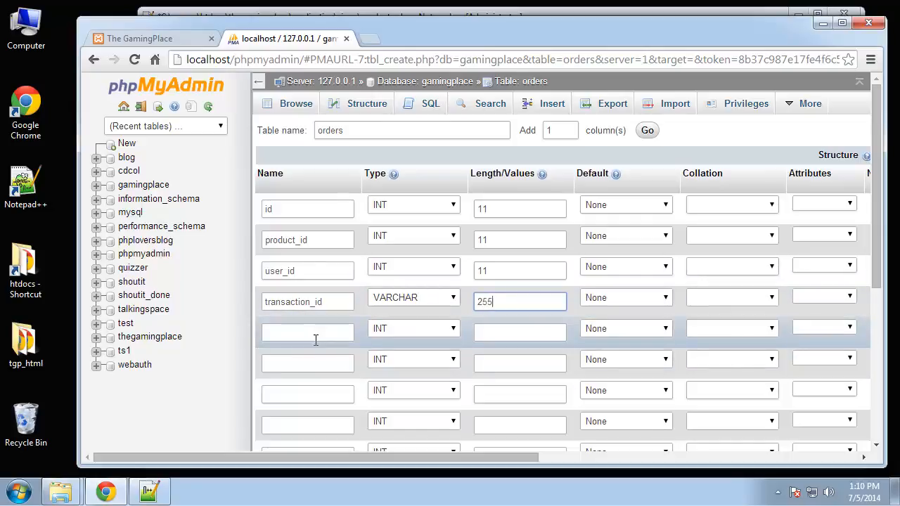
Add a qty column as INT with length 11
{"action": "left_click", "coordinate": [308, 332]}
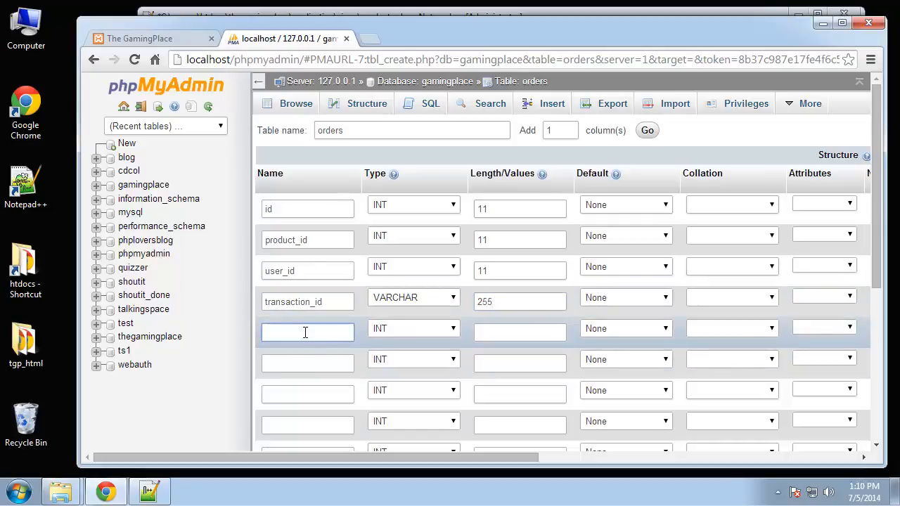
{"action": "type", "text": "qty"}
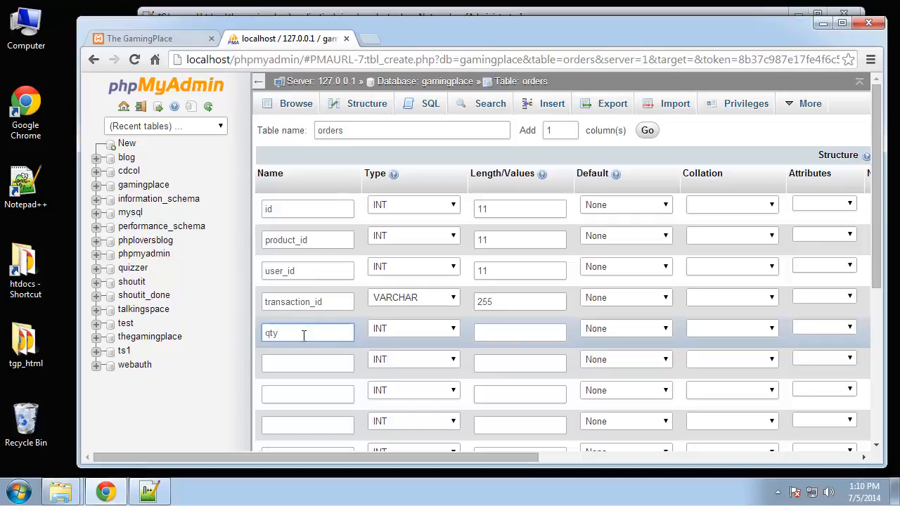
{"action": "type", "text": "1"}
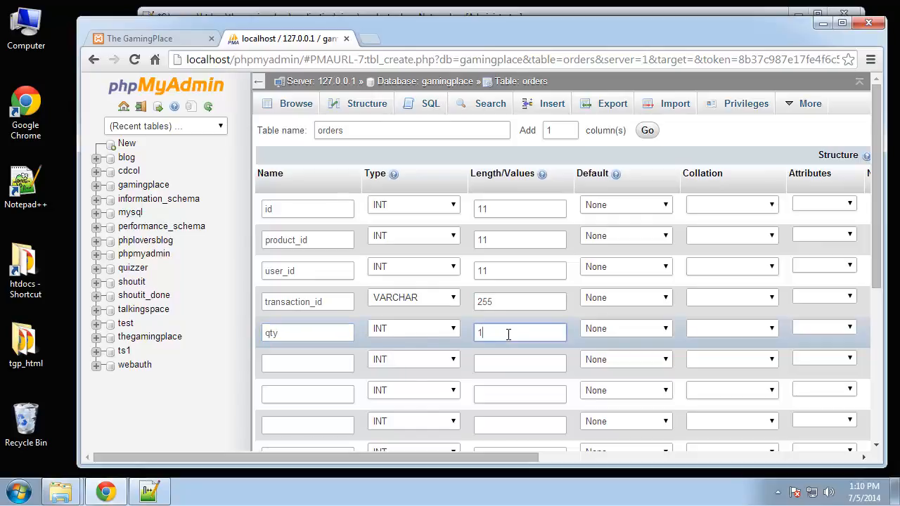
{"action": "type", "text": "1"}
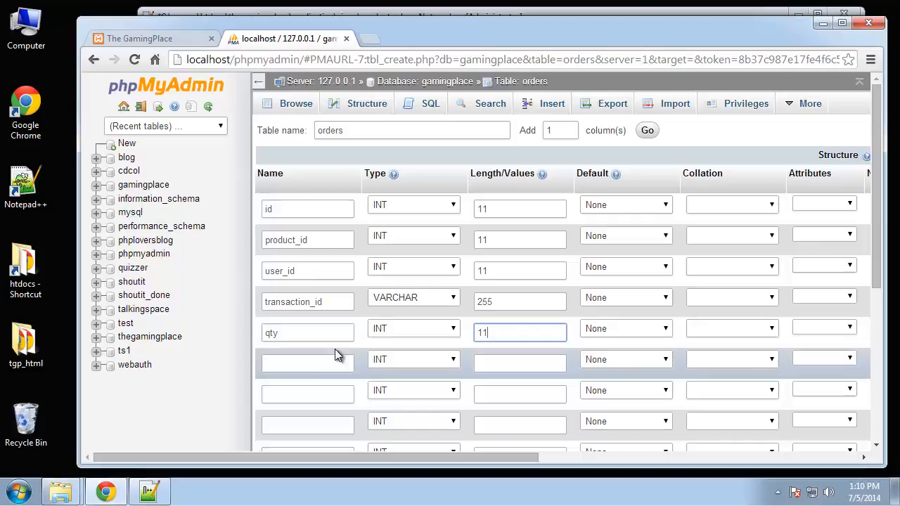
{"action": "left_click", "coordinate": [307, 359]}
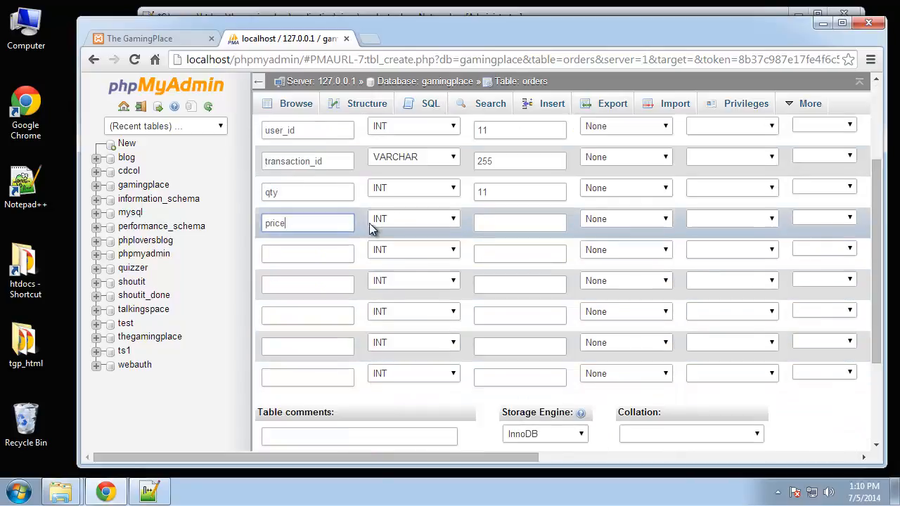
Make price a DECIMAL column with length 10,2
{"action": "left_click", "coordinate": [413, 218]}
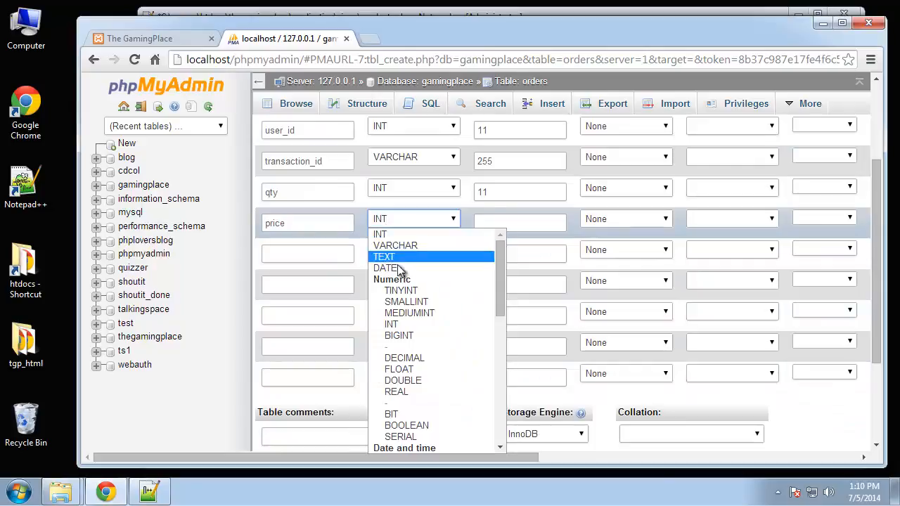
{"action": "left_click", "coordinate": [404, 358]}
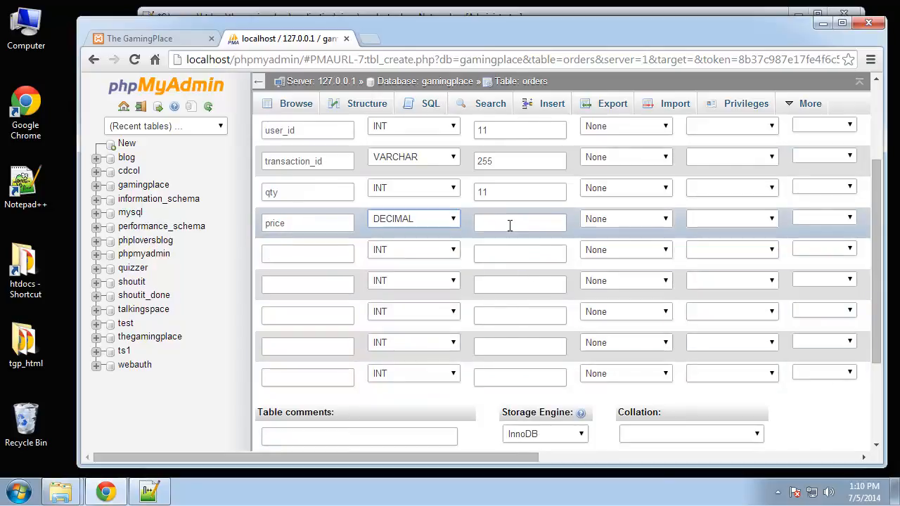
{"action": "type", "text": "10,2"}
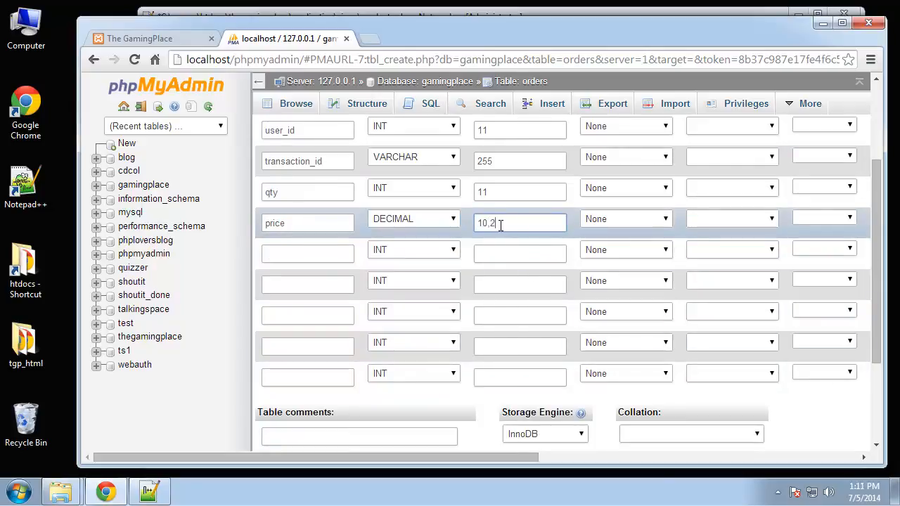
Name the remaining columns address, address2, city, state and zipcode
{"action": "left_click", "coordinate": [307, 253]}
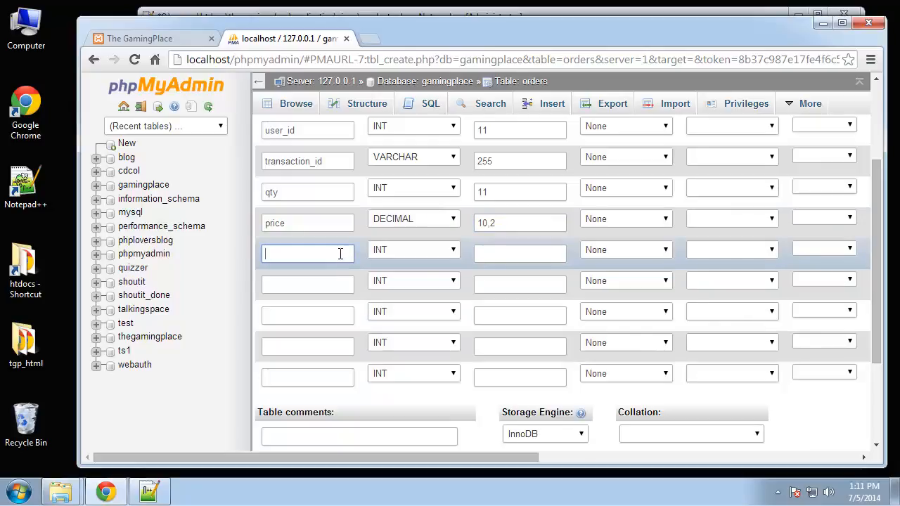
{"action": "type", "text": "address"}
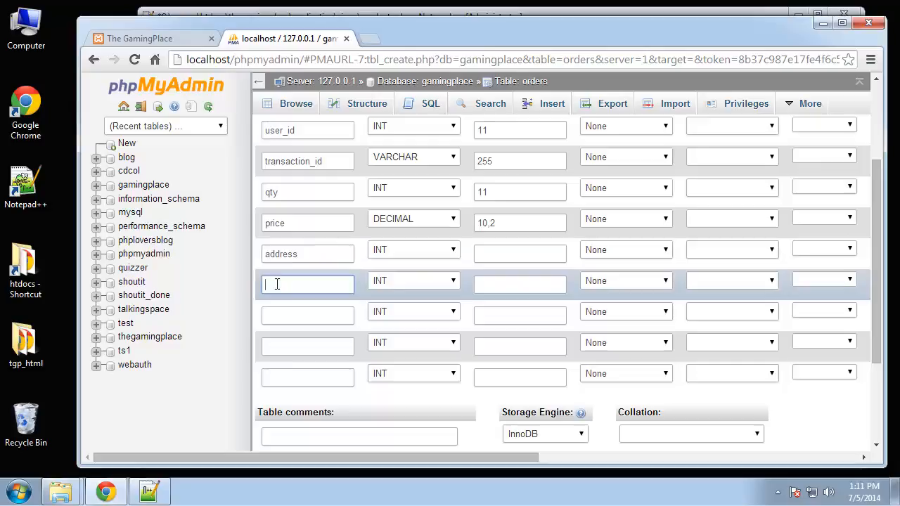
{"action": "type", "text": "address2"}
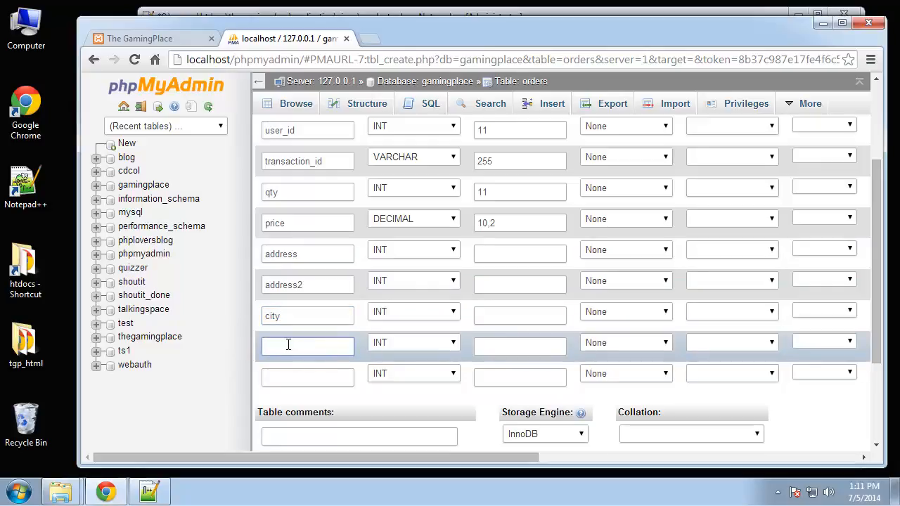
{"action": "type", "text": "state"}
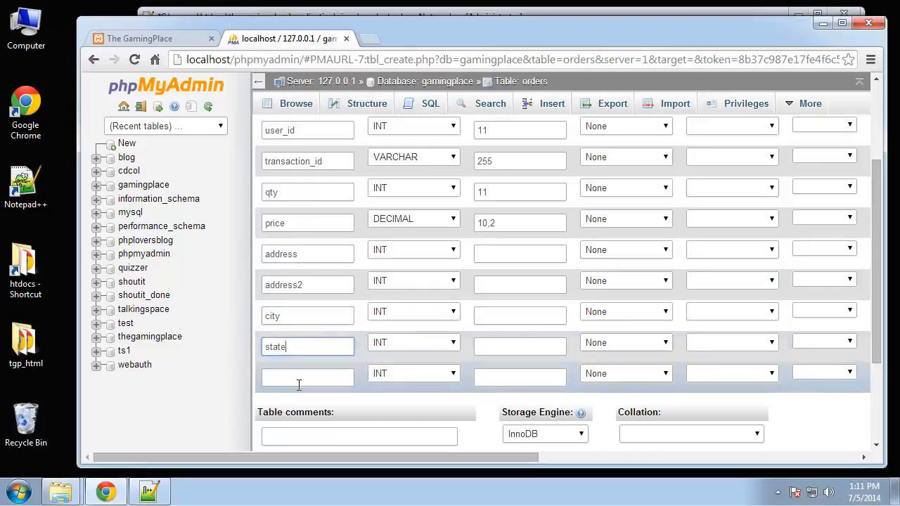
{"action": "type", "text": "zipcode"}
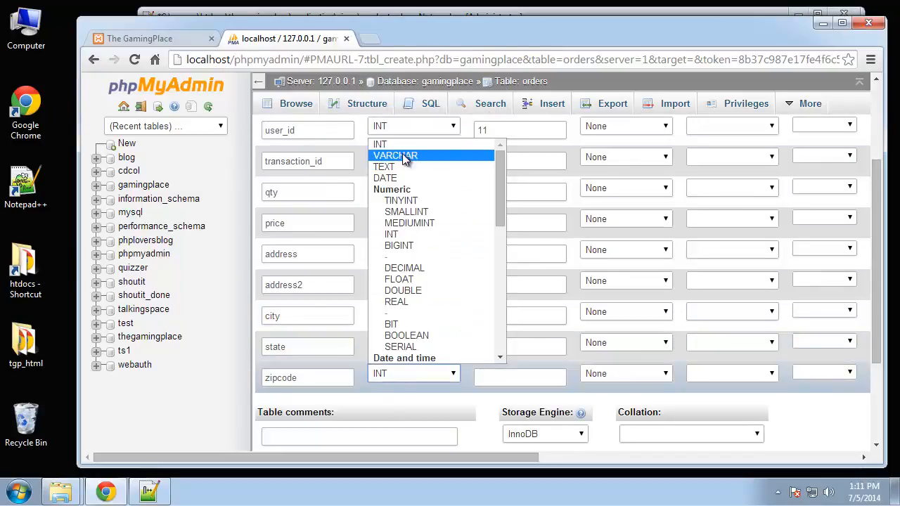
Set address/address2 VARCHAR 255, city/state VARCHAR 100, zipcode VARCHAR 30, and save orders
{"action": "left_click", "coordinate": [395, 155]}
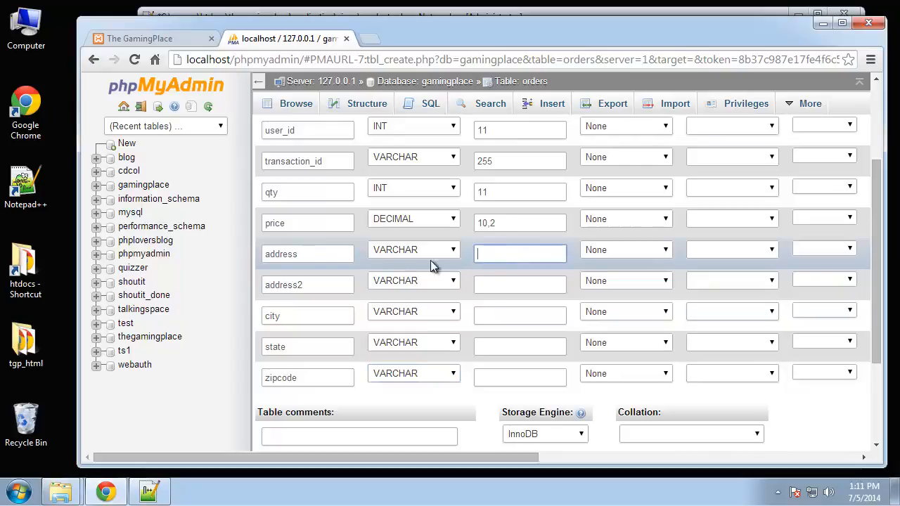
{"action": "type", "text": "255"}
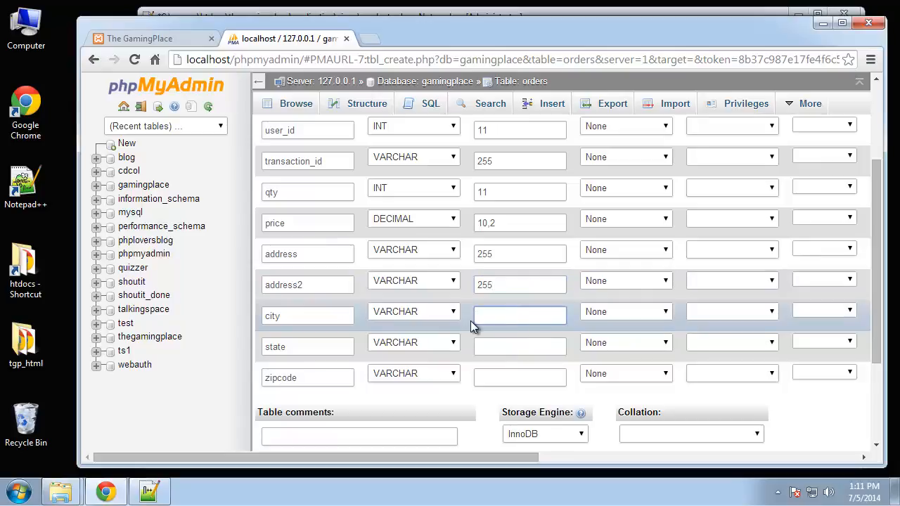
{"action": "type", "text": "100"}
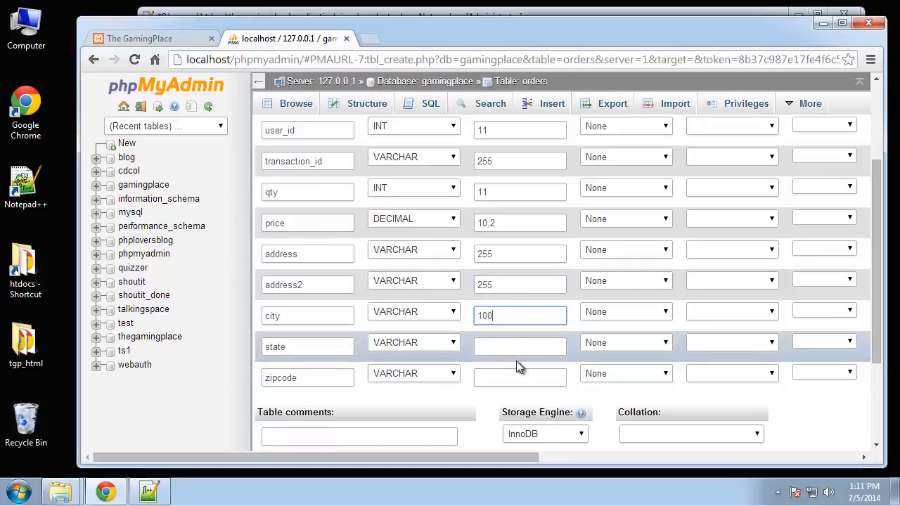
{"action": "left_click", "coordinate": [520, 342]}
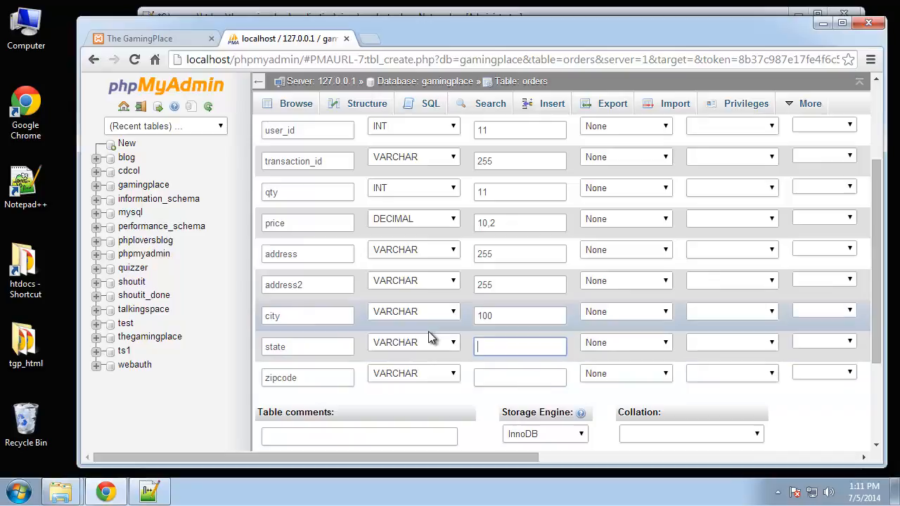
{"action": "type", "text": "100"}
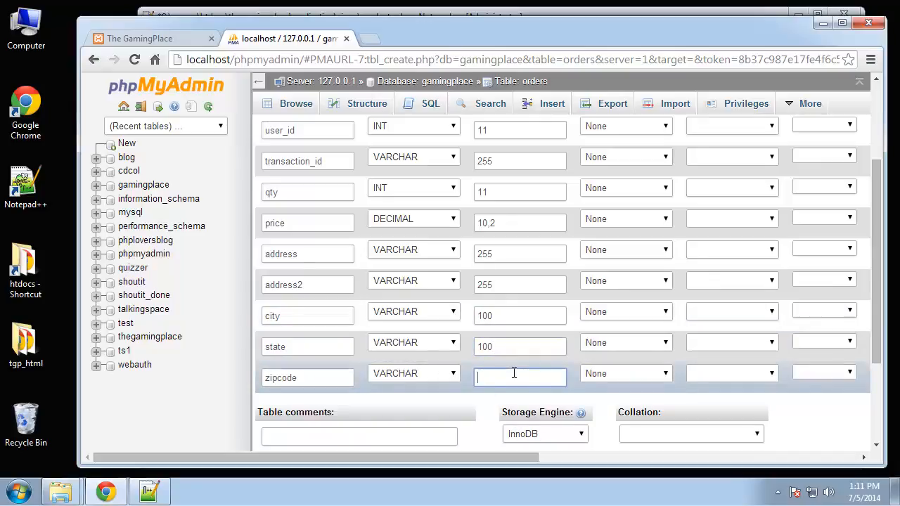
{"action": "type", "text": "30"}
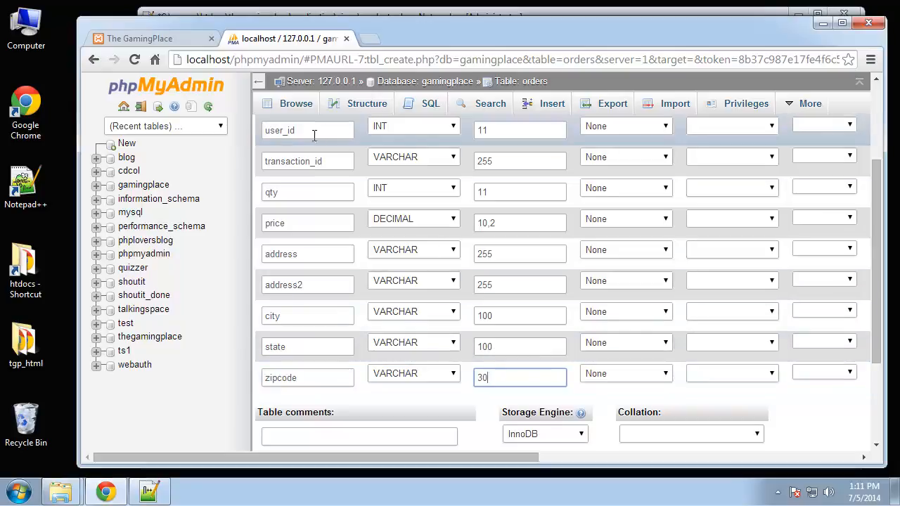
{"action": "scroll", "scroll_direction": "down", "scroll_amount": 3}
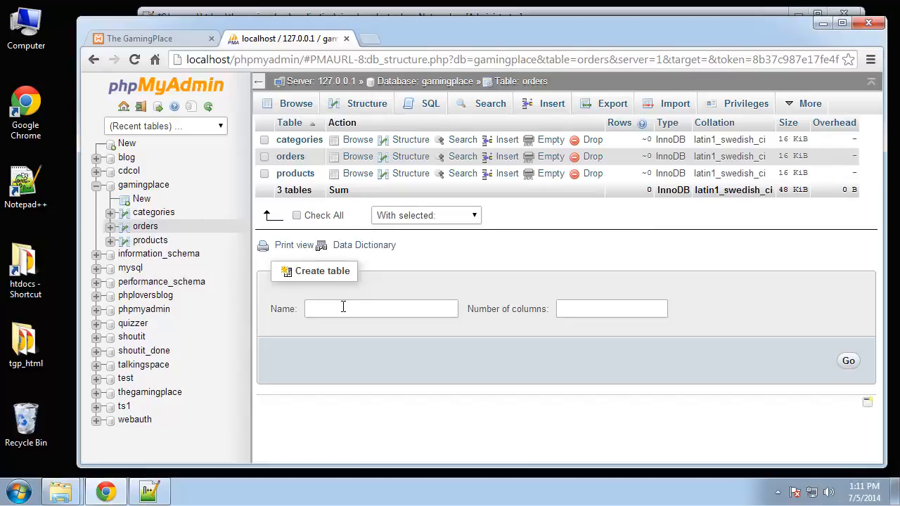
Start a users table with 7 columns and define id as INT 11 primary key
{"action": "type", "text": "users"}
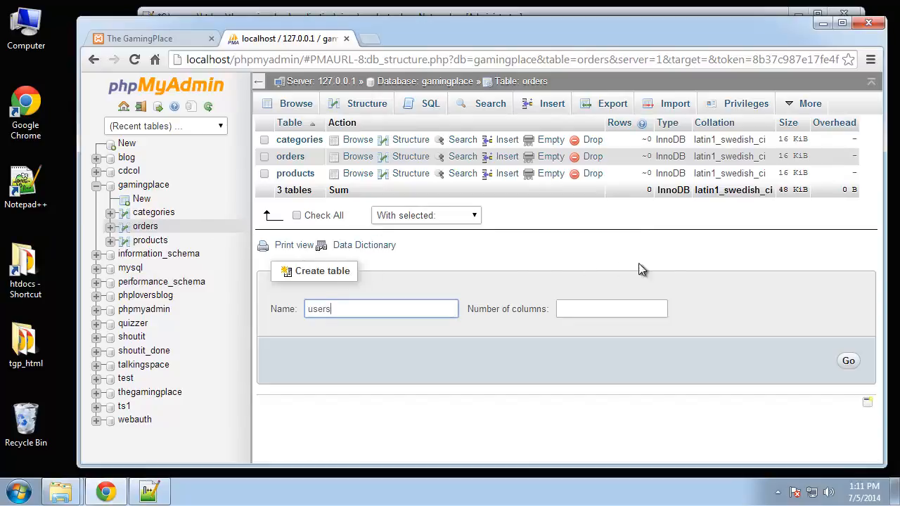
{"action": "type", "text": "7"}
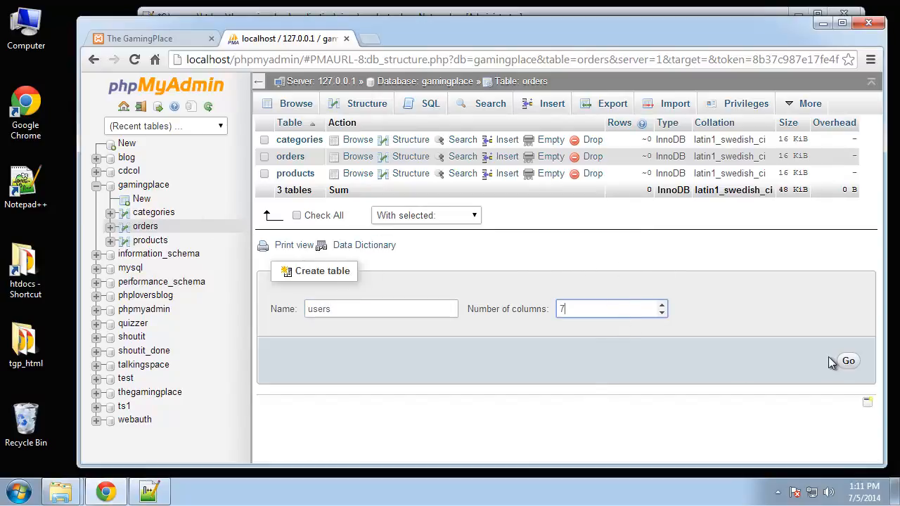
{"action": "left_click", "coordinate": [848, 361]}
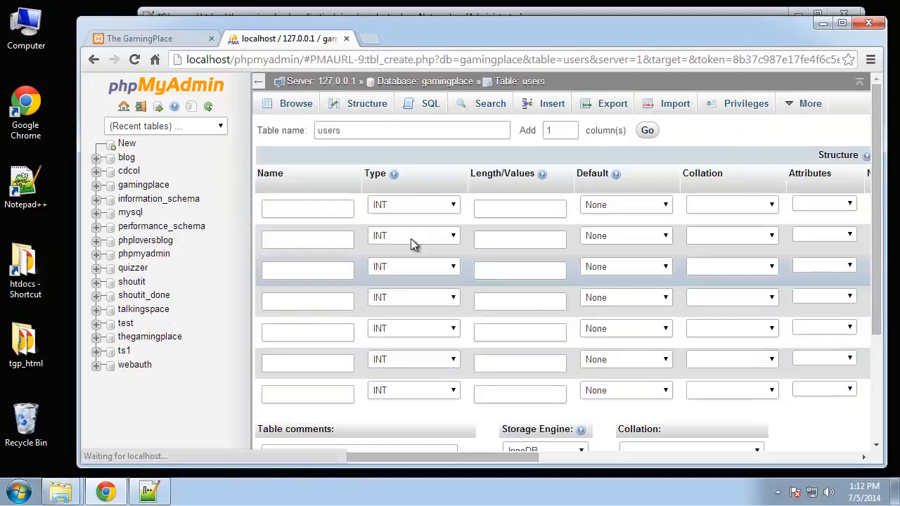
{"action": "type", "text": "id"}
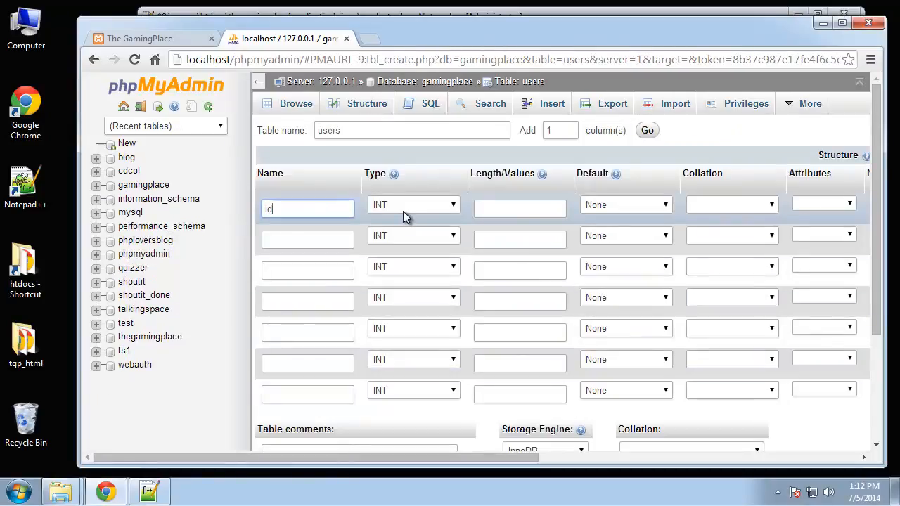
{"action": "type", "text": "11"}
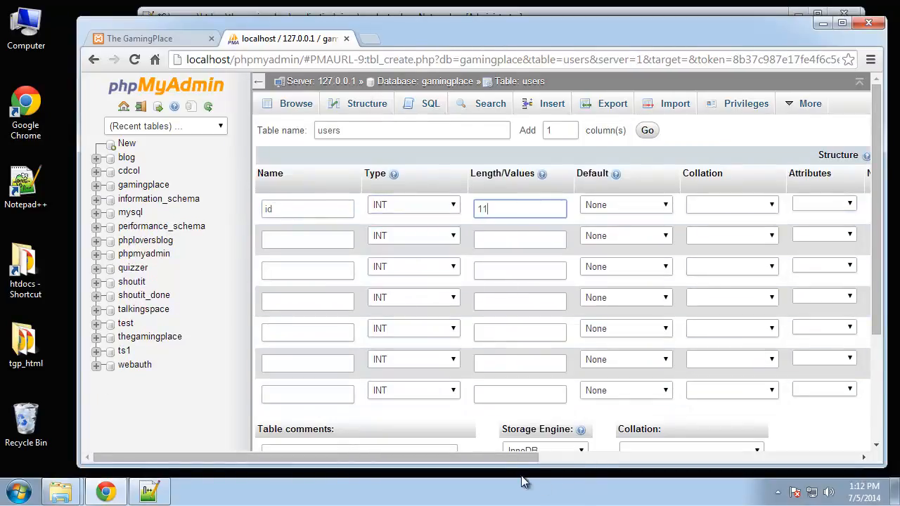
{"action": "left_click", "coordinate": [714, 204]}
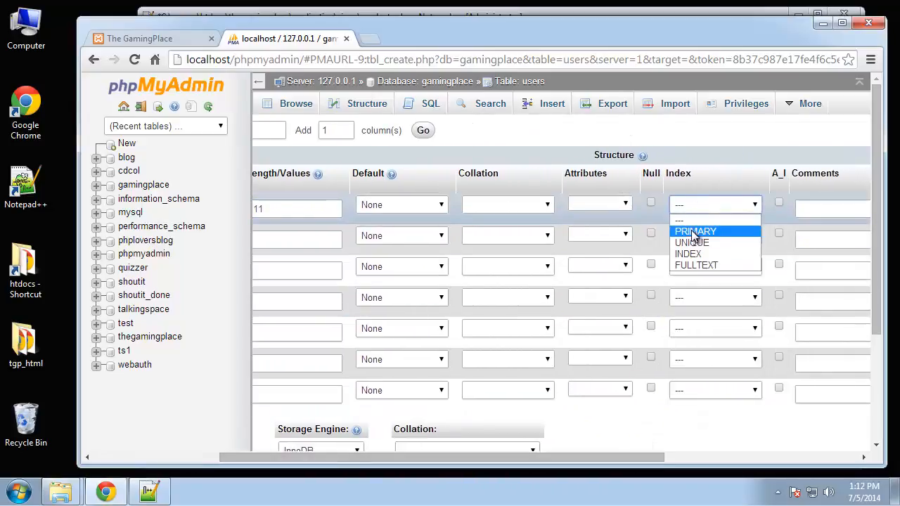
{"action": "left_click", "coordinate": [695, 230]}
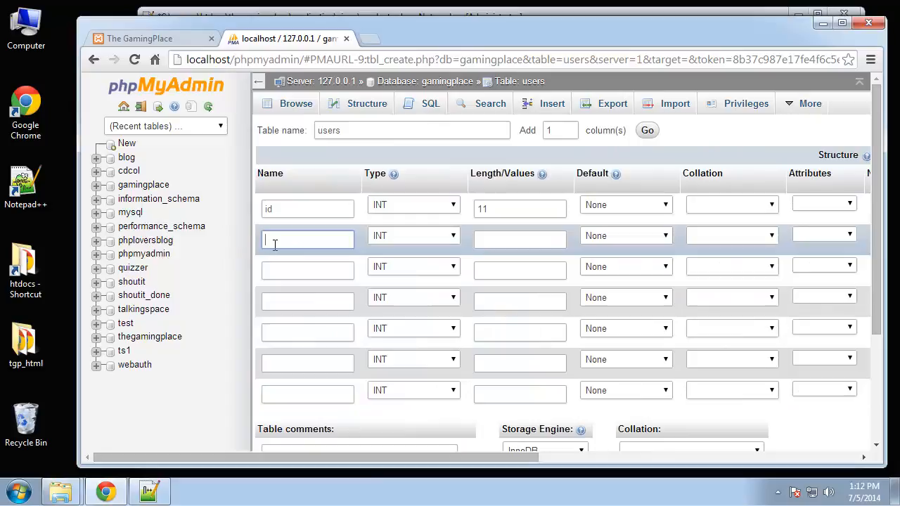
Name the columns first_name, last_name, email, username, password and join_date
{"action": "type", "text": "first_nam"}
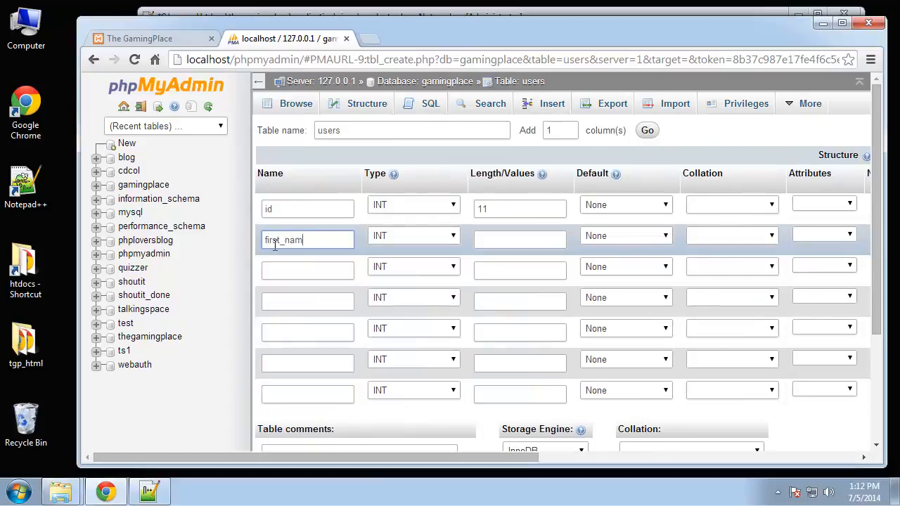
{"action": "left_click", "coordinate": [307, 270]}
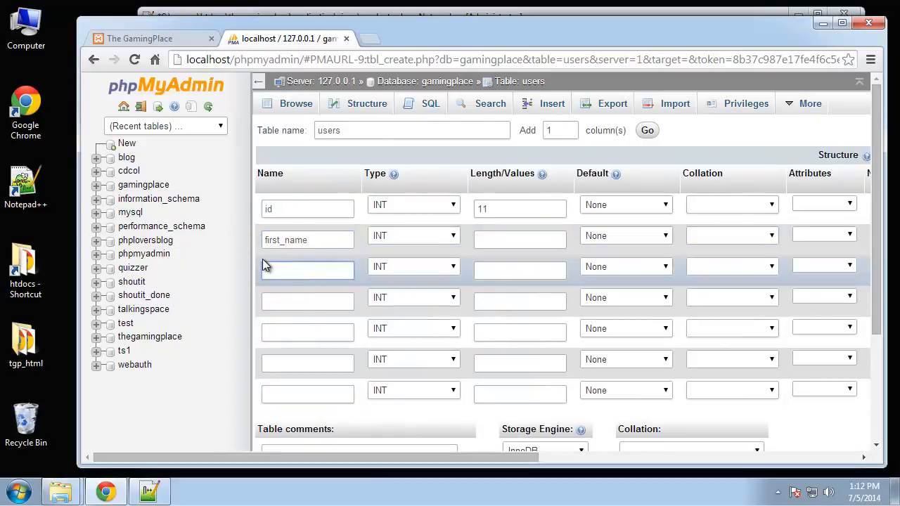
{"action": "type", "text": "last_name"}
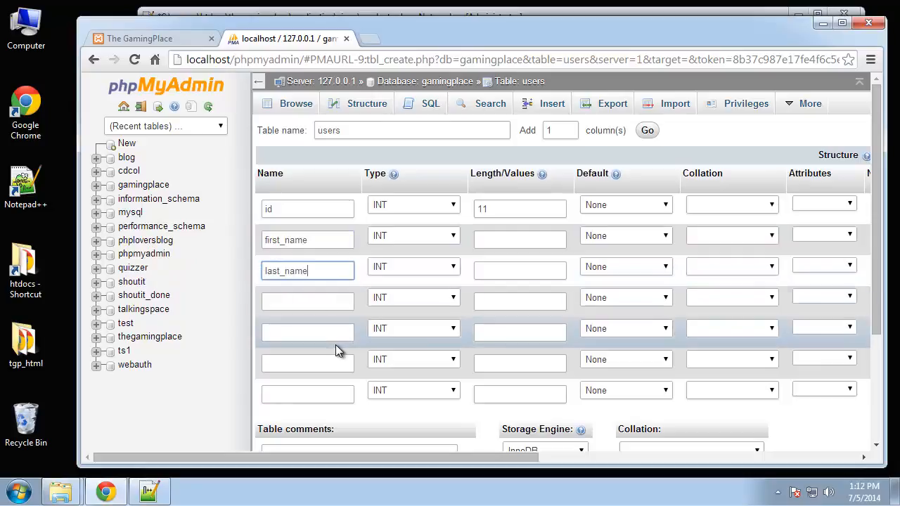
{"action": "type", "text": "e"}
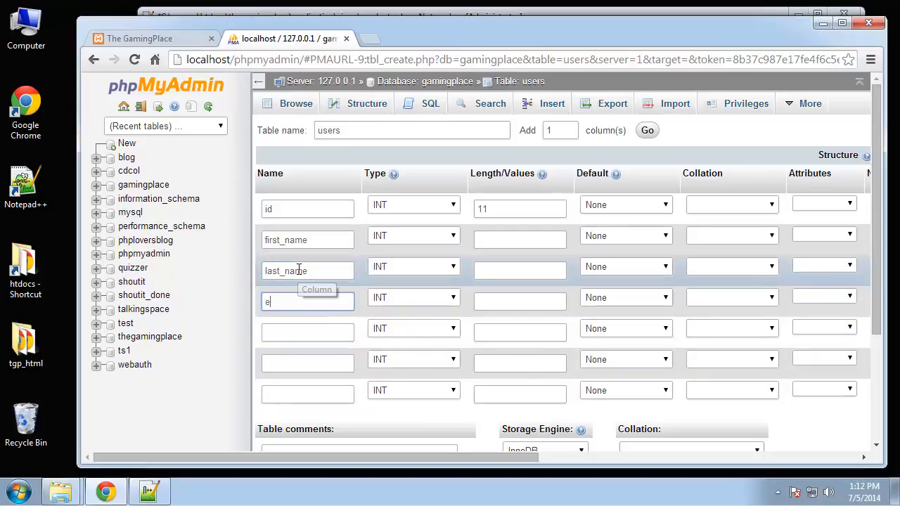
{"action": "type", "text": "mail"}
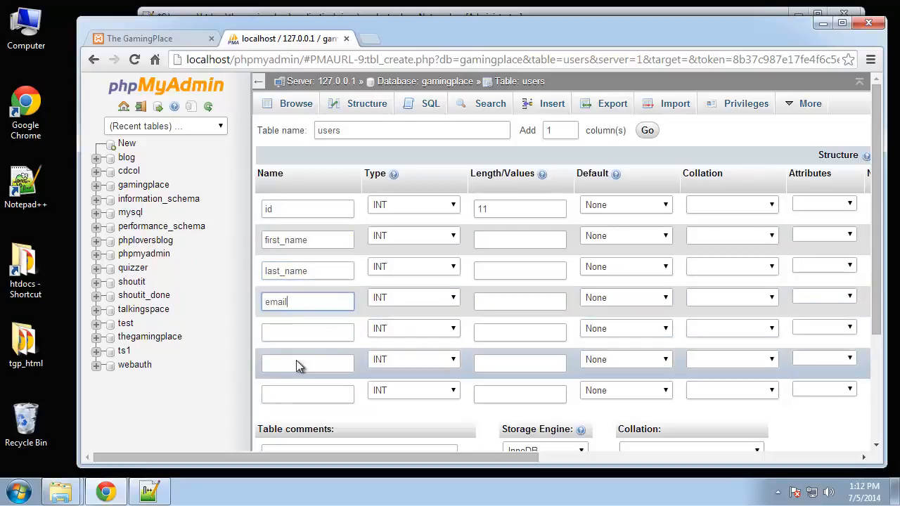
{"action": "type", "text": "usernam"}
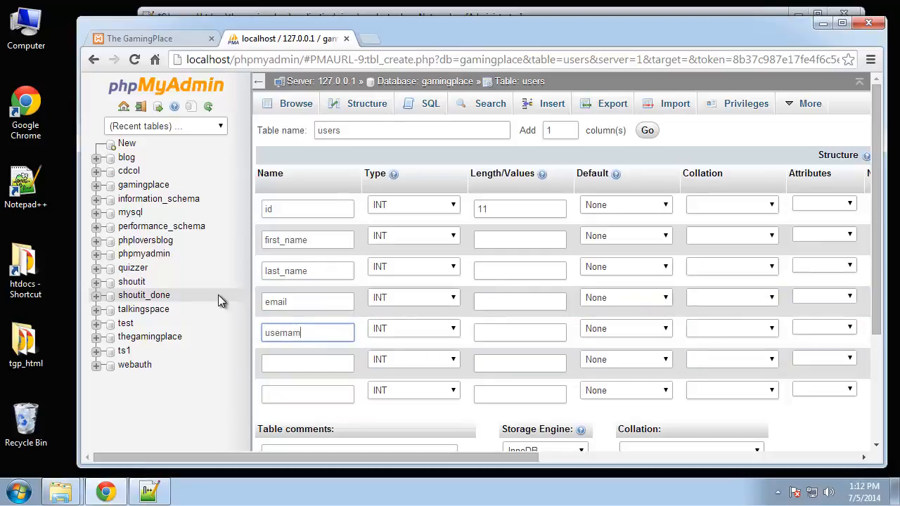
{"action": "type", "text": "password"}
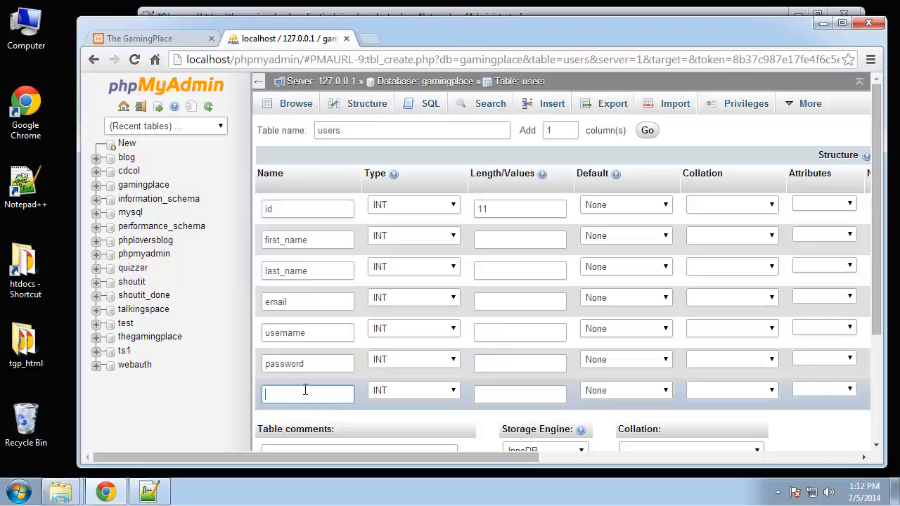
{"action": "type", "text": "join_da"}
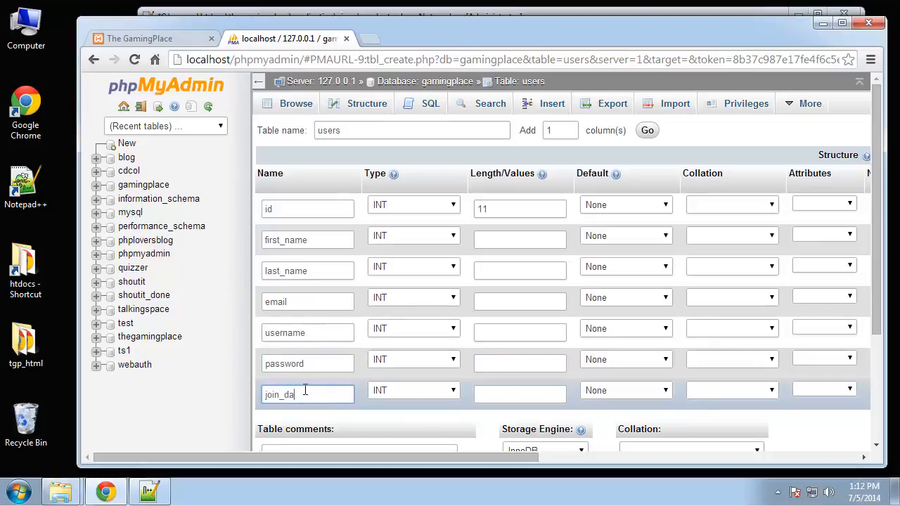
{"action": "left_click", "coordinate": [413, 235]}
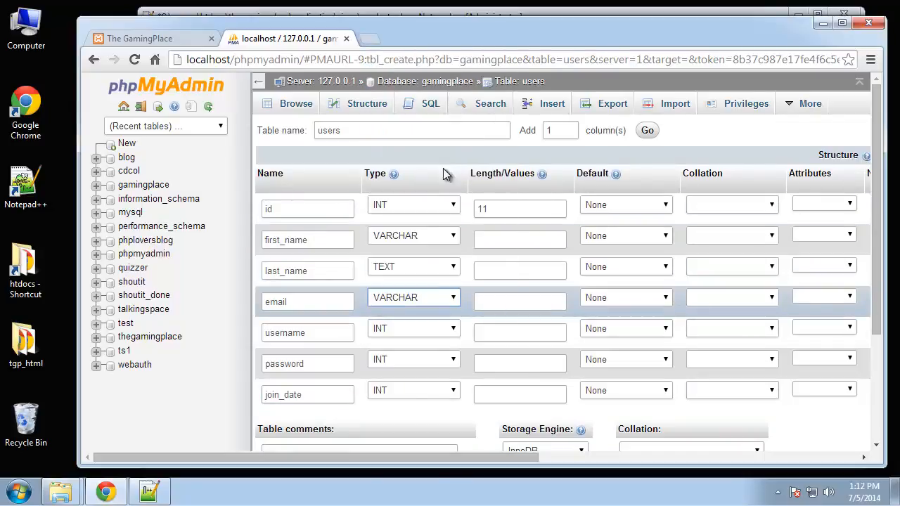
Make username a VARCHAR column and join_date a TIMESTAMP defaulting to CURRENT_TIMESTAMP
{"action": "left_click", "coordinate": [414, 235]}
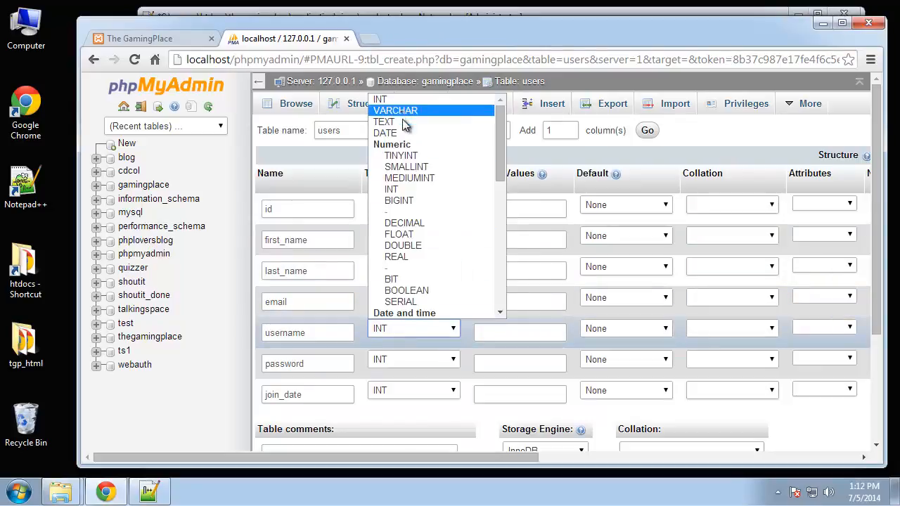
{"action": "left_click", "coordinate": [395, 111]}
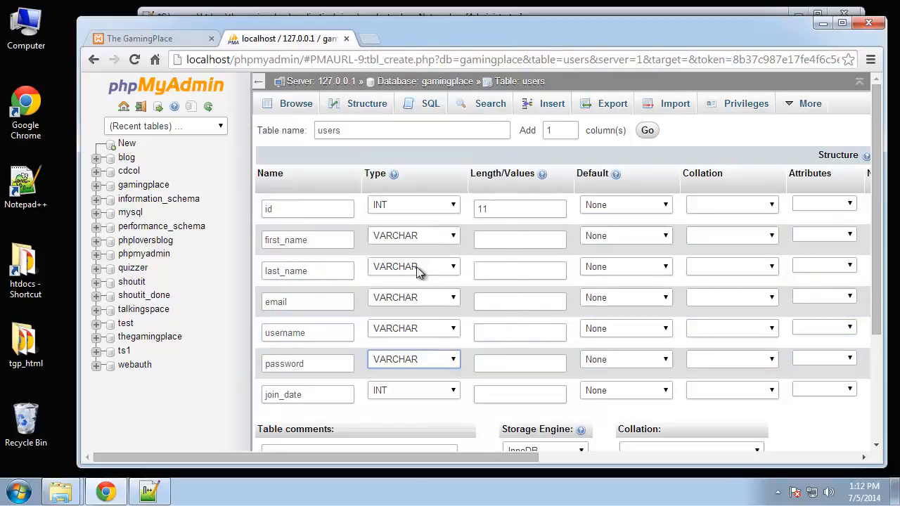
{"action": "left_click", "coordinate": [413, 390]}
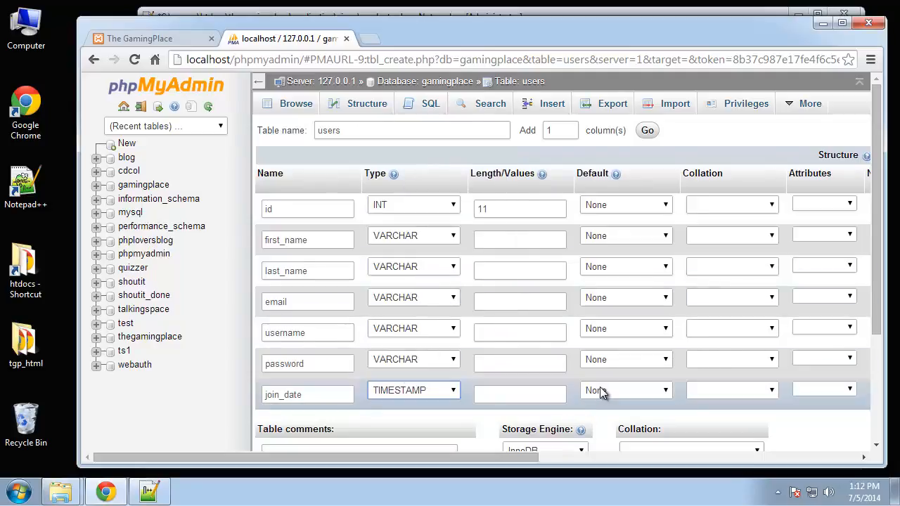
{"action": "left_click", "coordinate": [625, 390]}
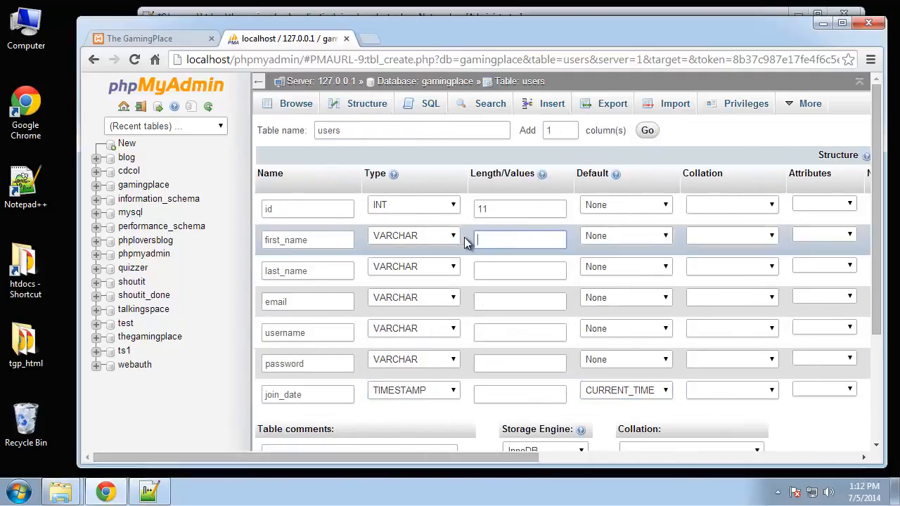
Give the name, email, username and password columns length 100 and save the users table
{"action": "type", "text": "100"}
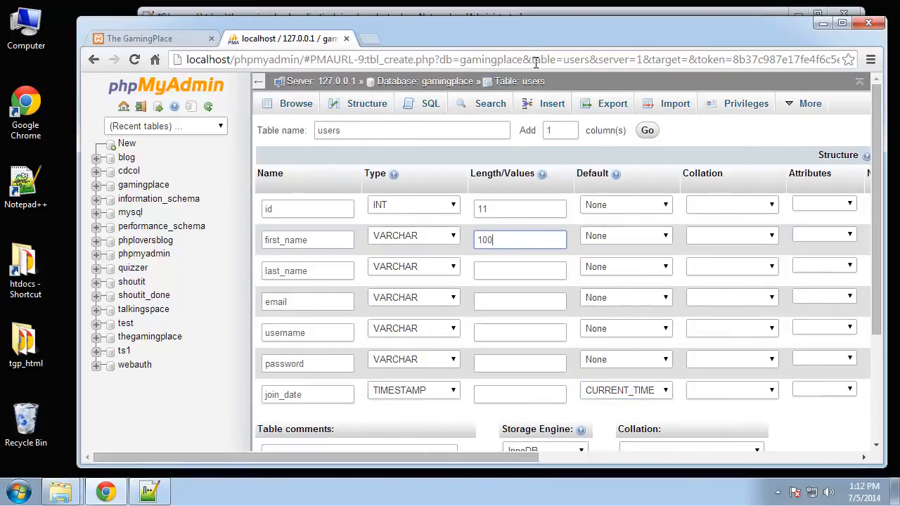
{"action": "left_click", "coordinate": [519, 271]}
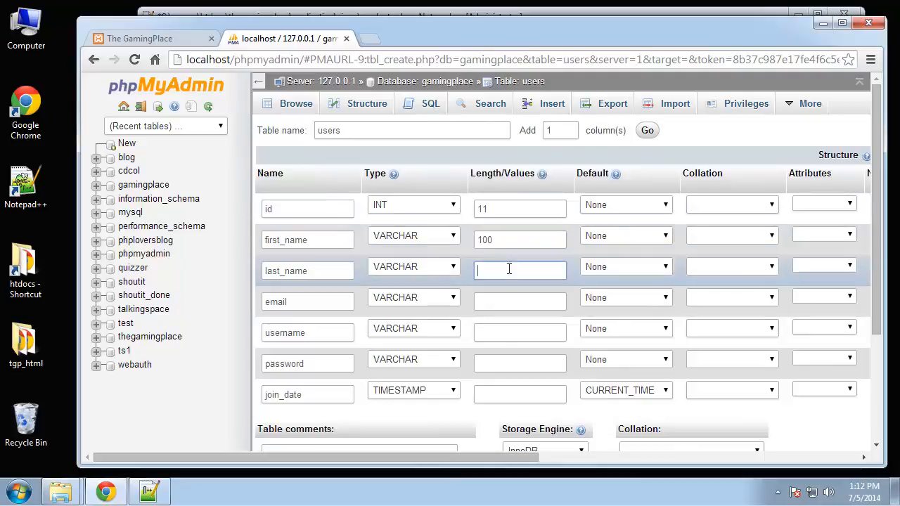
{"action": "type", "text": "100"}
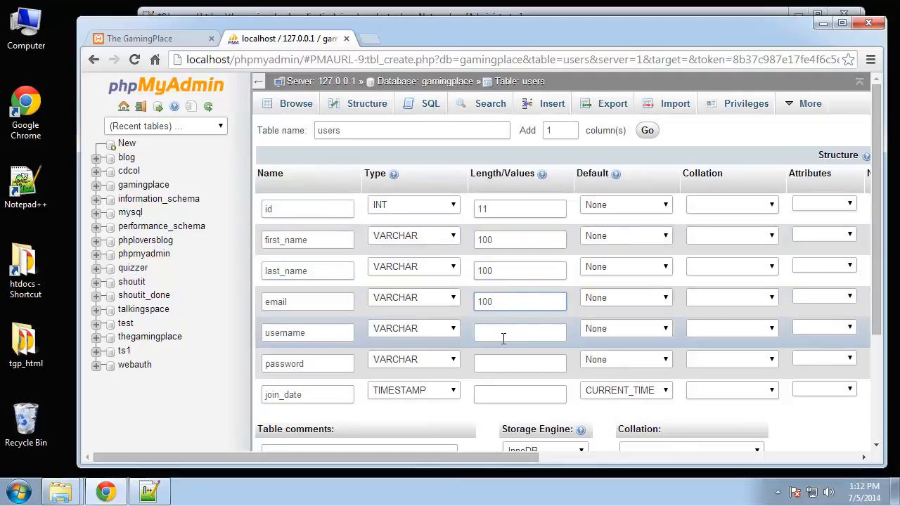
{"action": "type", "text": "100"}
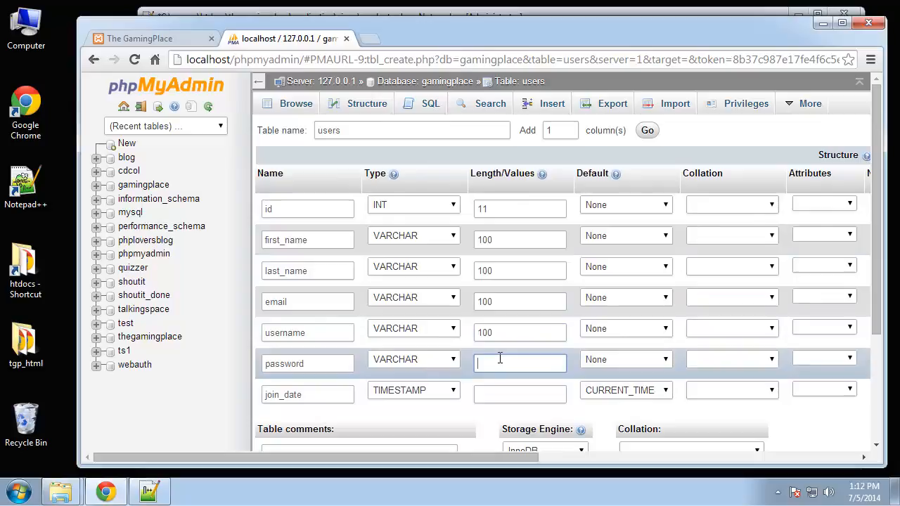
{"action": "type", "text": "100"}
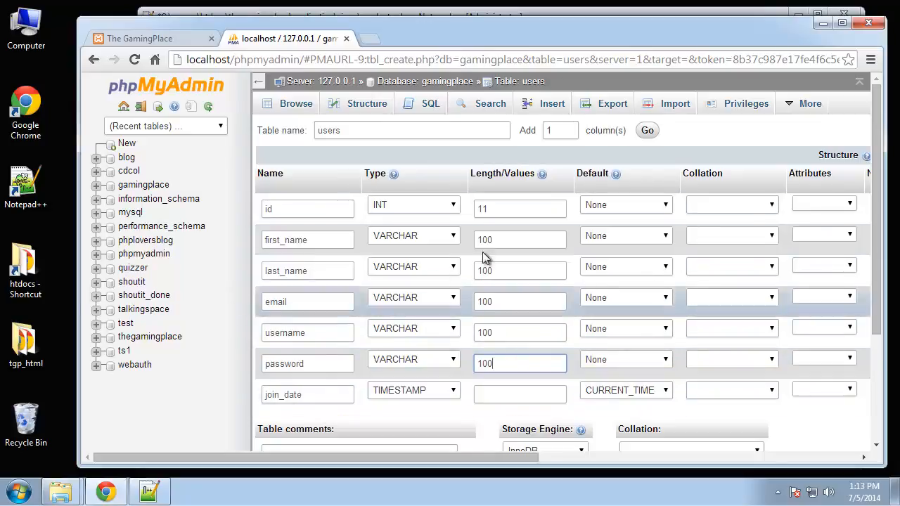
{"action": "scroll", "scroll_direction": "down", "scroll_amount": 3}
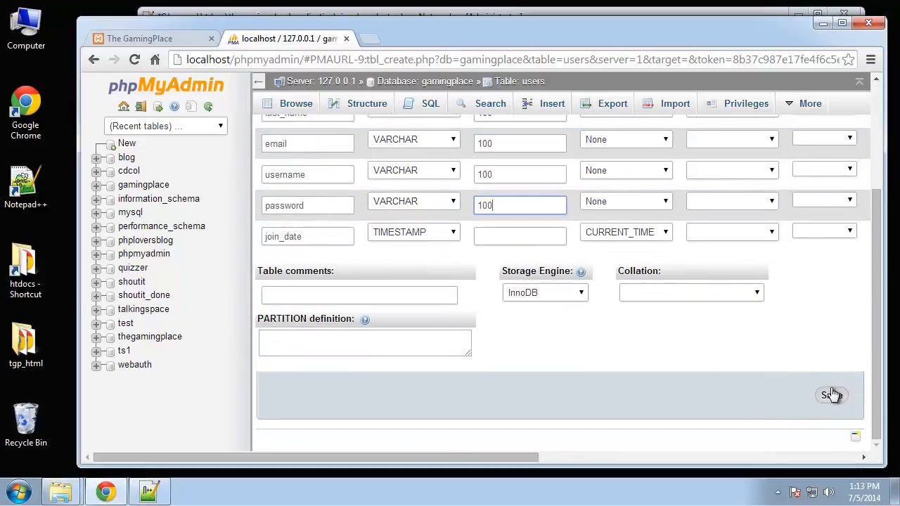
{"action": "left_click", "coordinate": [831, 394]}
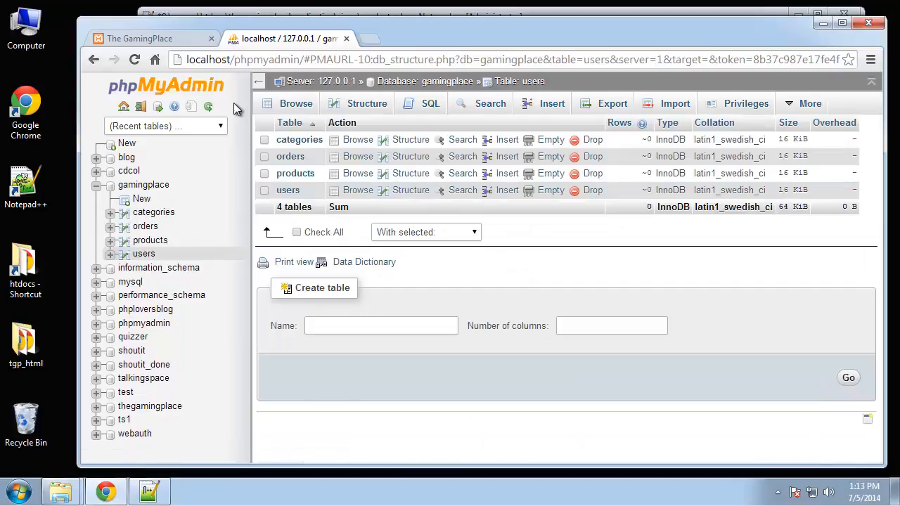
{"action": "mouse_move", "coordinate": [764, 328]}
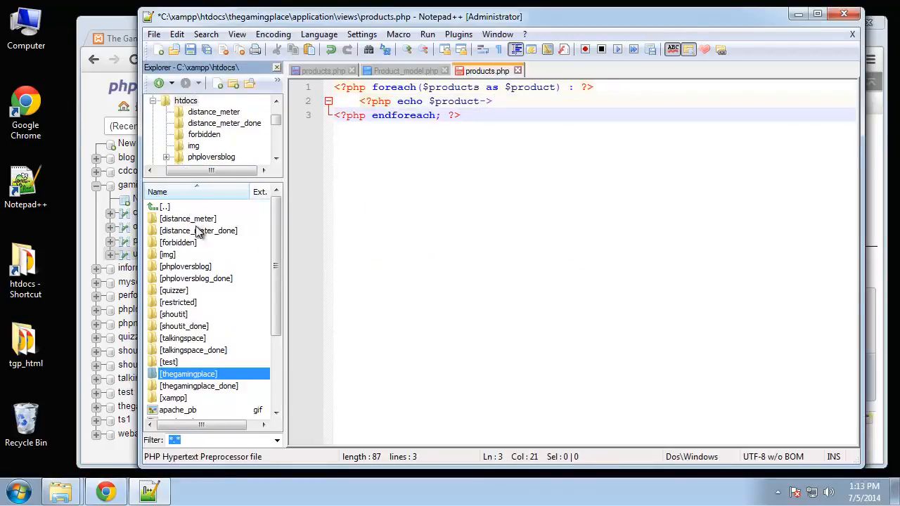
Browse into thegamingplace/application and look through database.php's localhost/root/gamingplace settings
{"action": "double_click", "coordinate": [188, 373]}
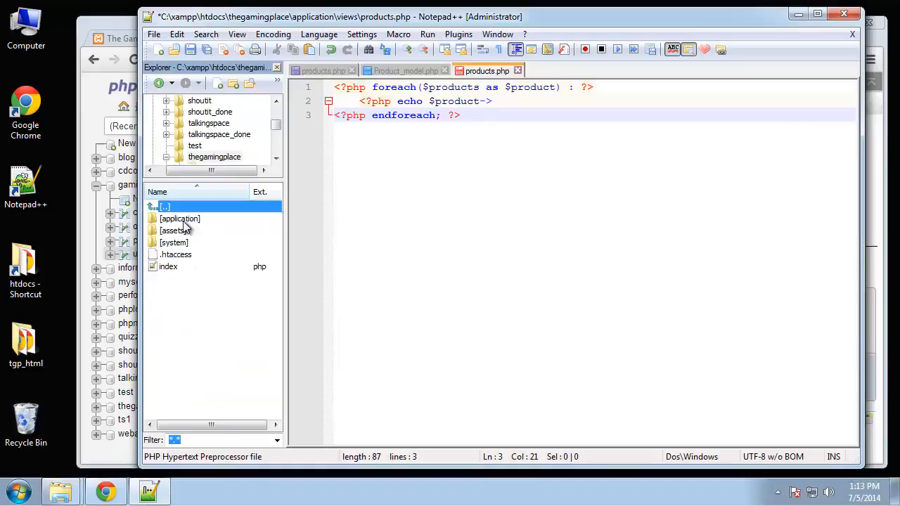
{"action": "double_click", "coordinate": [179, 219]}
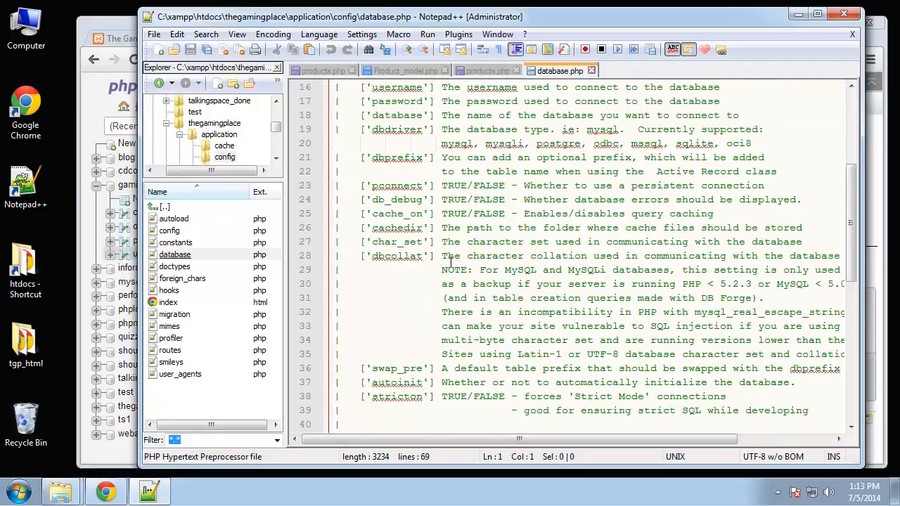
{"action": "scroll", "scroll_direction": "down", "scroll_amount": 3}
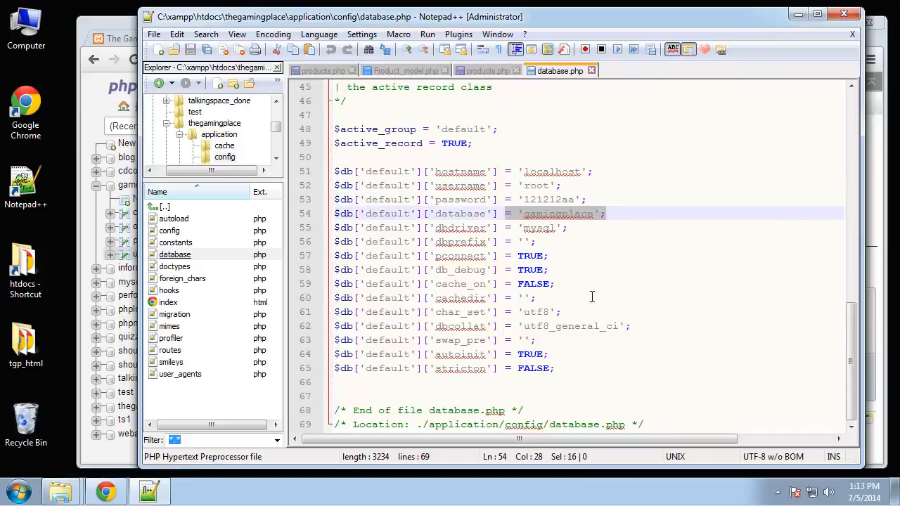
{"action": "scroll", "scroll_direction": "up", "scroll_amount": 3}
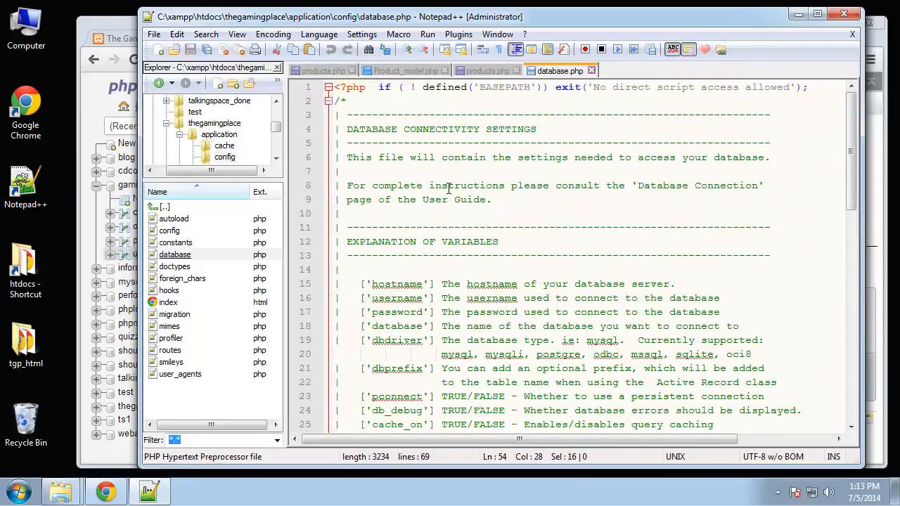
{"action": "mouse_move", "coordinate": [594, 85]}
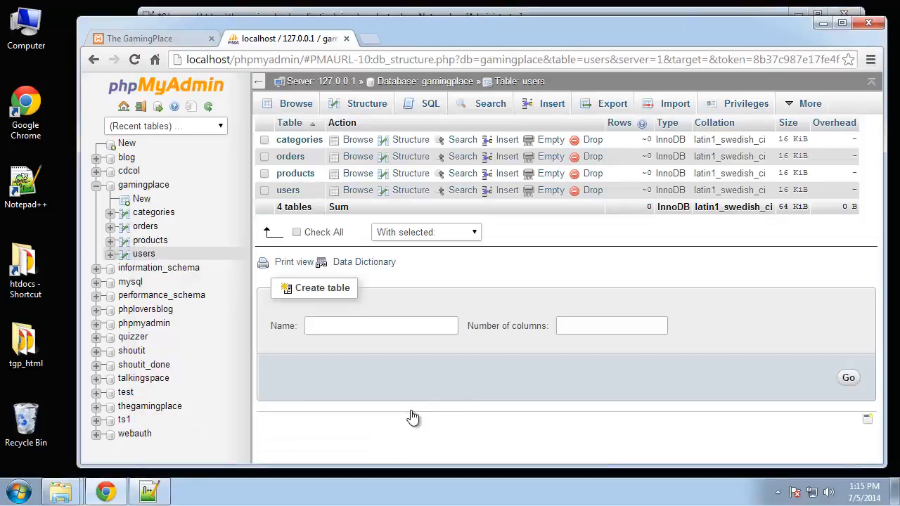
{"action": "mouse_move", "coordinate": [263, 312]}
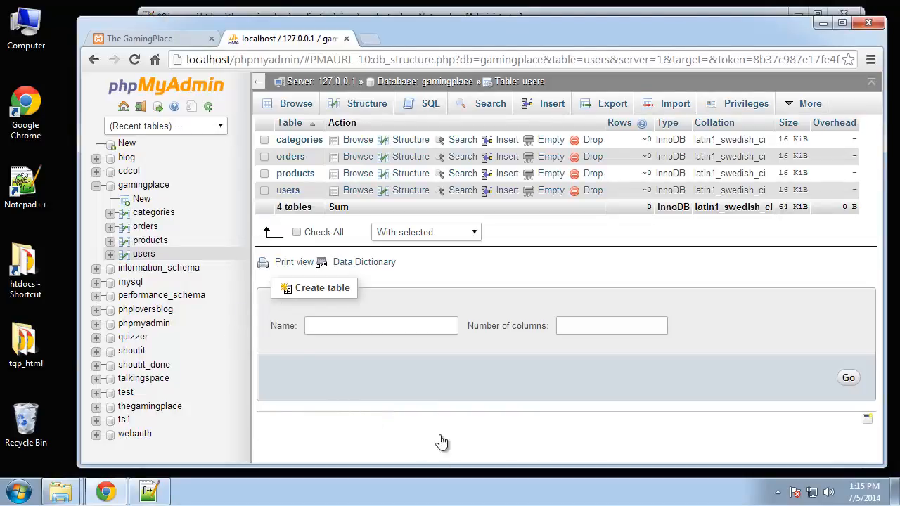
{"action": "mouse_move", "coordinate": [412, 320]}
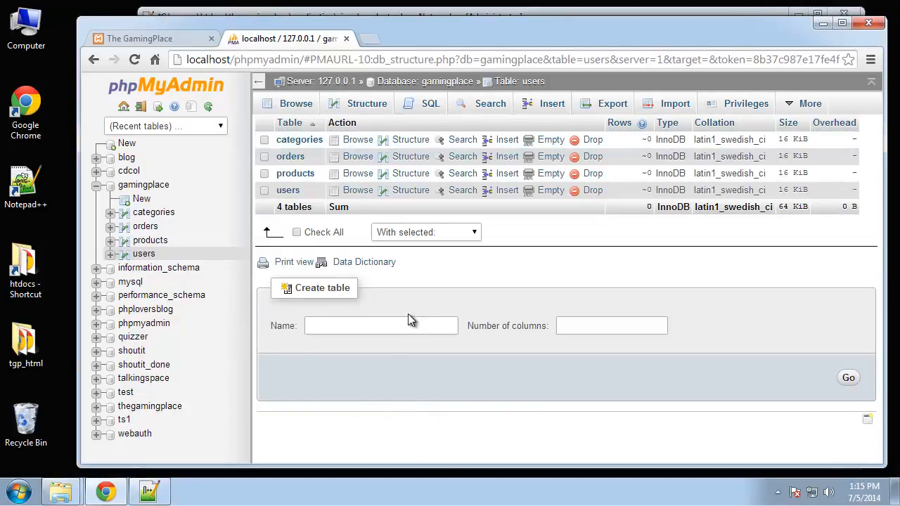
{"action": "mouse_move", "coordinate": [399, 312]}
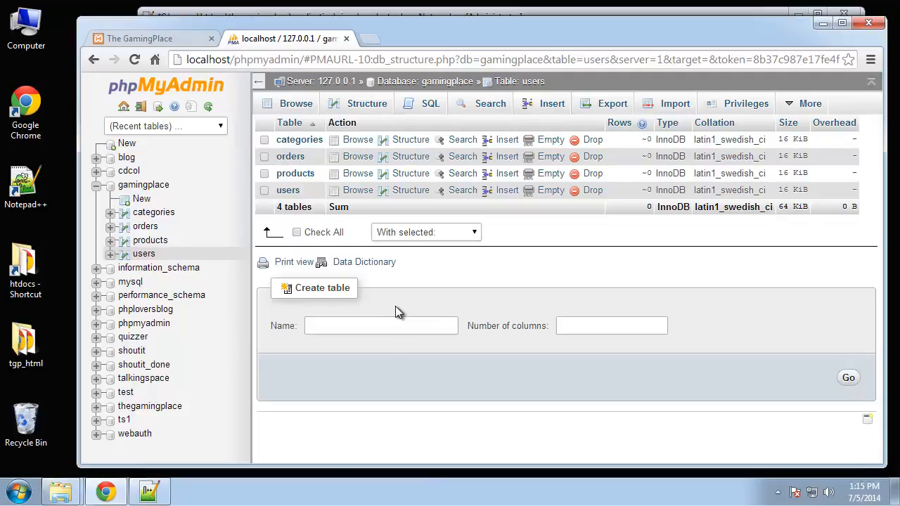
{"action": "mouse_move", "coordinate": [371, 203]}
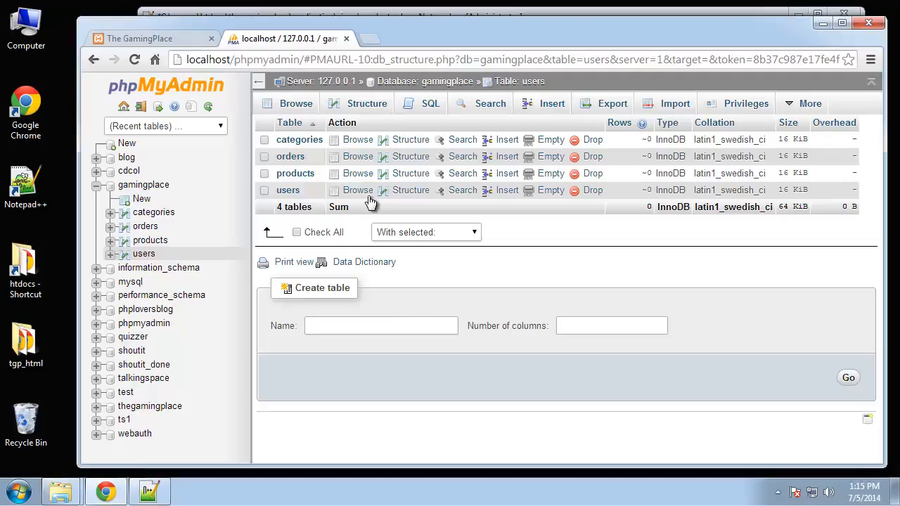
Browse the categories table, which returns zero rows
{"action": "left_click", "coordinate": [357, 139]}
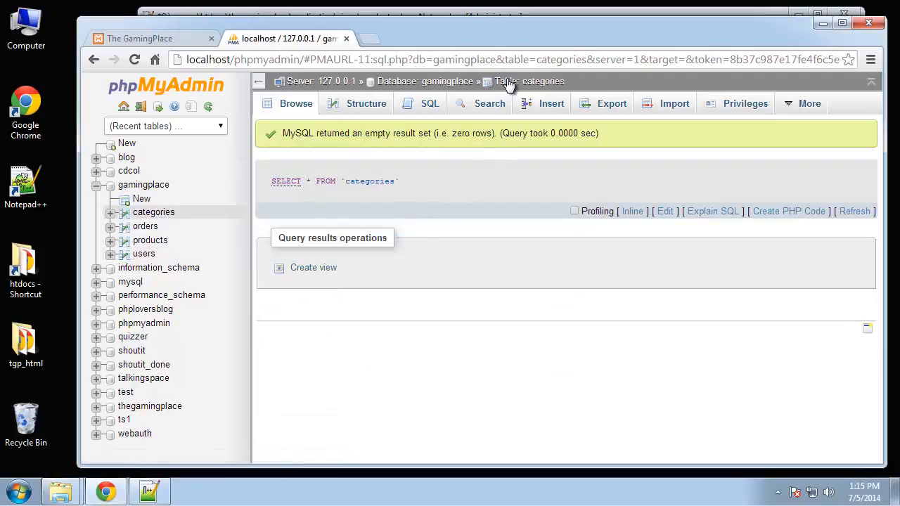
Start an Insert form for categories and enter Xbox One Games as the first name
{"action": "left_click", "coordinate": [551, 103]}
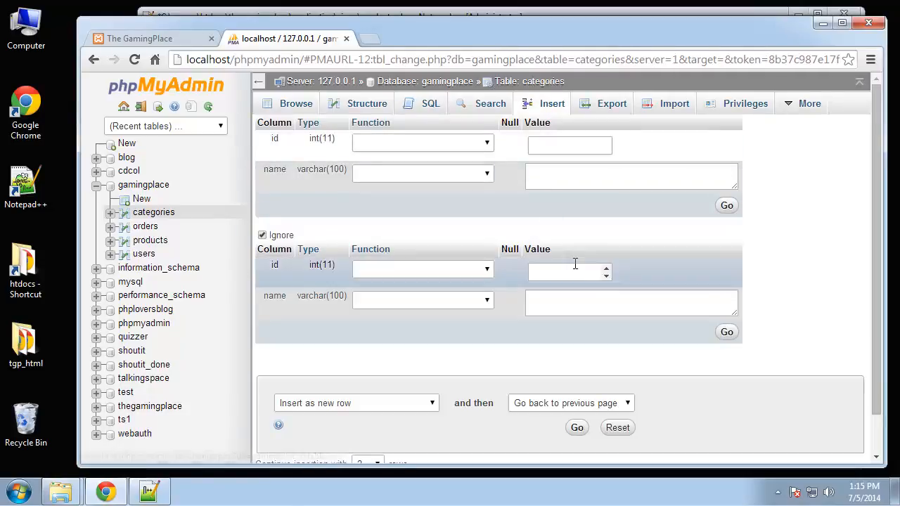
{"action": "scroll", "scroll_direction": "down", "scroll_amount": 3}
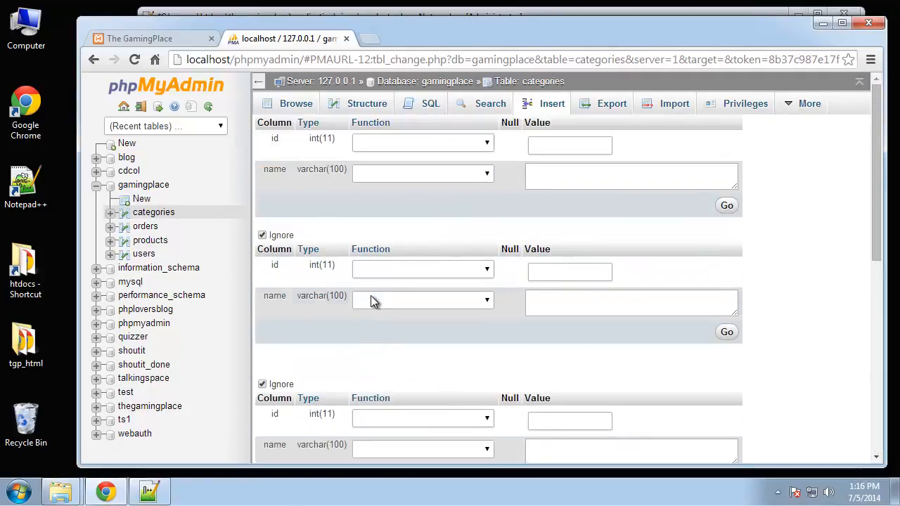
{"action": "left_click", "coordinate": [630, 175]}
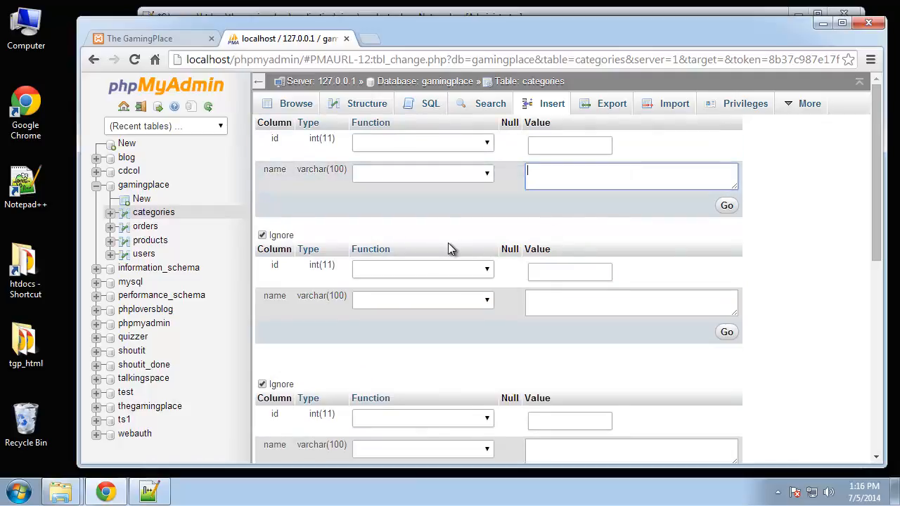
{"action": "type", "text": "x"}
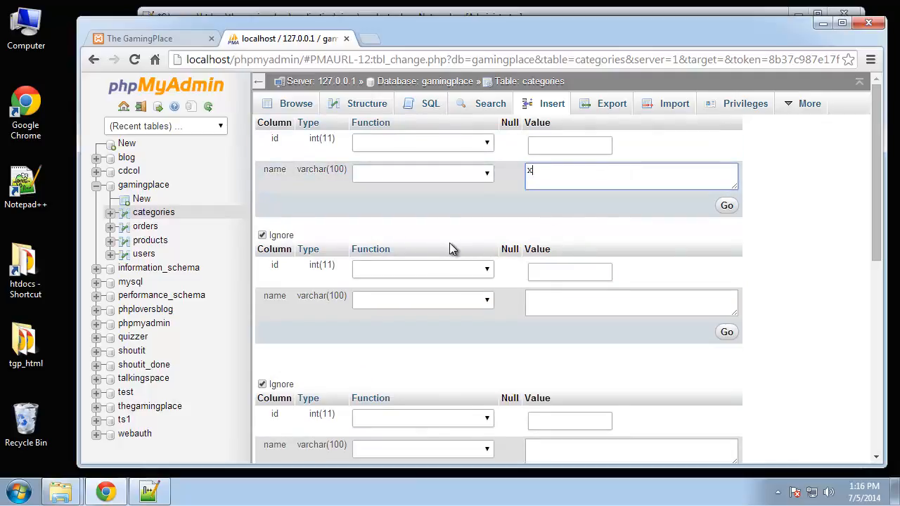
{"action": "type", "text": "Xbo"}
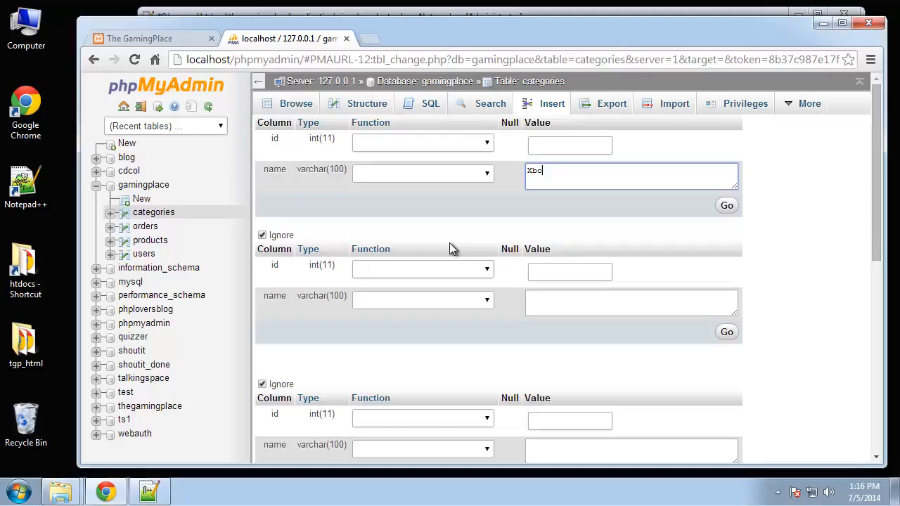
{"action": "type", "text": "x"}
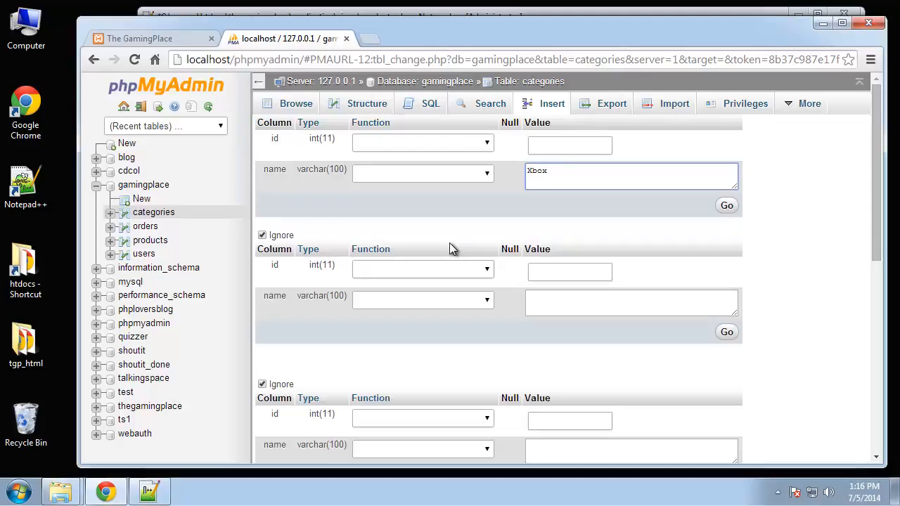
{"action": "type", "text": "One Games"}
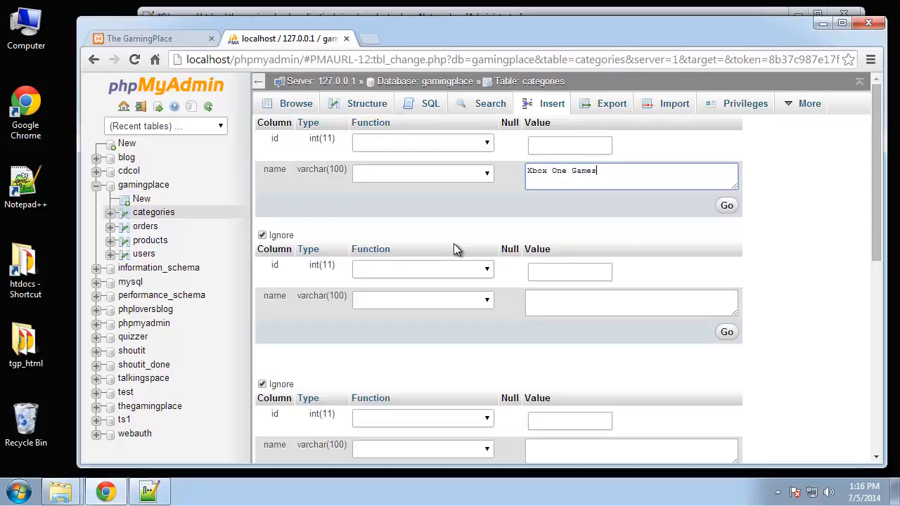
Enter PS4 Games, Nintendo Wii Games, Xbox 360 Games and PS3 Games in the remaining rows
{"action": "left_click", "coordinate": [630, 302]}
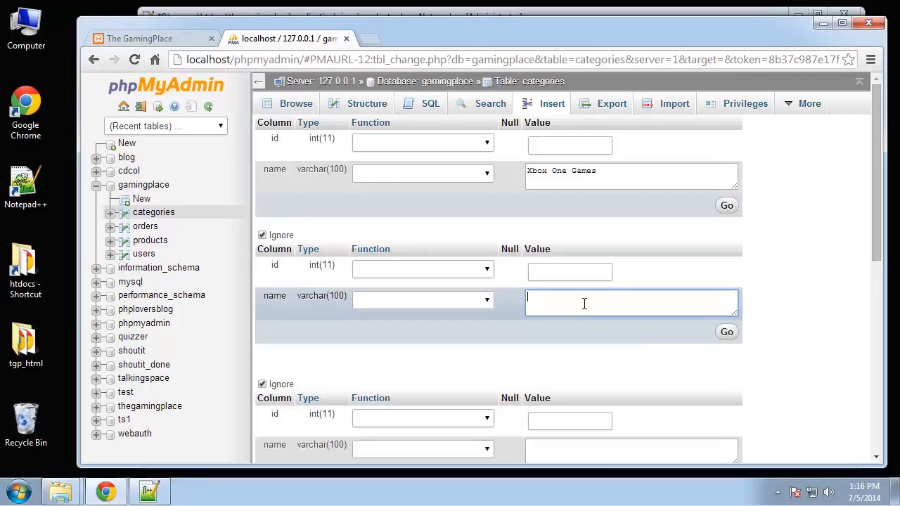
{"action": "type", "text": "PS4"}
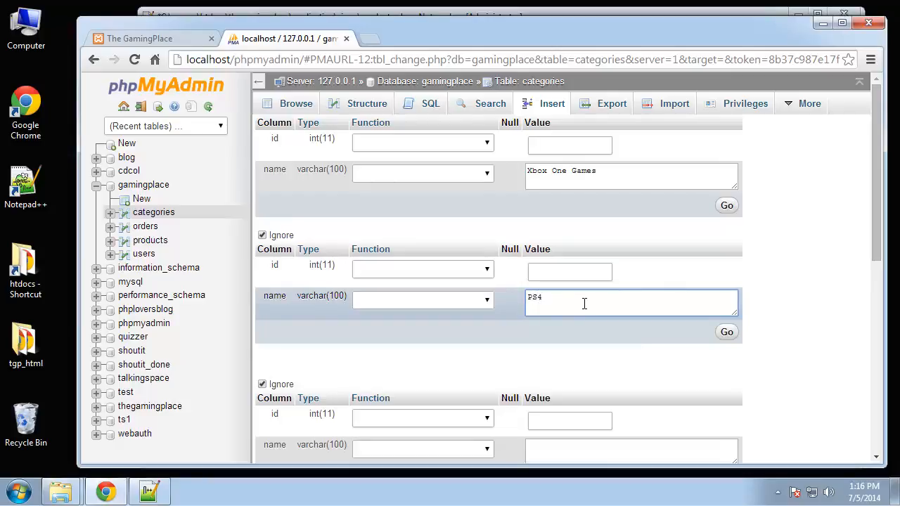
{"action": "scroll", "scroll_direction": "down", "scroll_amount": 3}
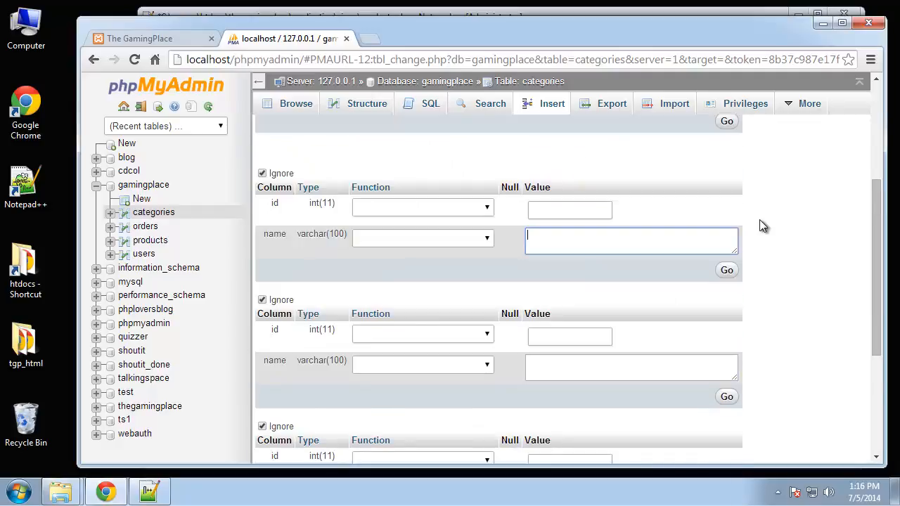
{"action": "type", "text": "Nin"}
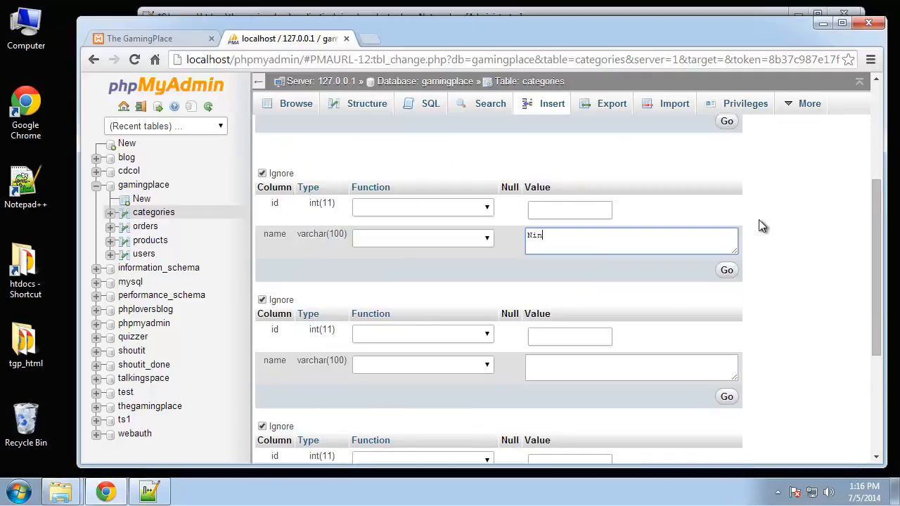
{"action": "type", "text": "tendo Wii U Games"}
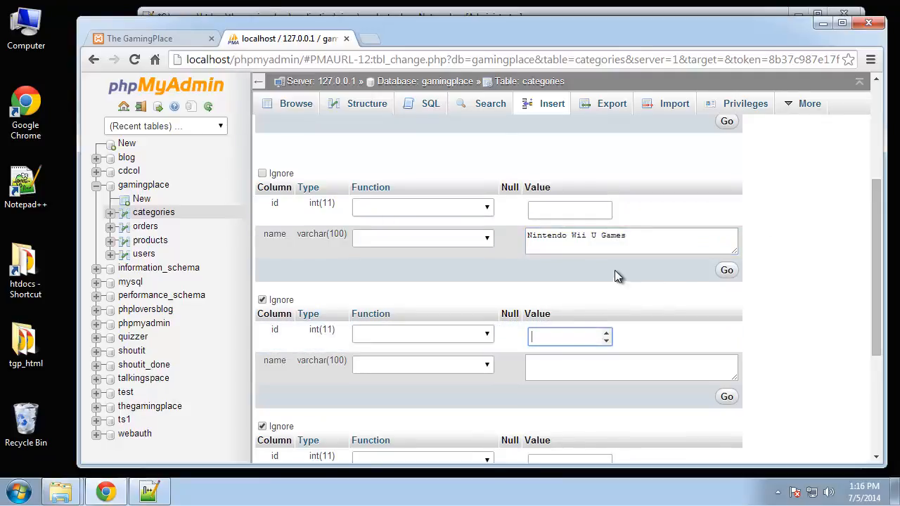
{"action": "double_click", "coordinate": [604, 235]}
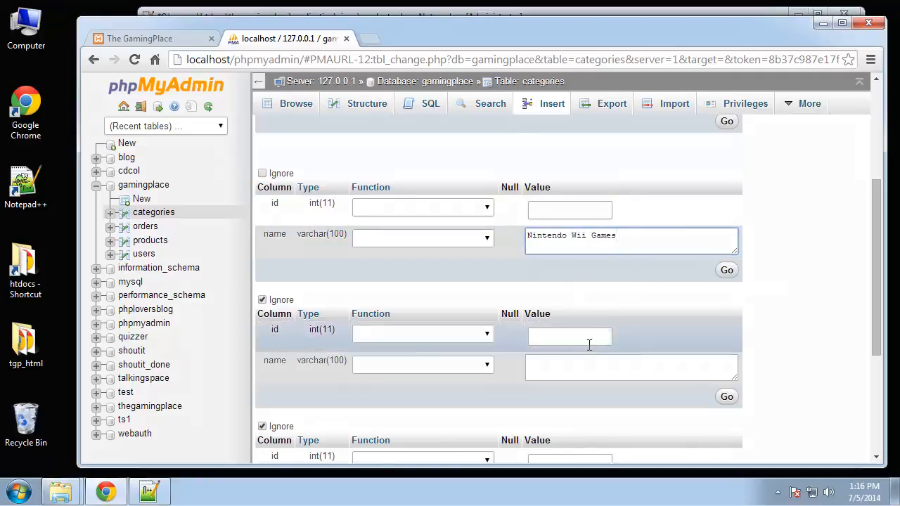
{"action": "type", "text": "x"}
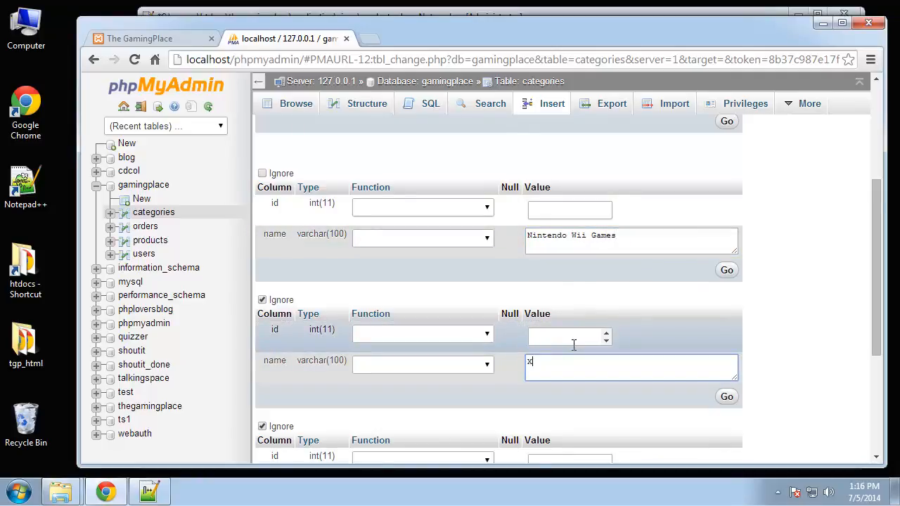
{"action": "type", "text": "Xbox 360 Games"}
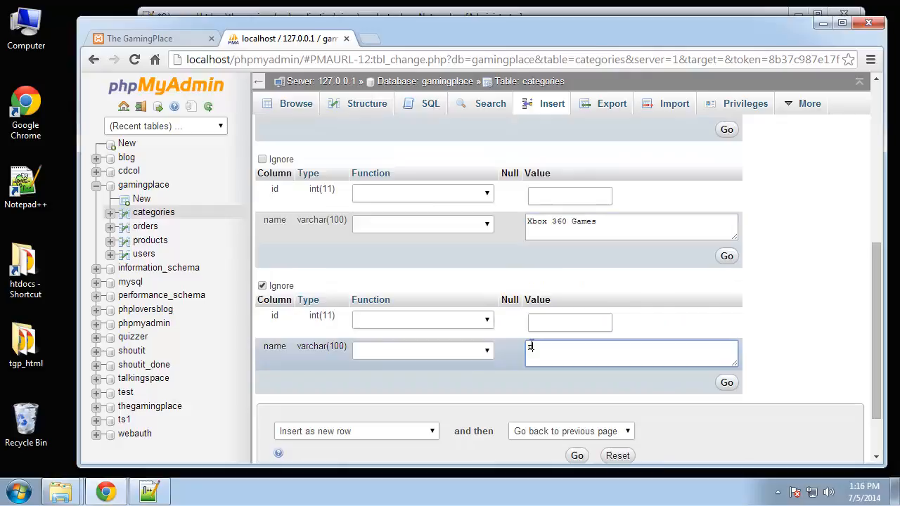
{"action": "type", "text": "PS3 Games"}
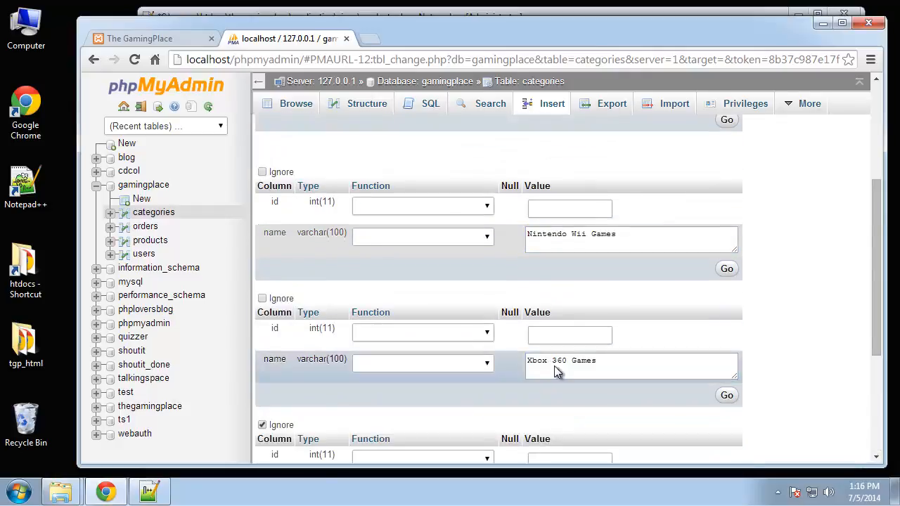
Submit the form to insert all five category rows
{"action": "scroll", "scroll_direction": "down", "scroll_amount": 3}
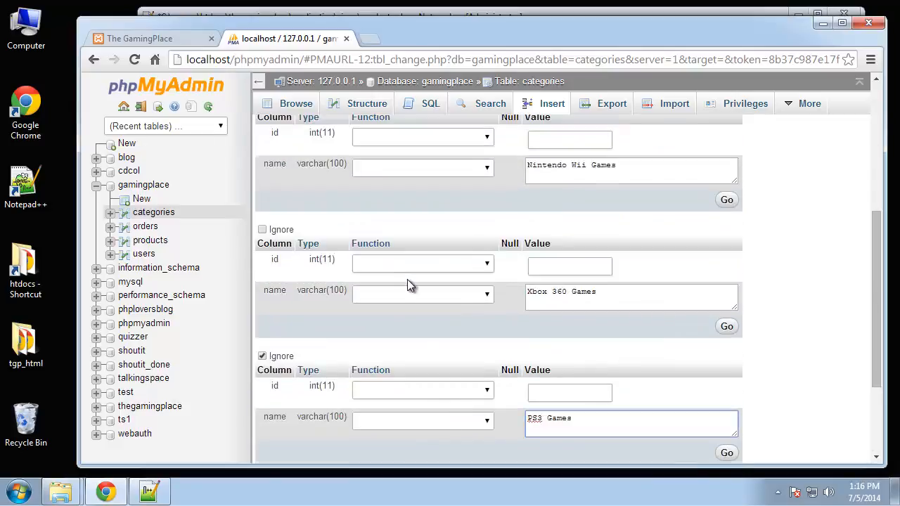
{"action": "scroll", "scroll_direction": "down", "scroll_amount": 3}
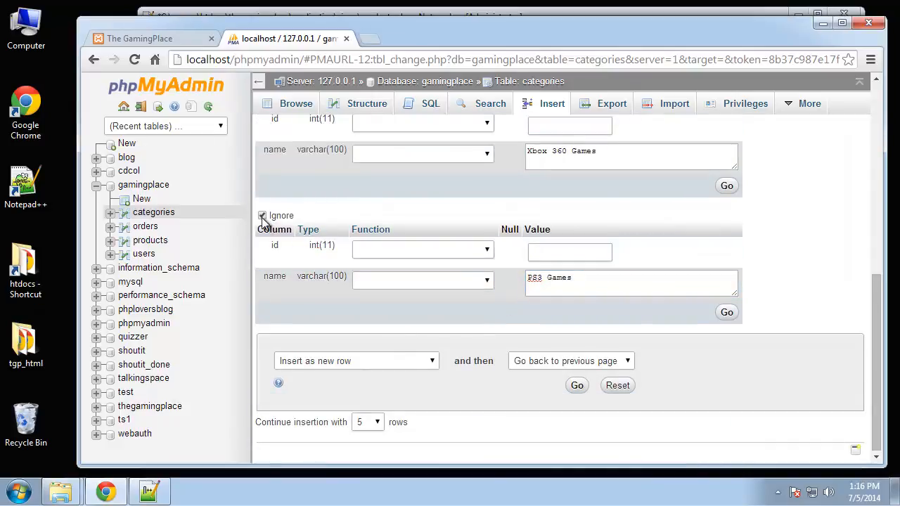
{"action": "scroll", "scroll_direction": "down", "scroll_amount": 3}
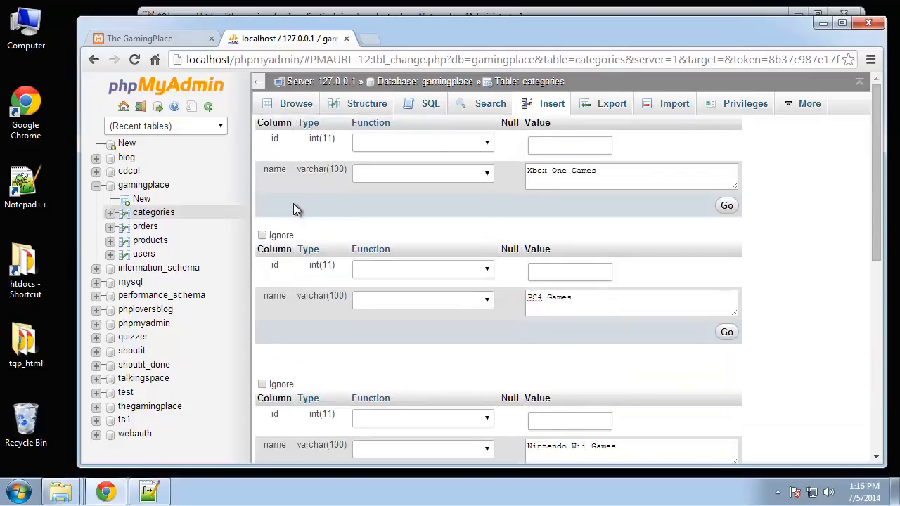
{"action": "scroll", "scroll_direction": "down", "scroll_amount": 3}
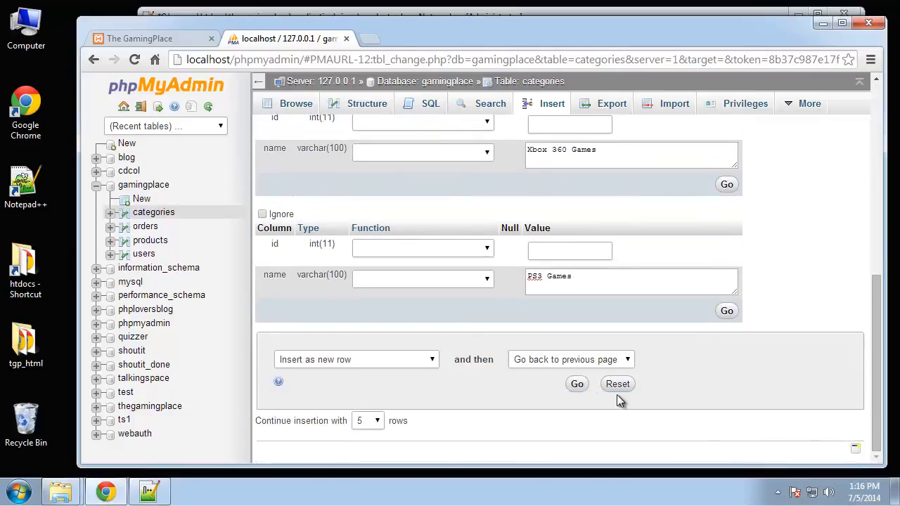
{"action": "left_click", "coordinate": [576, 383]}
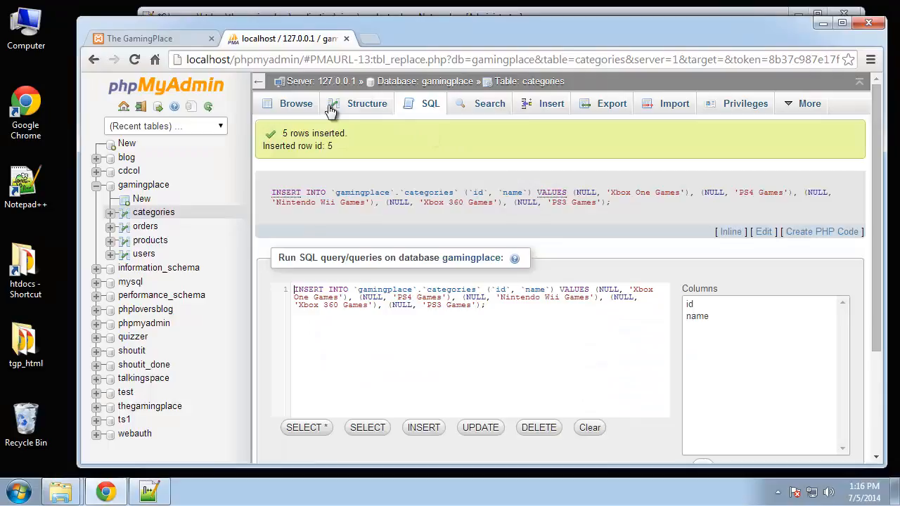
Return to the gamingplace database's table list
{"action": "left_click", "coordinate": [296, 103]}
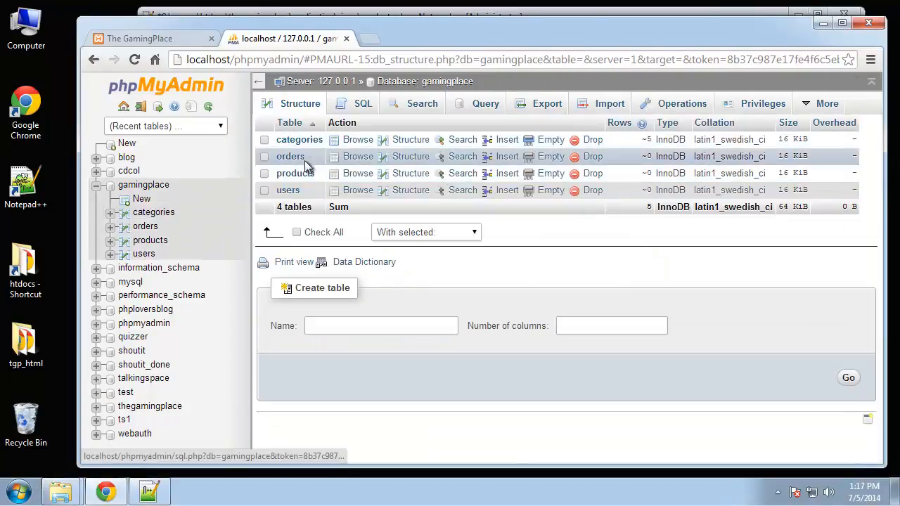
{"action": "mouse_move", "coordinate": [217, 191]}
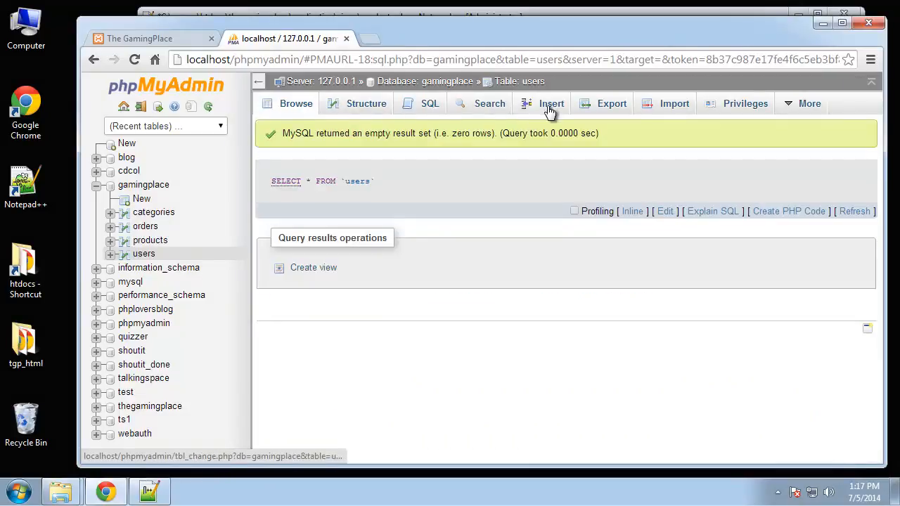
{"action": "left_click", "coordinate": [551, 103]}
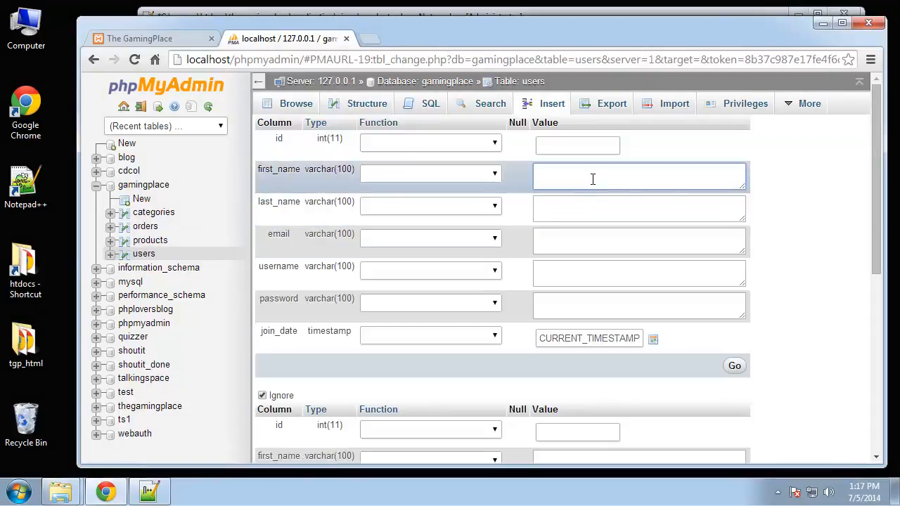
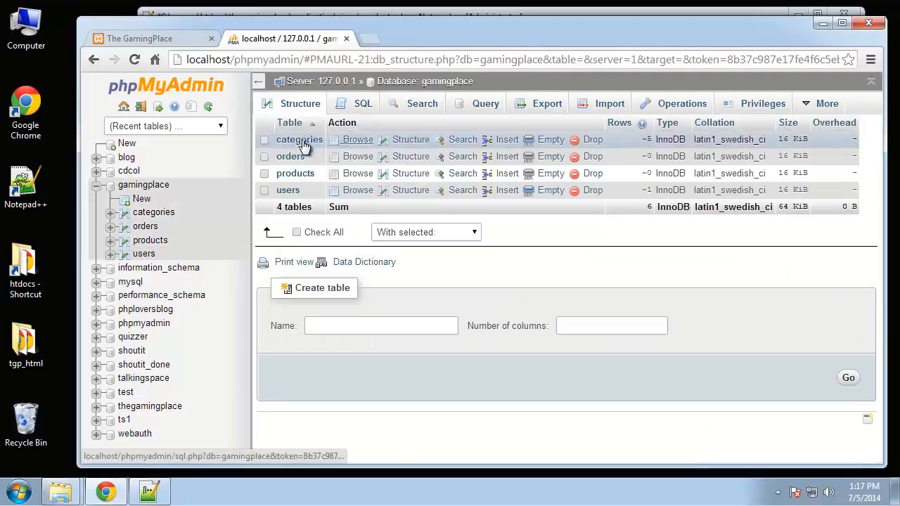
Start an Insert form for products and enter Destiny as the first title
{"action": "left_click", "coordinate": [357, 173]}
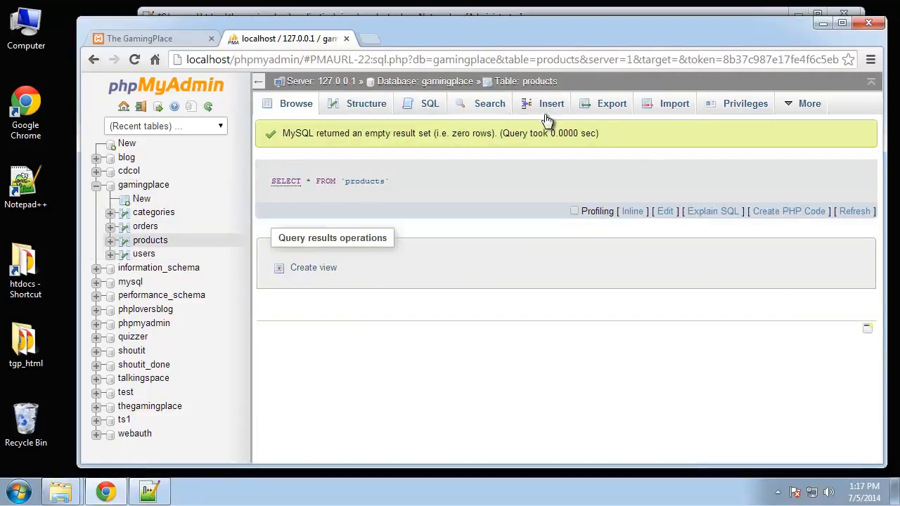
{"action": "left_click", "coordinate": [551, 103]}
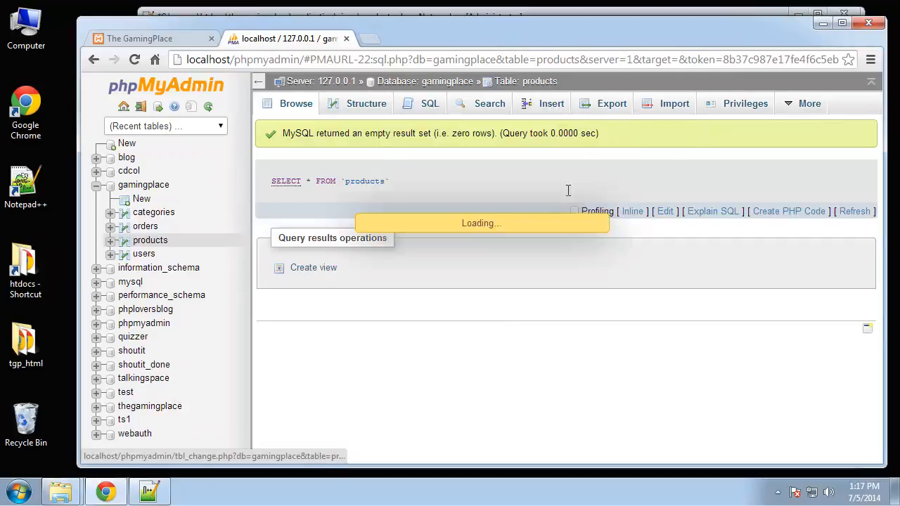
{"action": "left_click", "coordinate": [551, 103]}
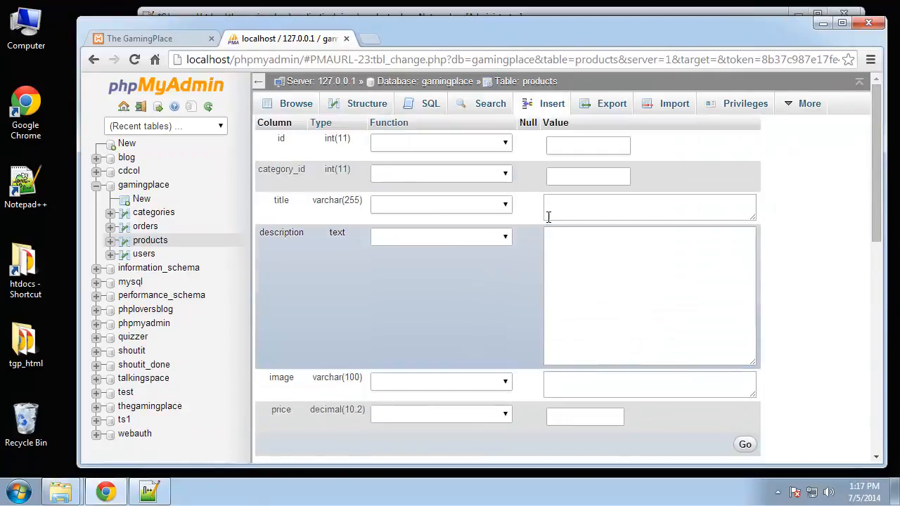
{"action": "left_click", "coordinate": [649, 207]}
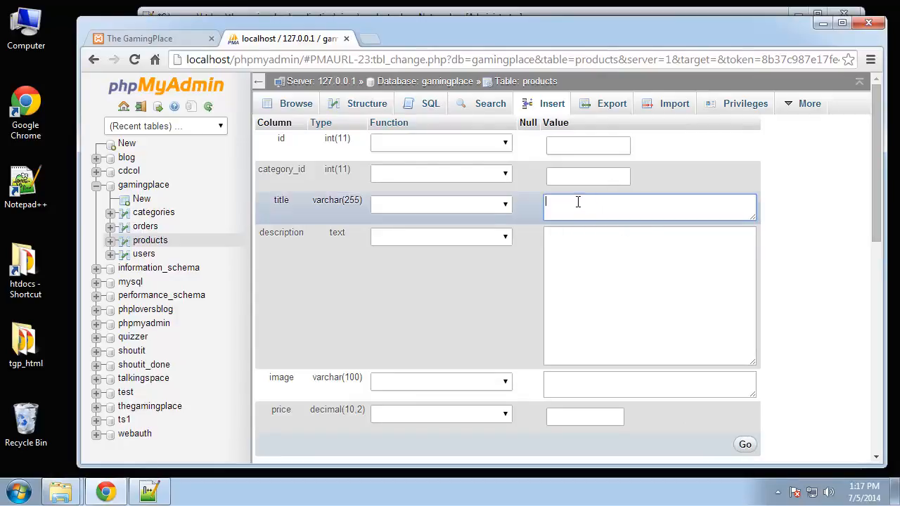
{"action": "type", "text": "Destiny"}
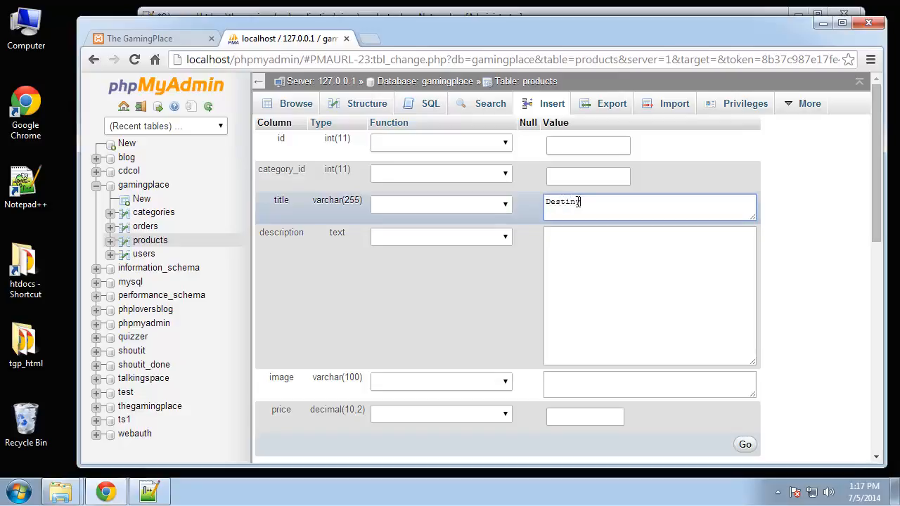
{"action": "type", "text": "Destiny"}
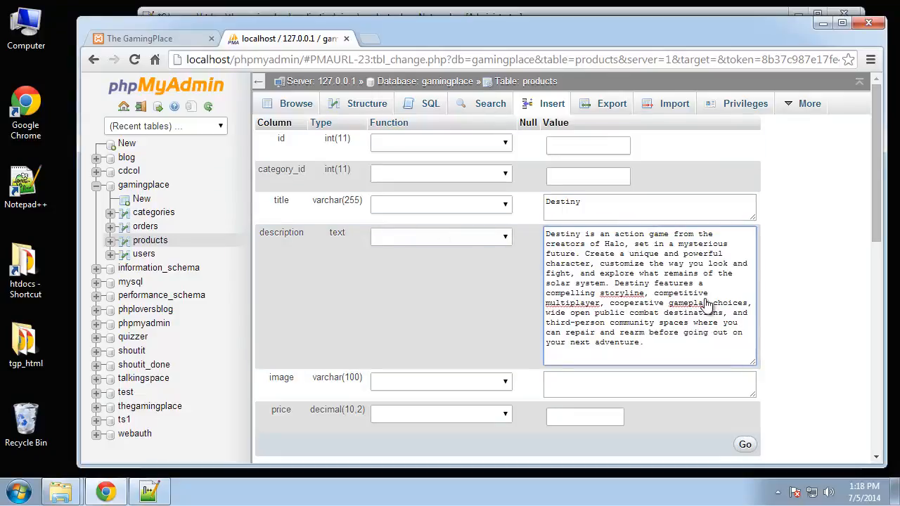
{"action": "mouse_move", "coordinate": [565, 175]}
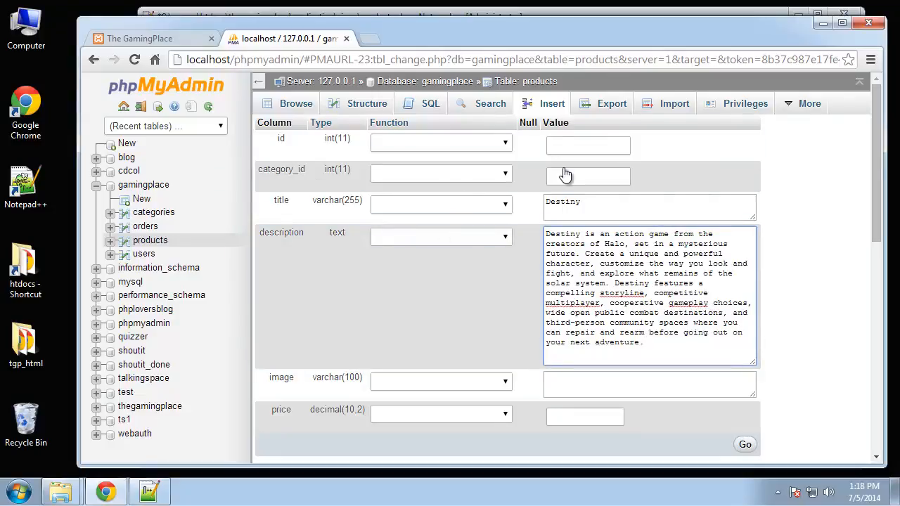
Give Destiny category 1, its description, image game1.jpg and price 59.99
{"action": "type", "text": "1"}
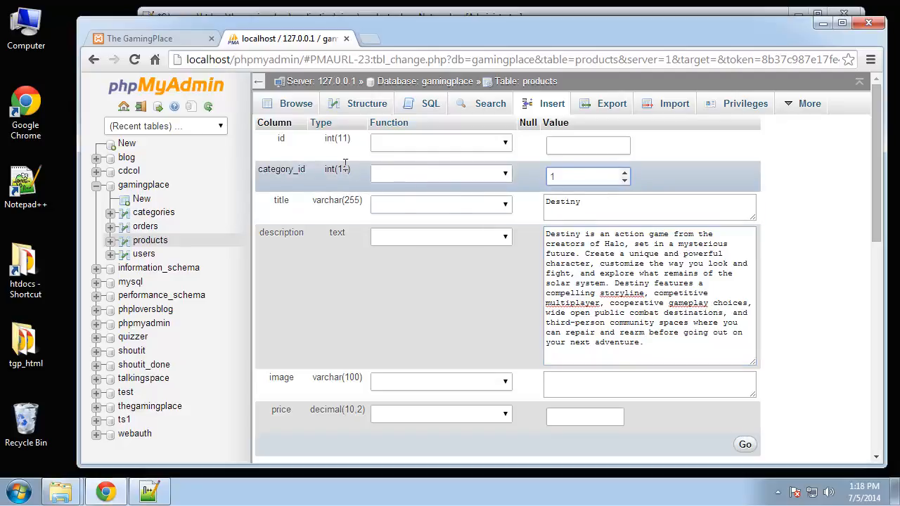
{"action": "scroll", "scroll_direction": "down", "scroll_amount": 3}
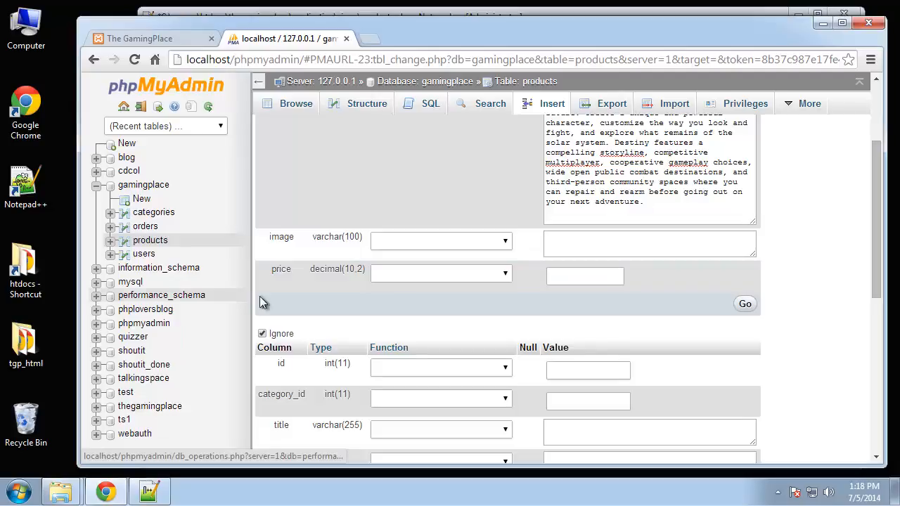
{"action": "left_click", "coordinate": [648, 243]}
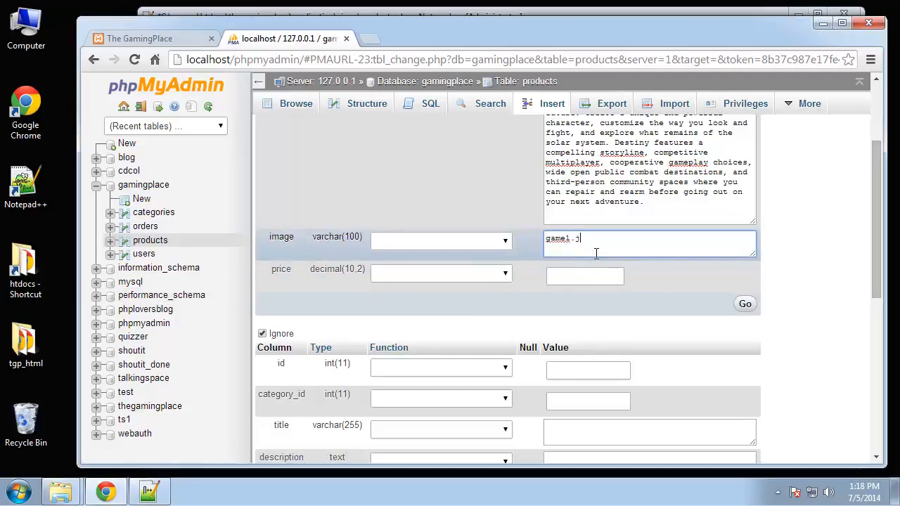
{"action": "left_click", "coordinate": [583, 275]}
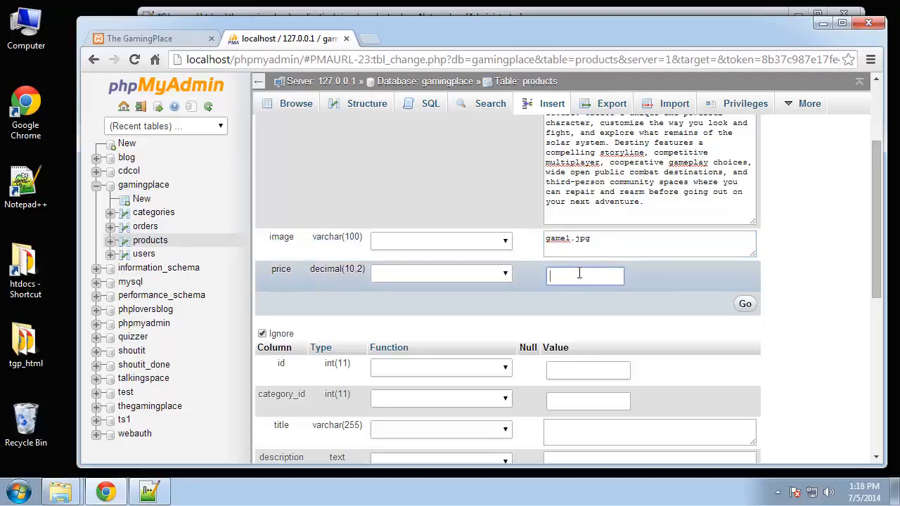
{"action": "type", "text": "59.99"}
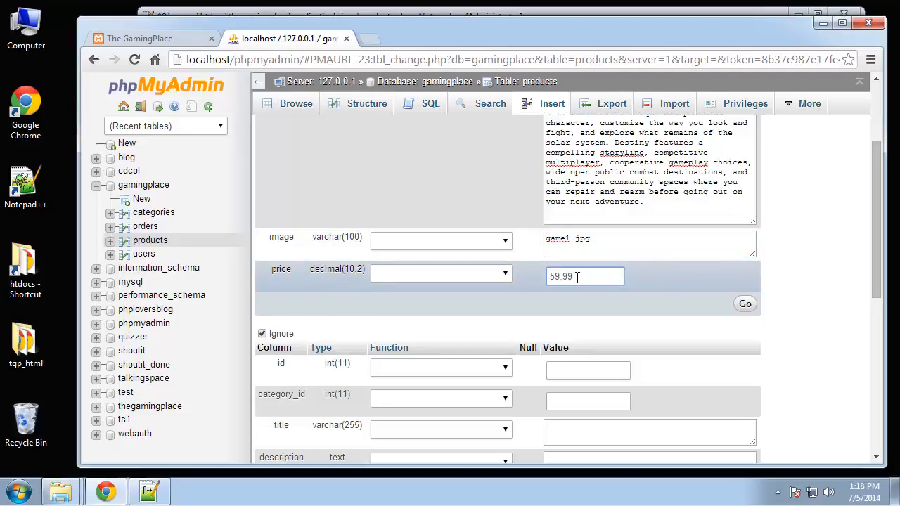
{"action": "scroll", "scroll_direction": "down", "scroll_amount": 3}
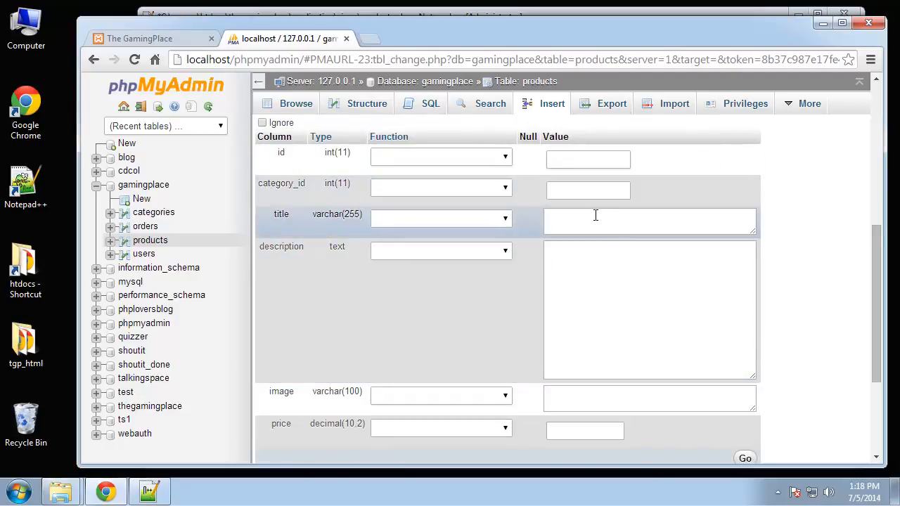
Fill the second row with category 1, Call of Duty: Ghosts, its description and image game2.jpg
{"action": "left_click", "coordinate": [586, 190]}
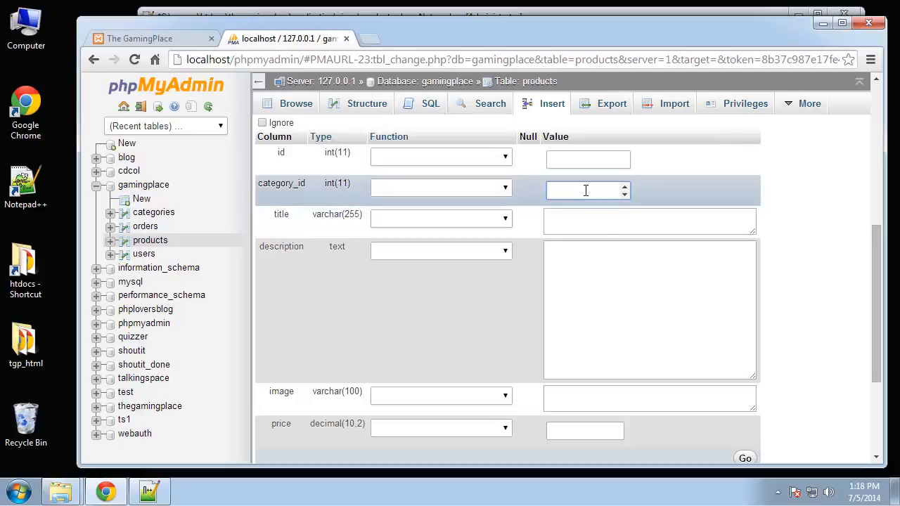
{"action": "type", "text": "1"}
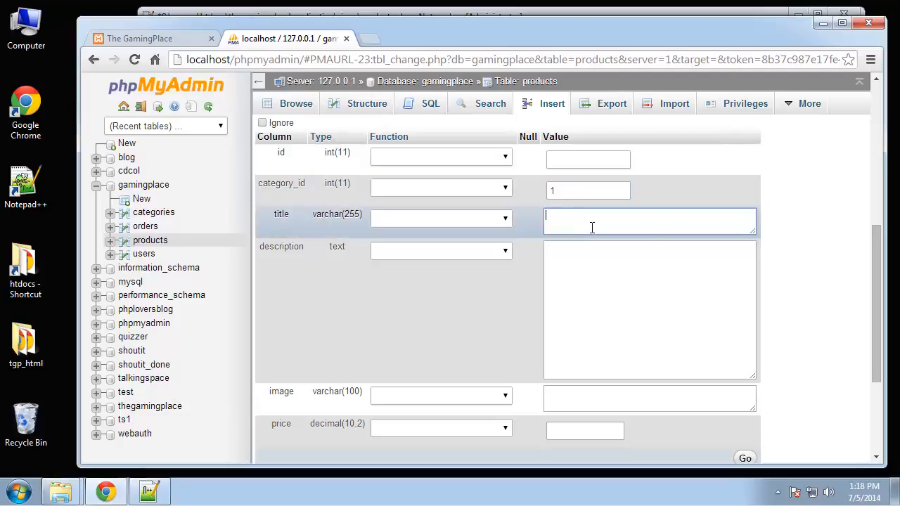
{"action": "type", "text": "Call of Duty: Ghosts"}
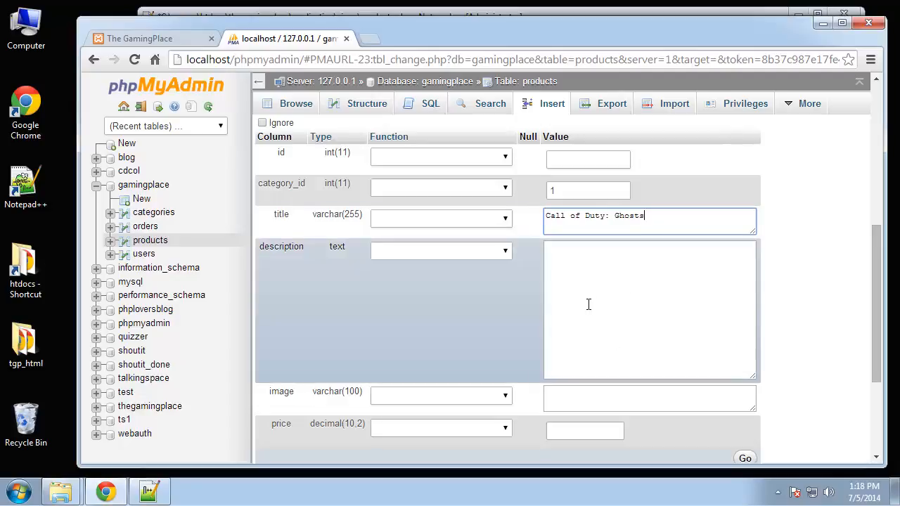
{"action": "type", "text": "Call of Duty: Ghosts is an extraordinary step forward for one of the largest entertainment franchises of all-time. This new chapter in the Call of Duty franchise features a new dynamic where players are on the side of a crippled nation fighting not for freedom, or liberty, but simply to survive."}
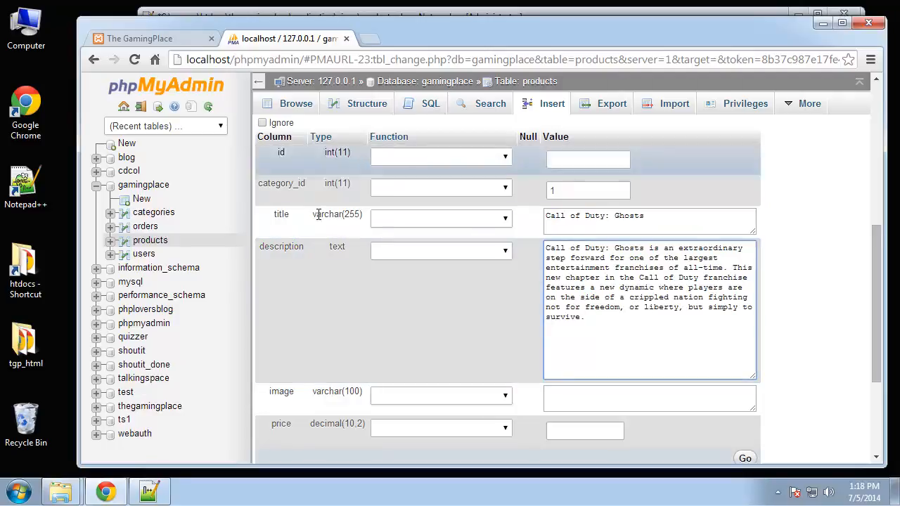
{"action": "scroll", "scroll_direction": "down", "scroll_amount": 3}
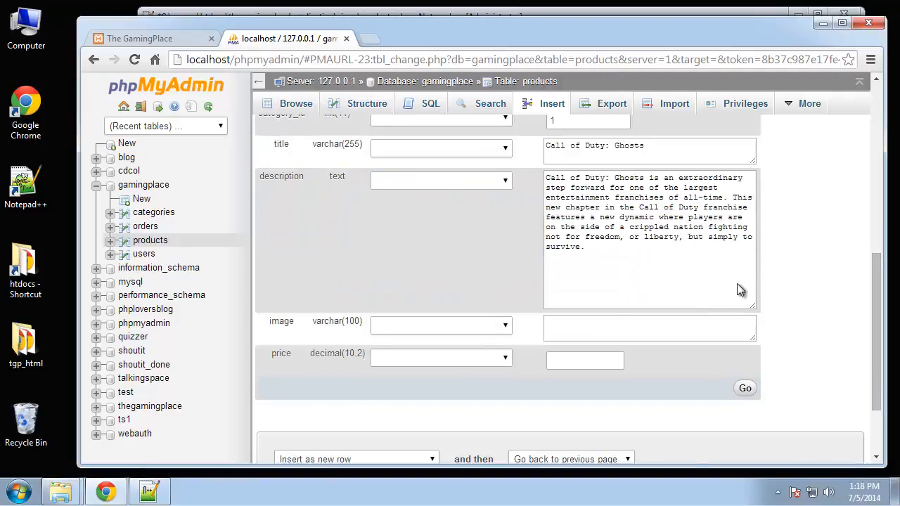
{"action": "type", "text": "ga,m"}
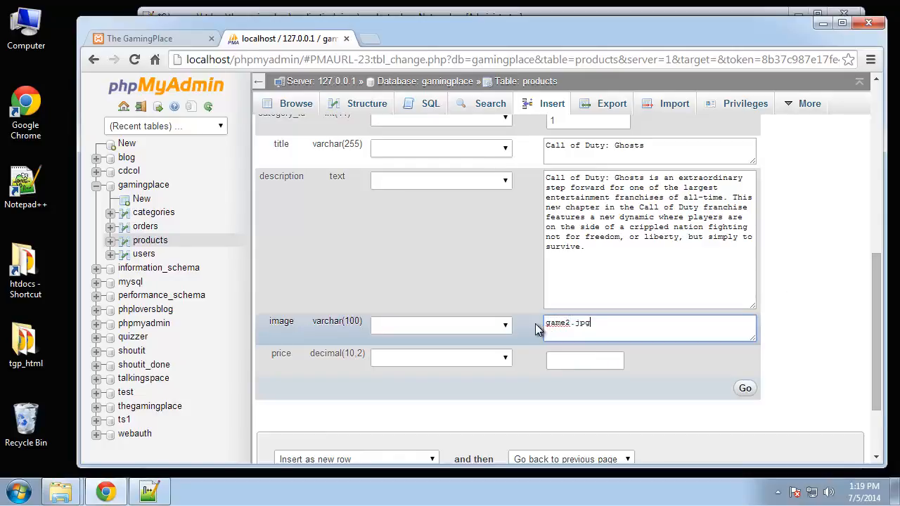
Price Call of Duty: Ghosts at 59.99 and insert both product rows
{"action": "left_click", "coordinate": [584, 359]}
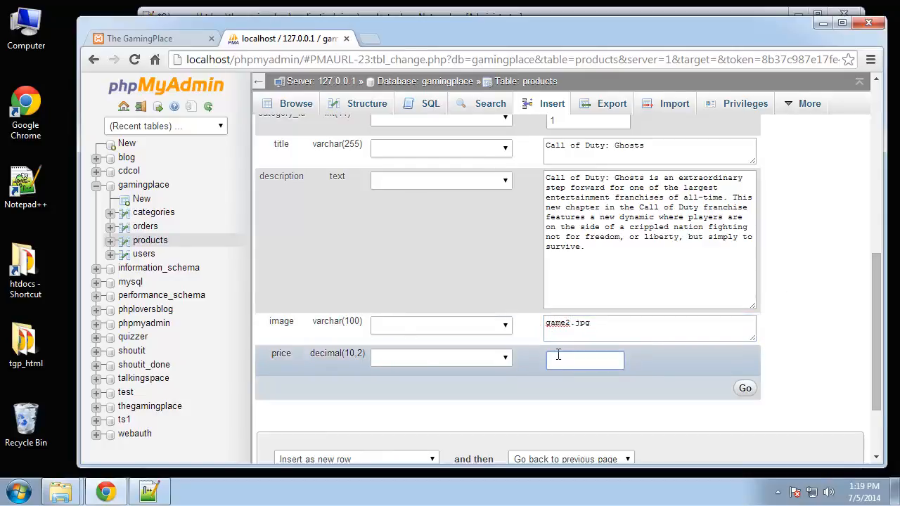
{"action": "type", "text": "59.99"}
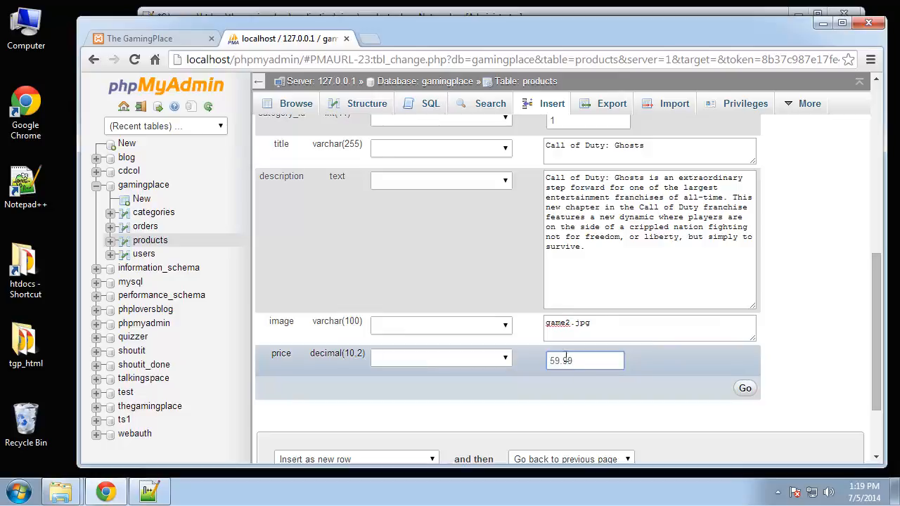
{"action": "scroll", "scroll_direction": "down", "scroll_amount": 3}
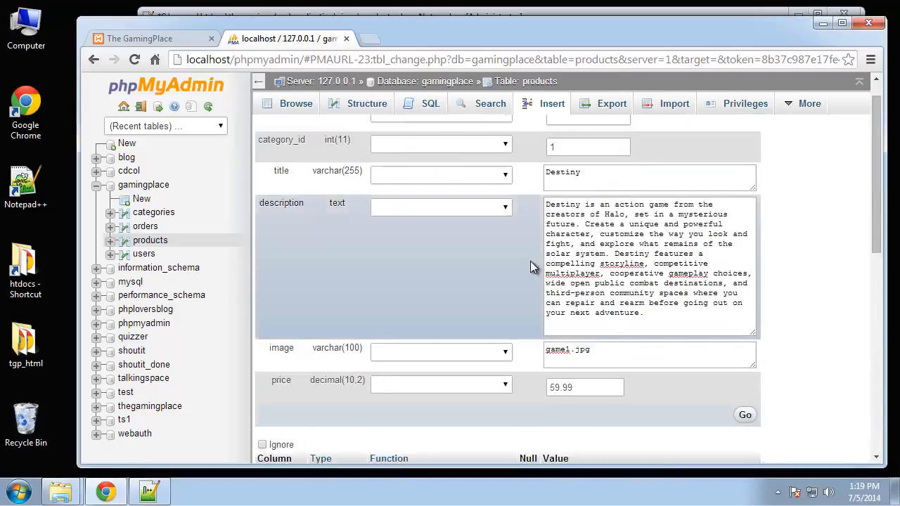
{"action": "scroll", "scroll_direction": "down", "scroll_amount": 3}
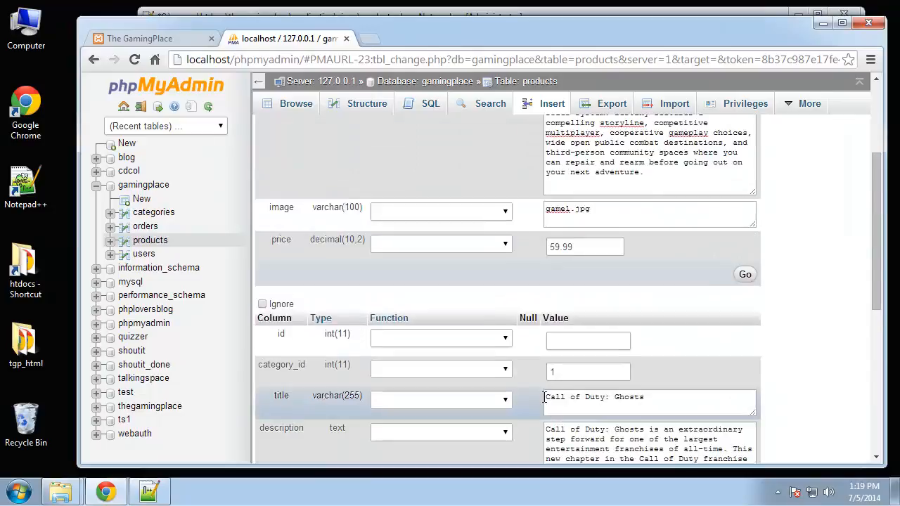
{"action": "left_click", "coordinate": [744, 274]}
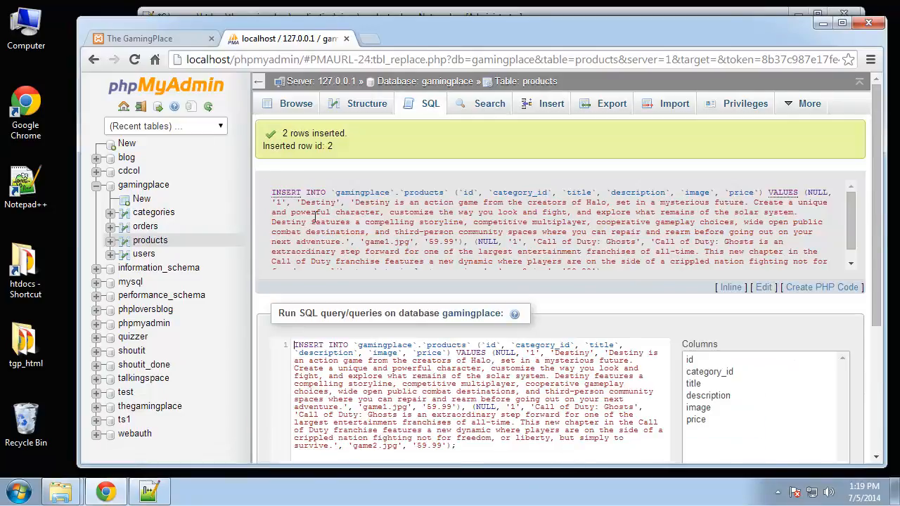
In a fresh Insert form enter Watch Dogs, category 5, description, game3.jpg and 49.99
{"action": "left_click", "coordinate": [551, 103]}
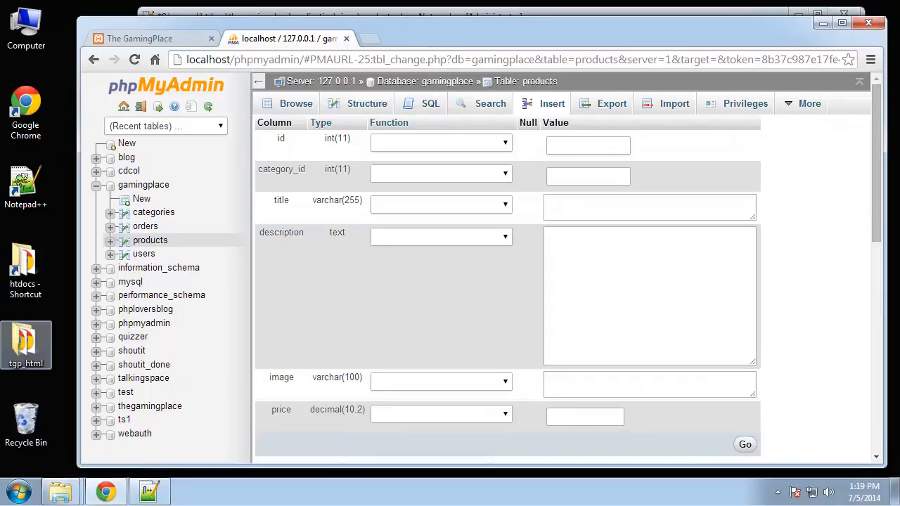
{"action": "type", "text": "Watch Dogs"}
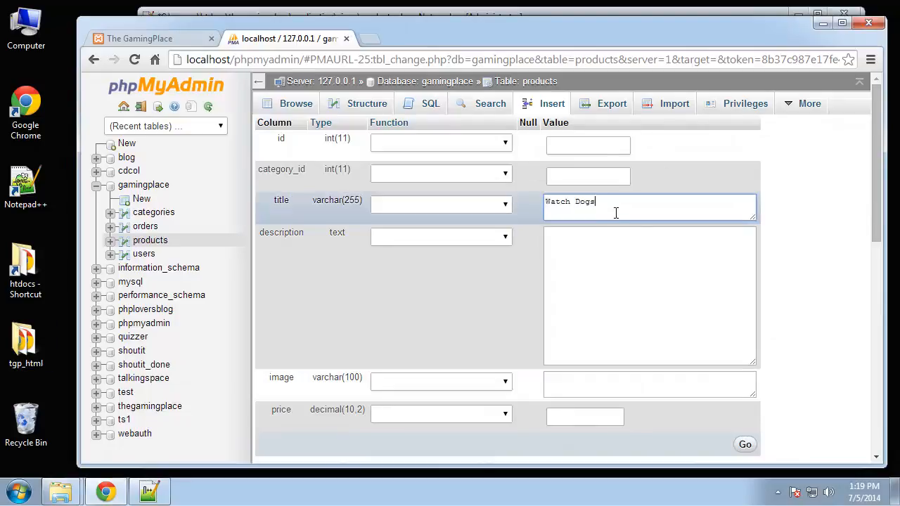
{"action": "left_click", "coordinate": [586, 175]}
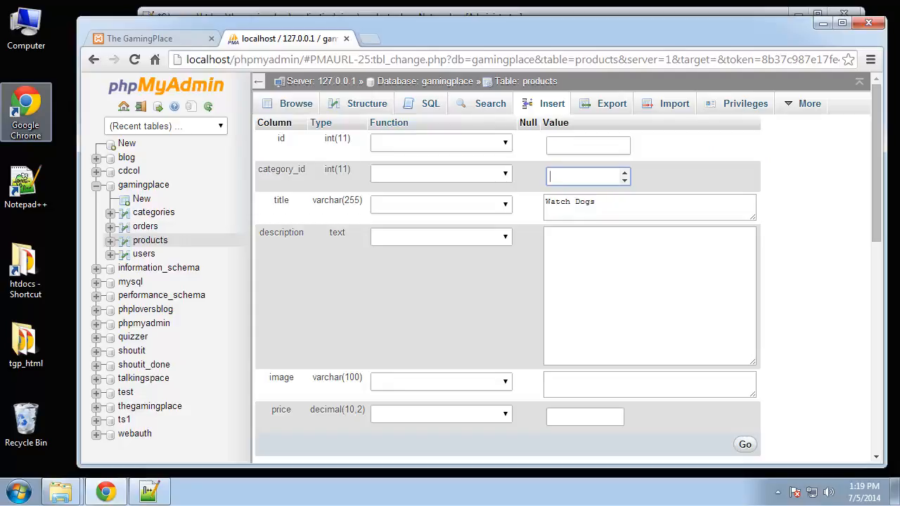
{"action": "type", "text": "5"}
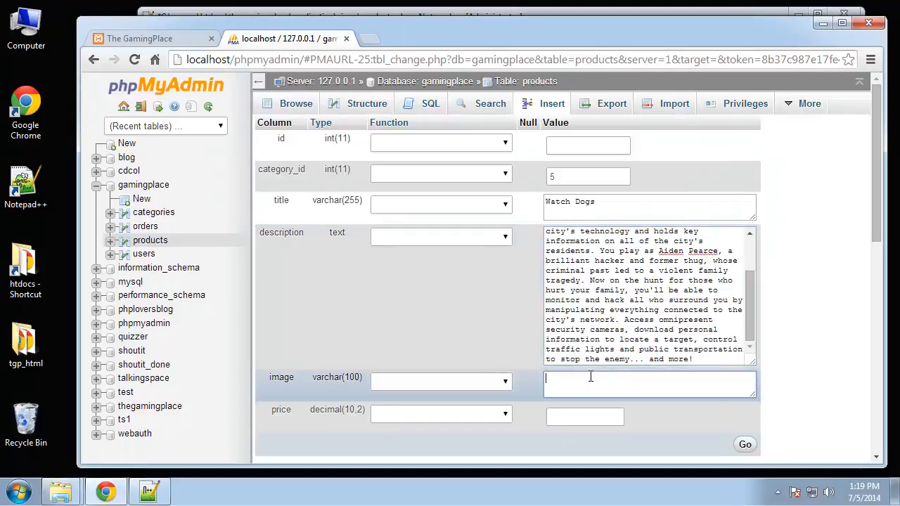
{"action": "type", "text": "game3.jp"}
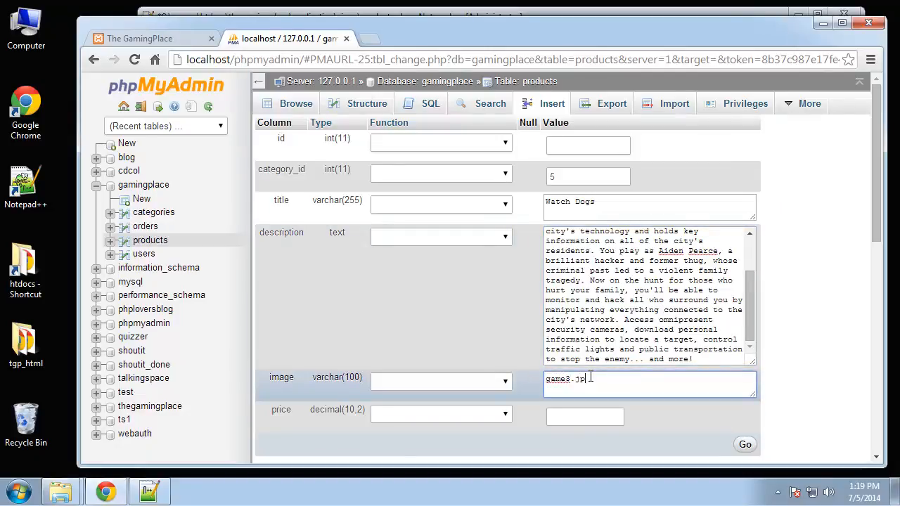
{"action": "left_click", "coordinate": [585, 416]}
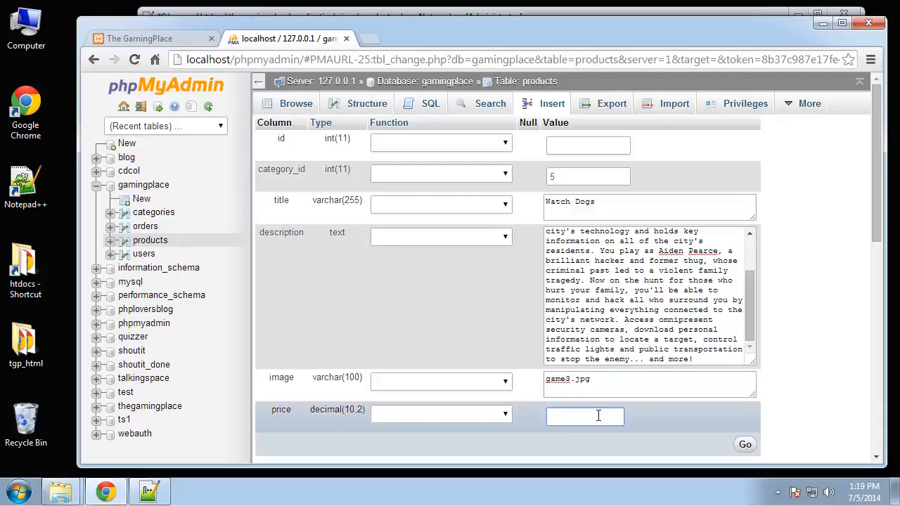
{"action": "type", "text": "49.99"}
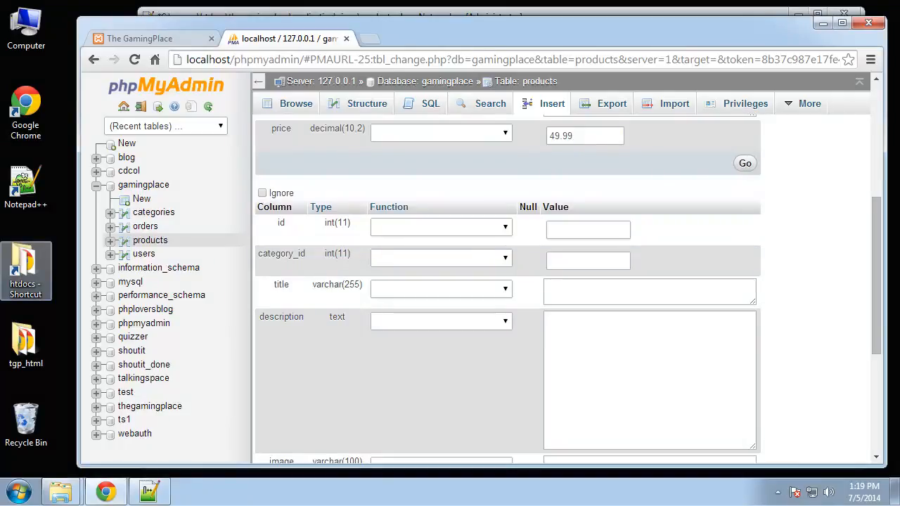
Fill the second row as Sniper Elite with game4.jpg and 49.99, then insert both rows
{"action": "type", "text": "Sniper Elite"}
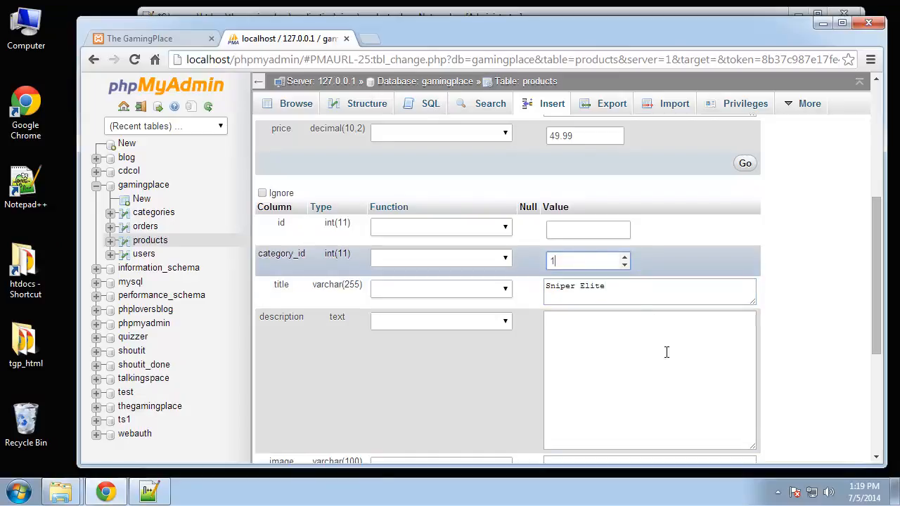
{"action": "scroll", "scroll_direction": "down", "scroll_amount": 3}
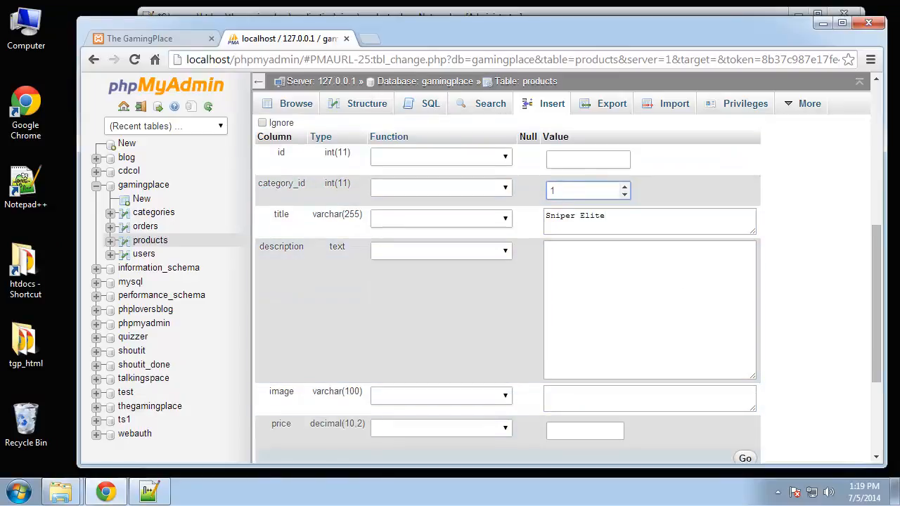
{"action": "mouse_move", "coordinate": [601, 312]}
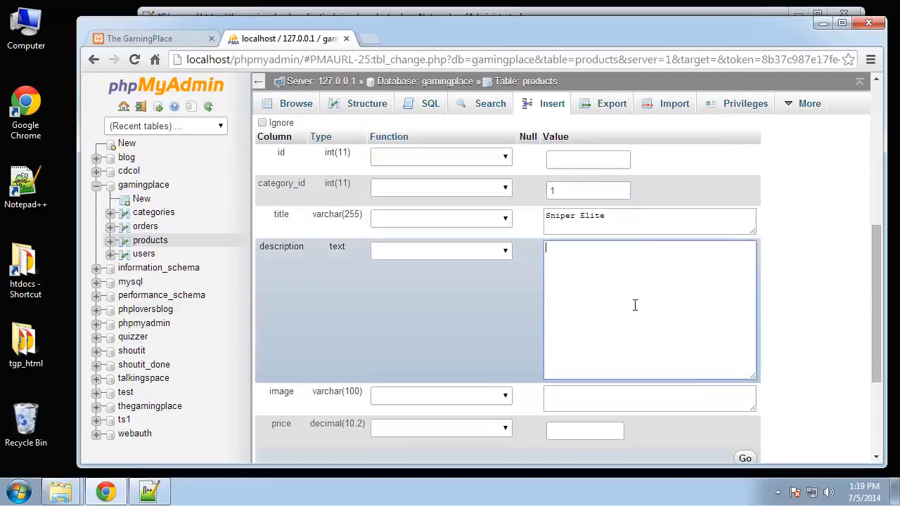
{"action": "type", "text": "g"}
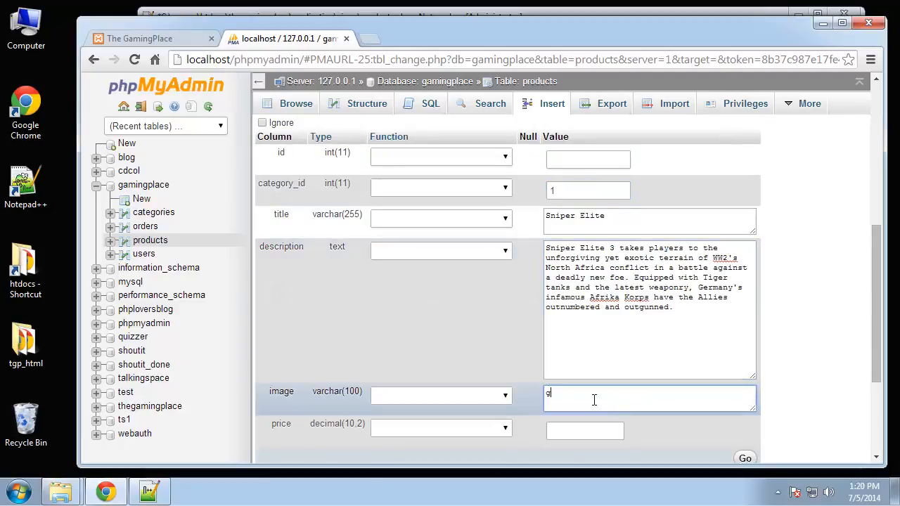
{"action": "type", "text": "ame4.jpg"}
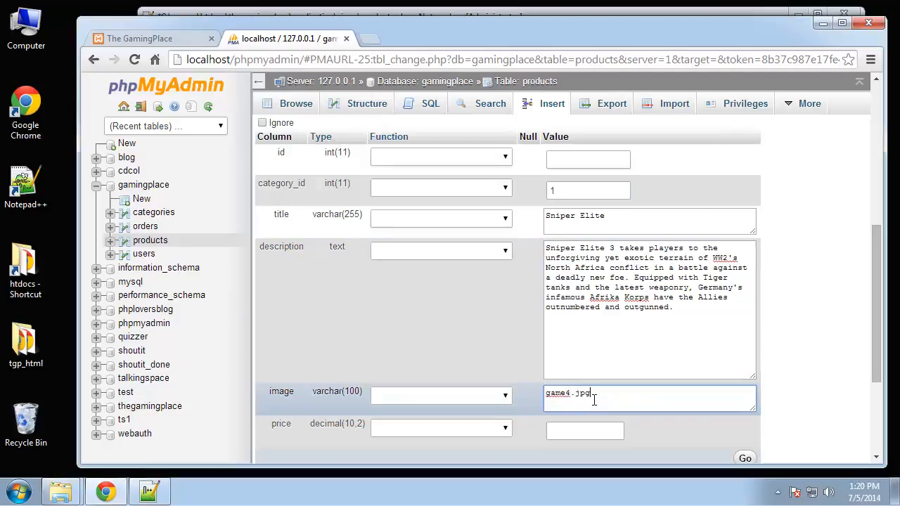
{"action": "left_click", "coordinate": [584, 430]}
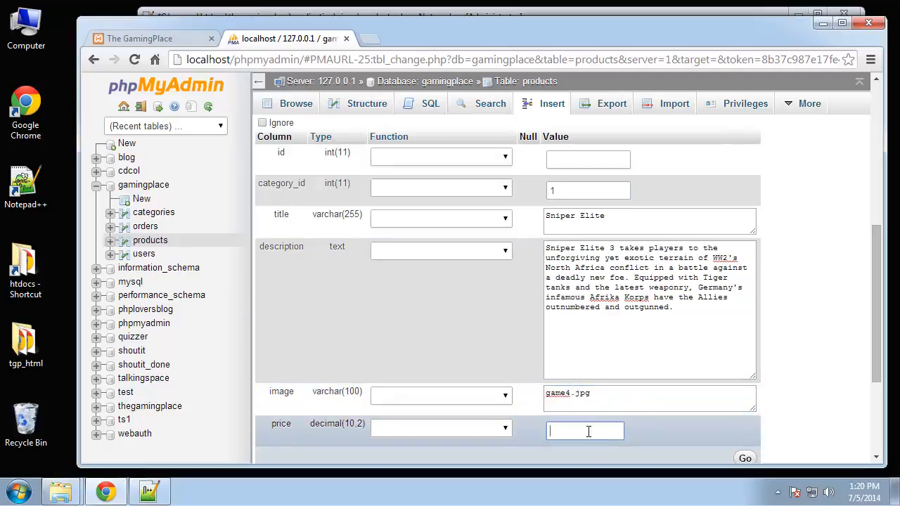
{"action": "type", "text": "49.99"}
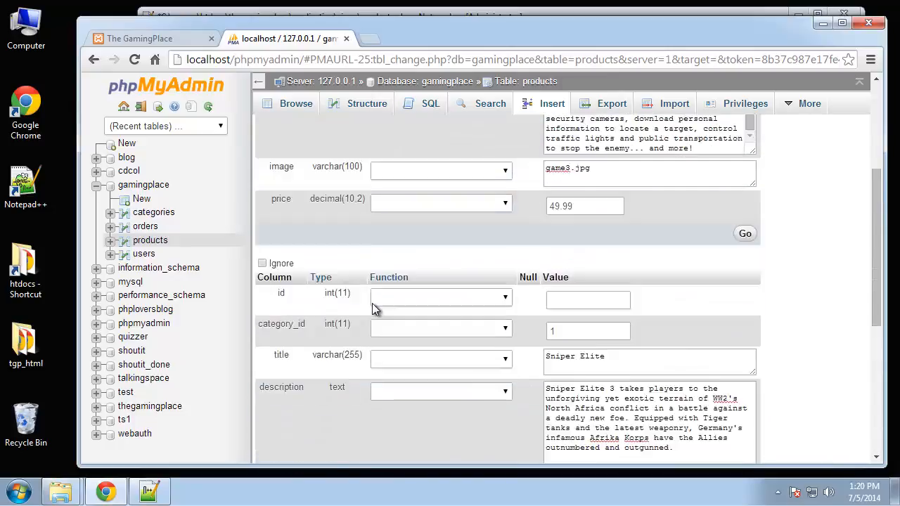
{"action": "scroll", "scroll_direction": "down", "scroll_amount": 3}
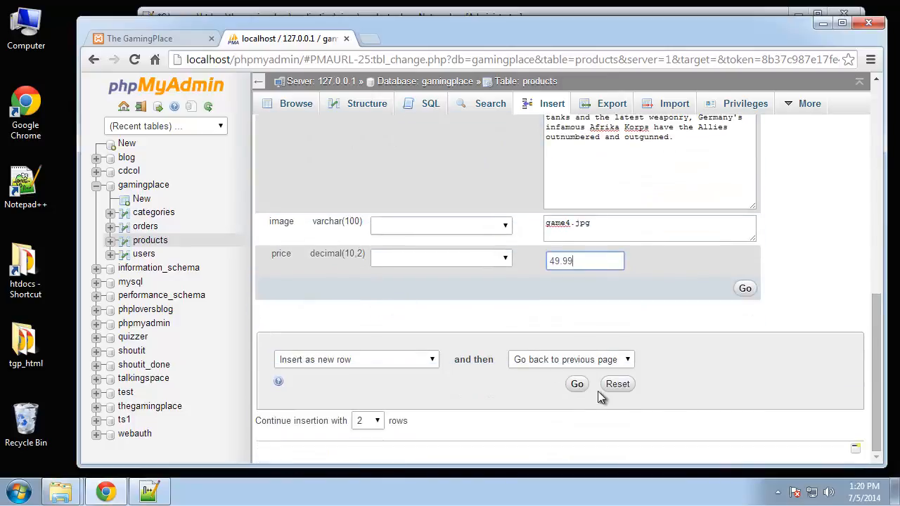
{"action": "left_click", "coordinate": [577, 383]}
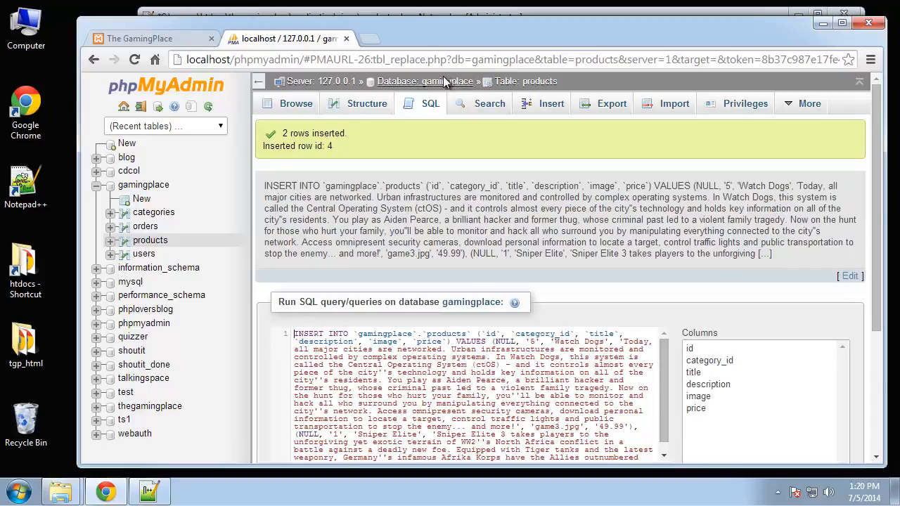
Browse the products table showing four rows, then start a fresh Insert form
{"action": "left_click", "coordinate": [295, 103]}
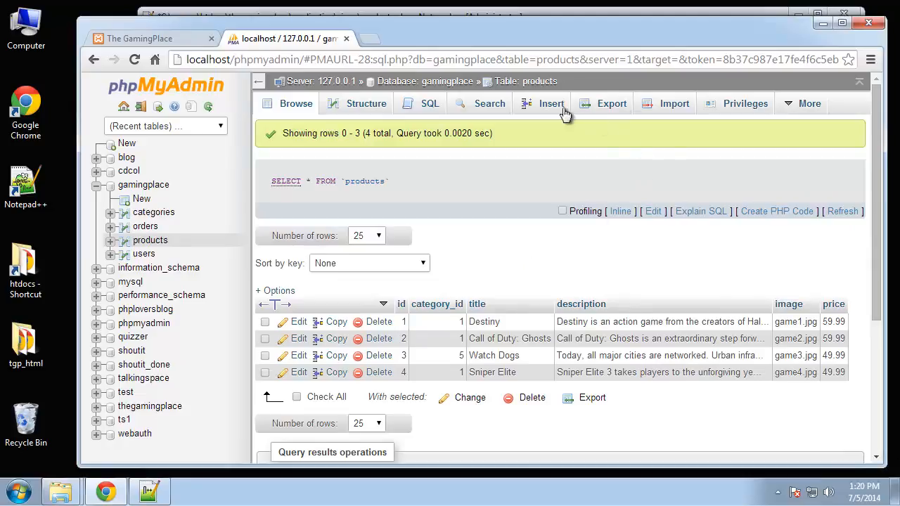
{"action": "left_click", "coordinate": [551, 103]}
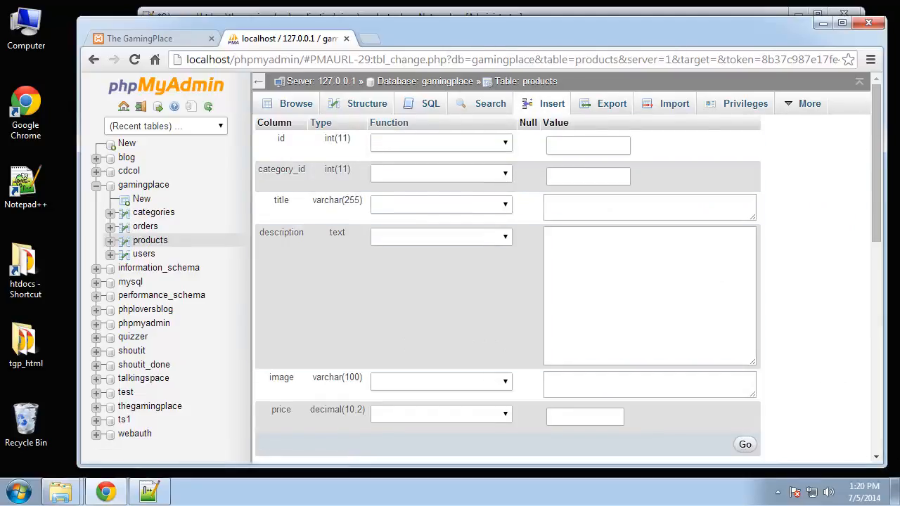
Enter Batman Arkham Night, category_id 2, its villains-finale description, image game5.jpg and price 59.99
{"action": "type", "text": "Batman Arkham Night"}
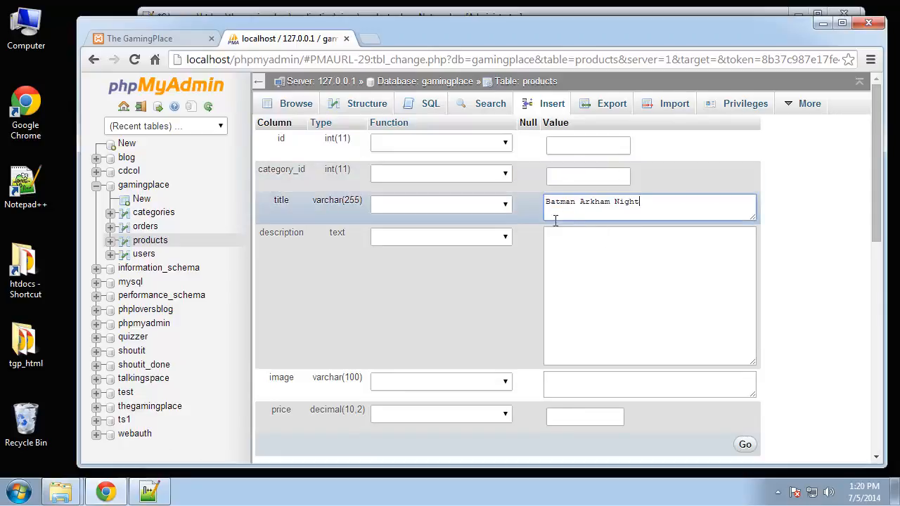
{"action": "left_click", "coordinate": [587, 176]}
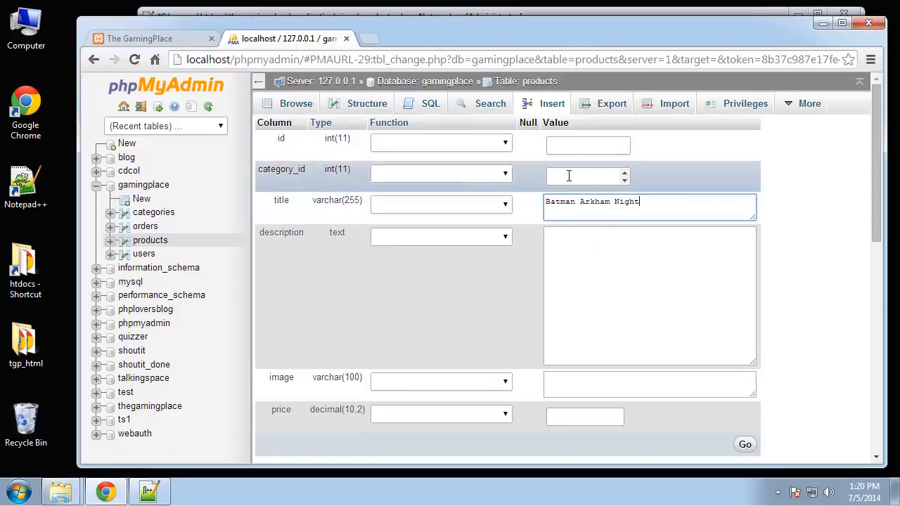
{"action": "left_click", "coordinate": [583, 175]}
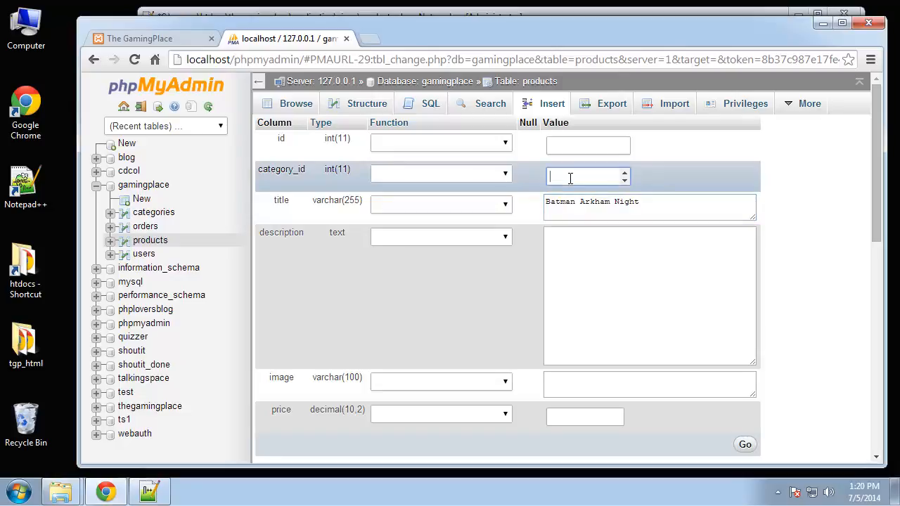
{"action": "type", "text": "2"}
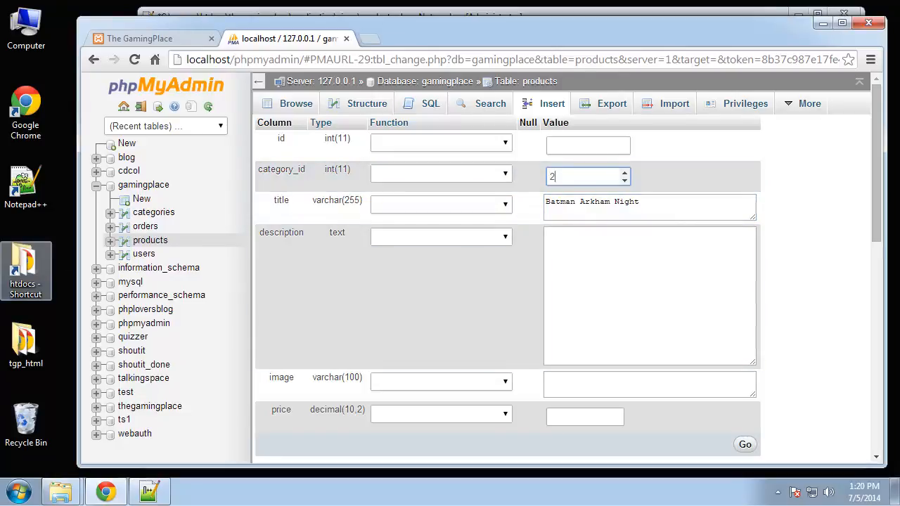
{"action": "type", "text": "Face a unified roster of villains in the explosive finale to the legendary series"}
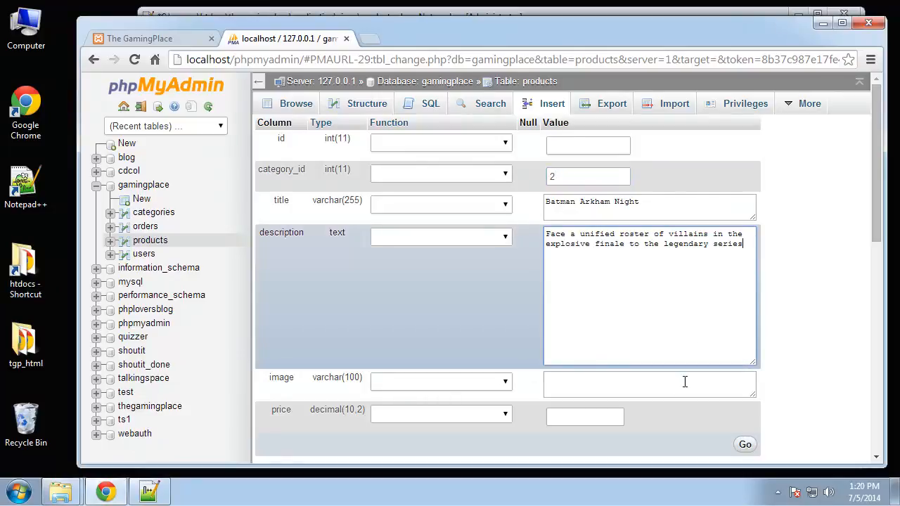
{"action": "type", "text": "game5.jpg"}
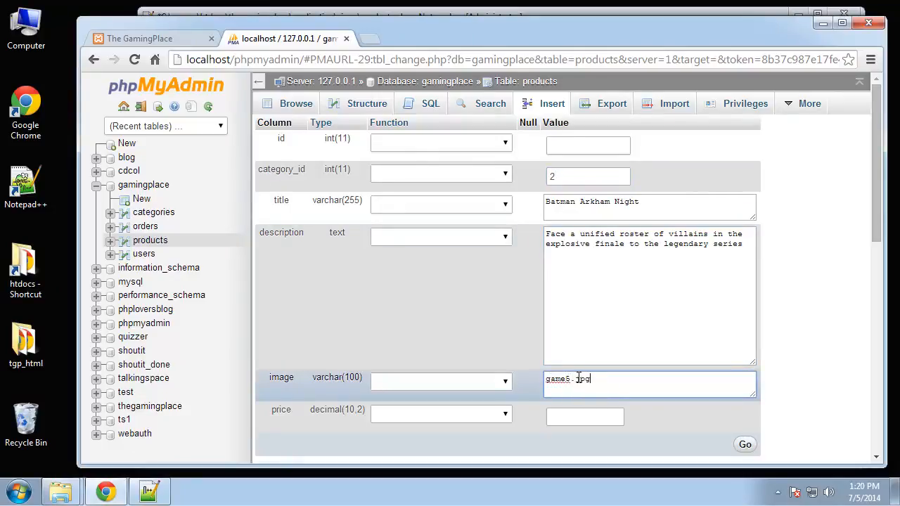
{"action": "left_click", "coordinate": [584, 416]}
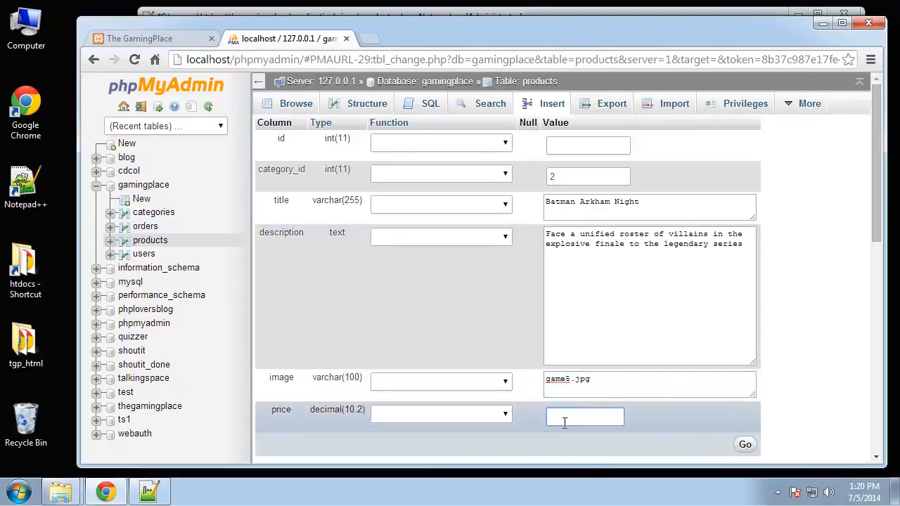
{"action": "type", "text": "59.99"}
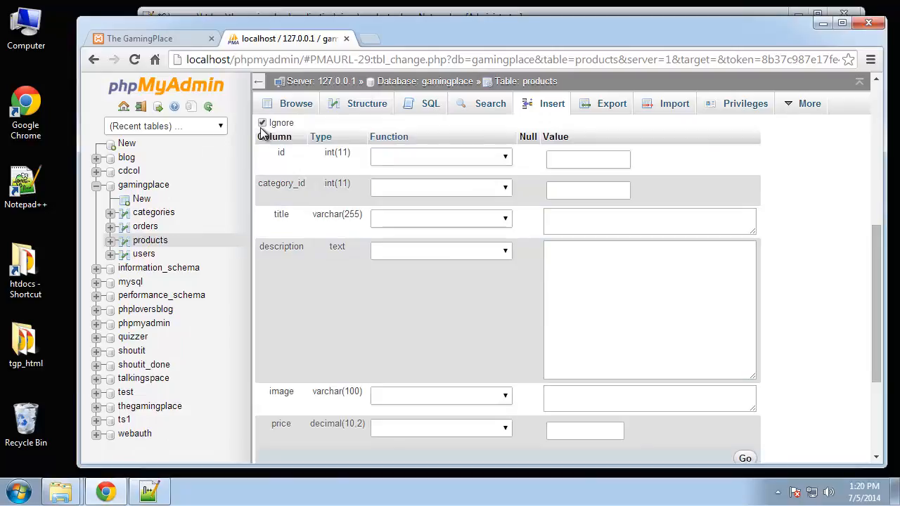
Enable the second row and enter Shadow of Mordor, category_id 2, Middle-earth description, game6.jpg, price 49.99
{"action": "left_click", "coordinate": [262, 123]}
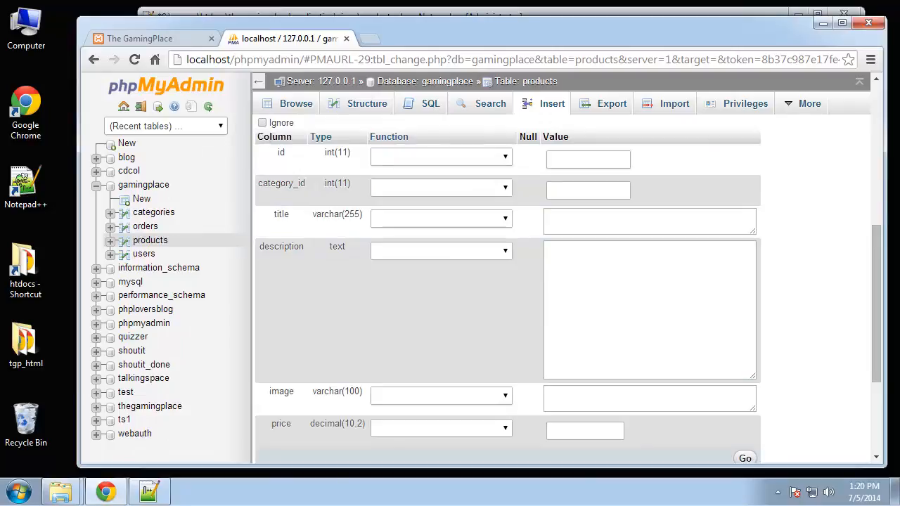
{"action": "mouse_move", "coordinate": [575, 197]}
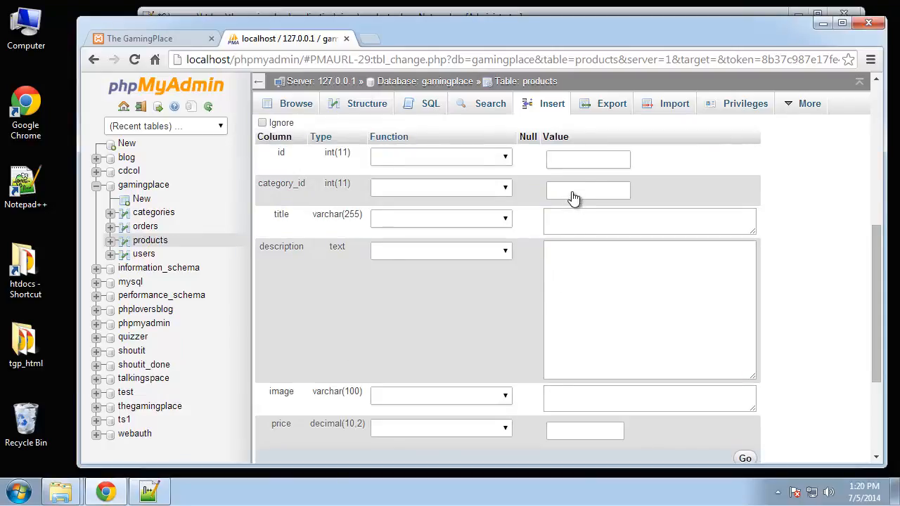
{"action": "type", "text": "Shadow of Mordor"}
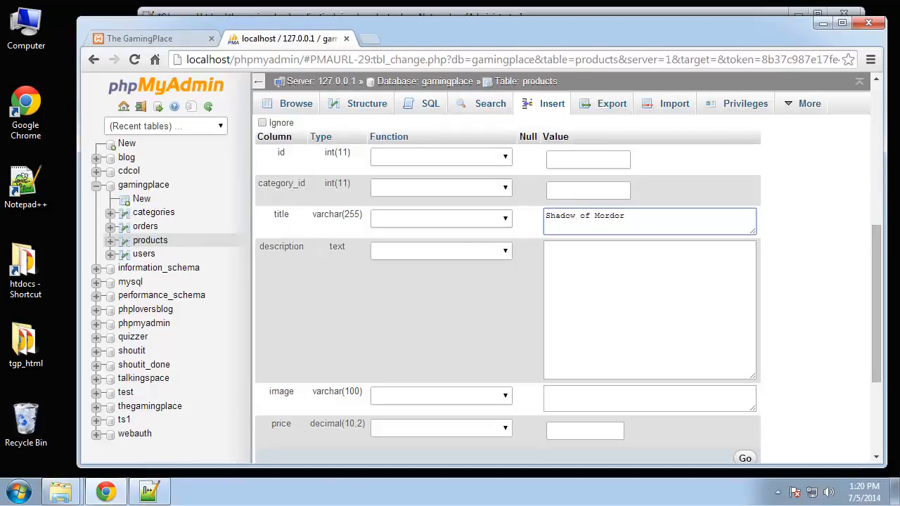
{"action": "left_click", "coordinate": [586, 189]}
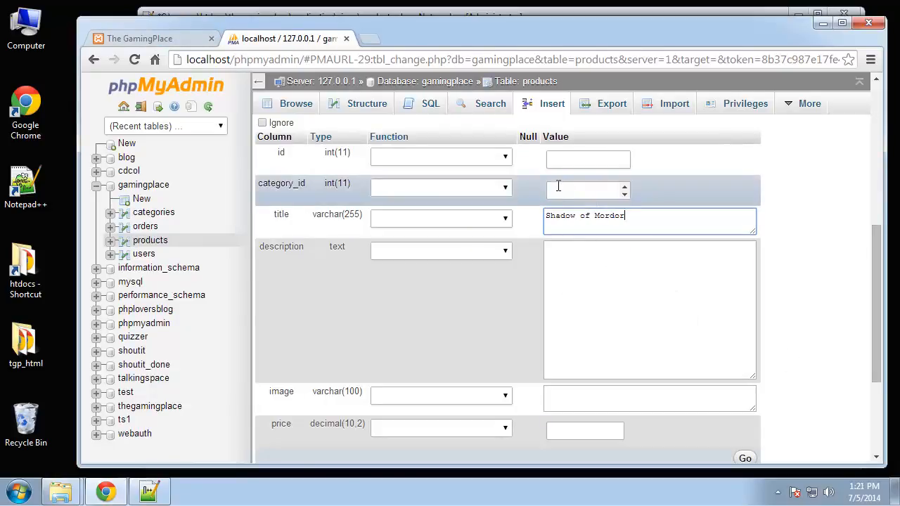
{"action": "type", "text": "2"}
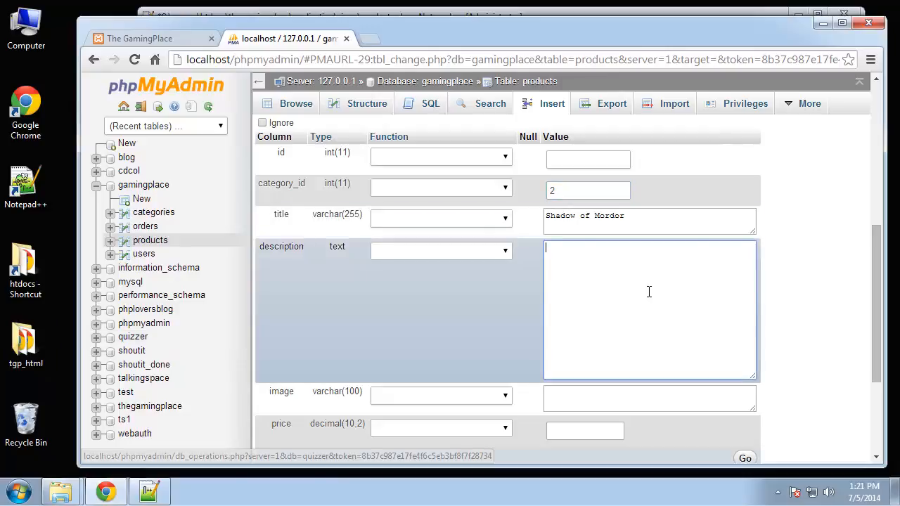
{"action": "type", "text": "Seek revenge and redemption in an epic new chronicle of Middle-earth"}
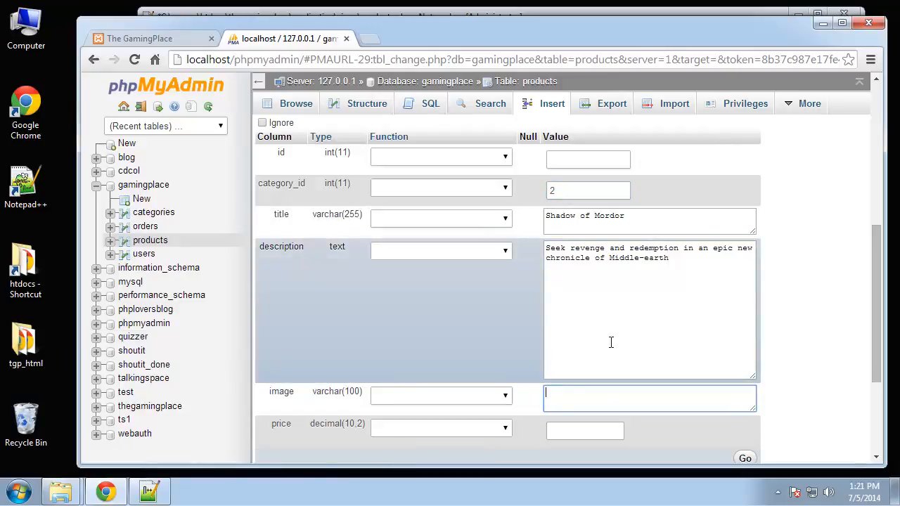
{"action": "type", "text": "game6.jpg"}
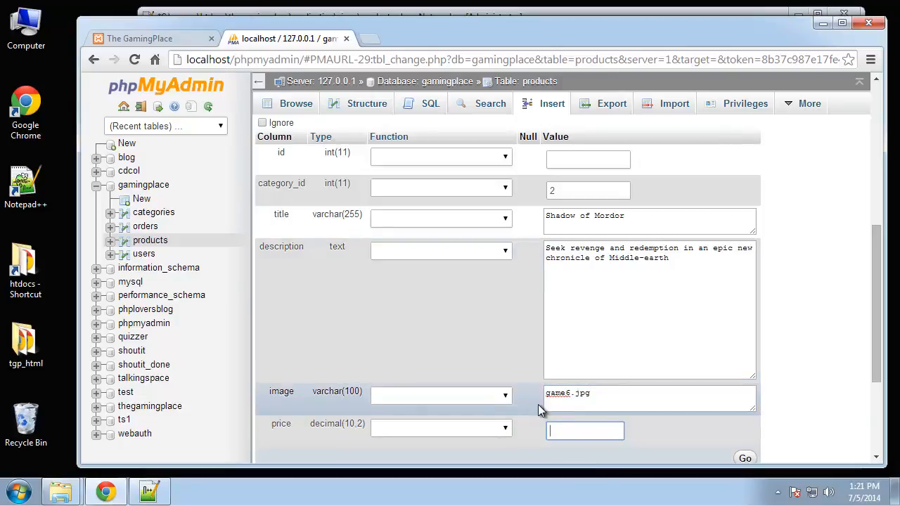
{"action": "type", "text": "49.99"}
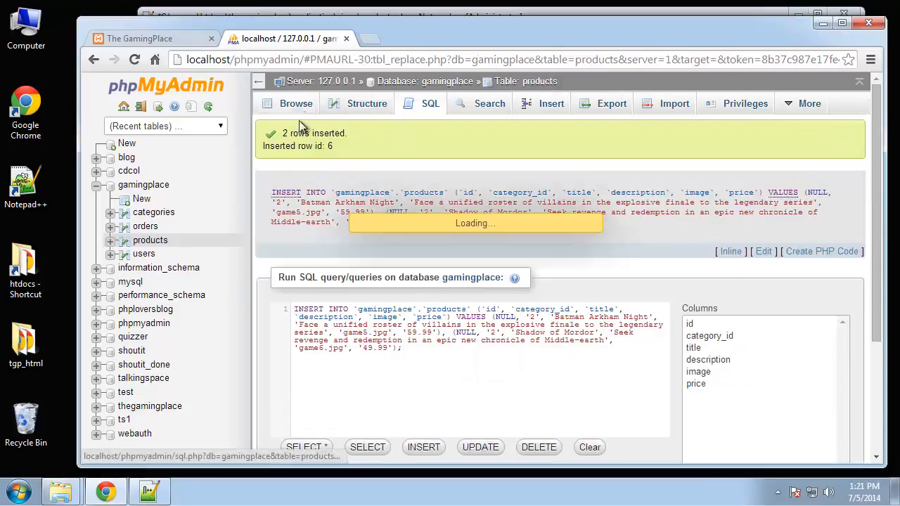
Return to the gamingplace database Structure view listing its four tables
{"action": "left_click", "coordinate": [295, 103]}
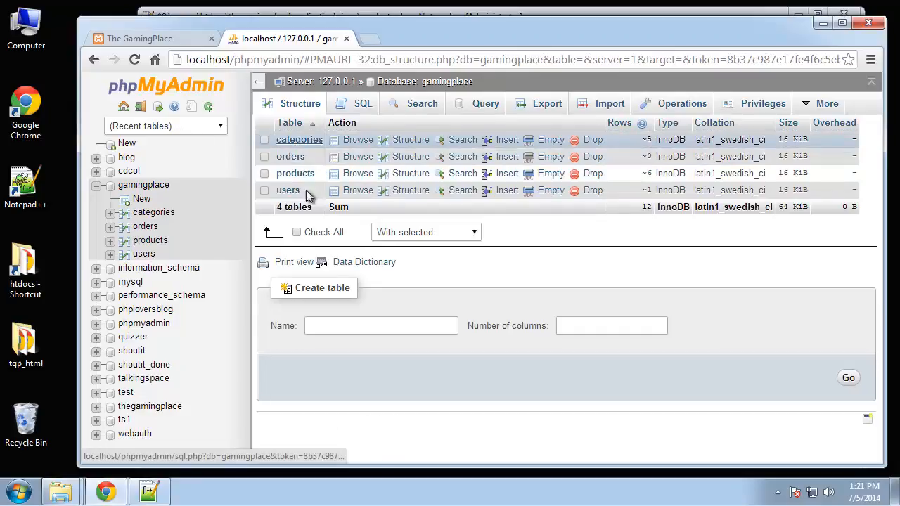
{"action": "mouse_move", "coordinate": [414, 318]}
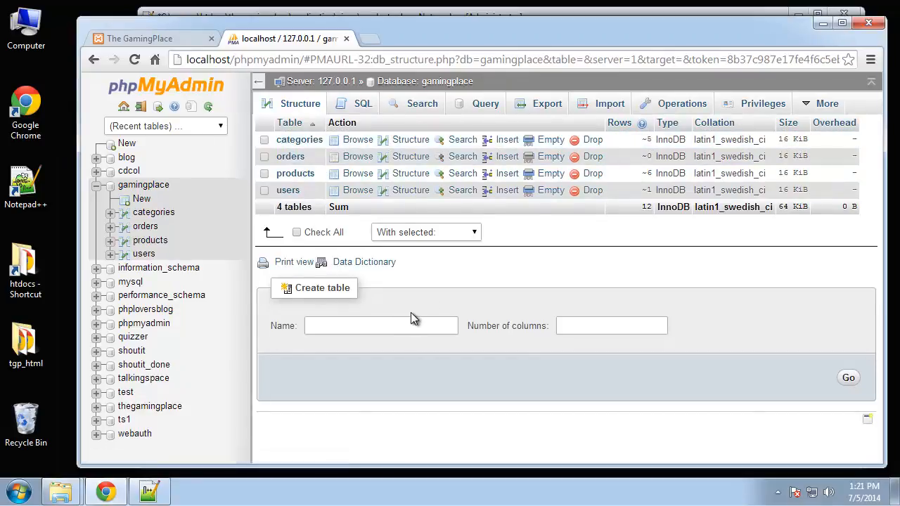